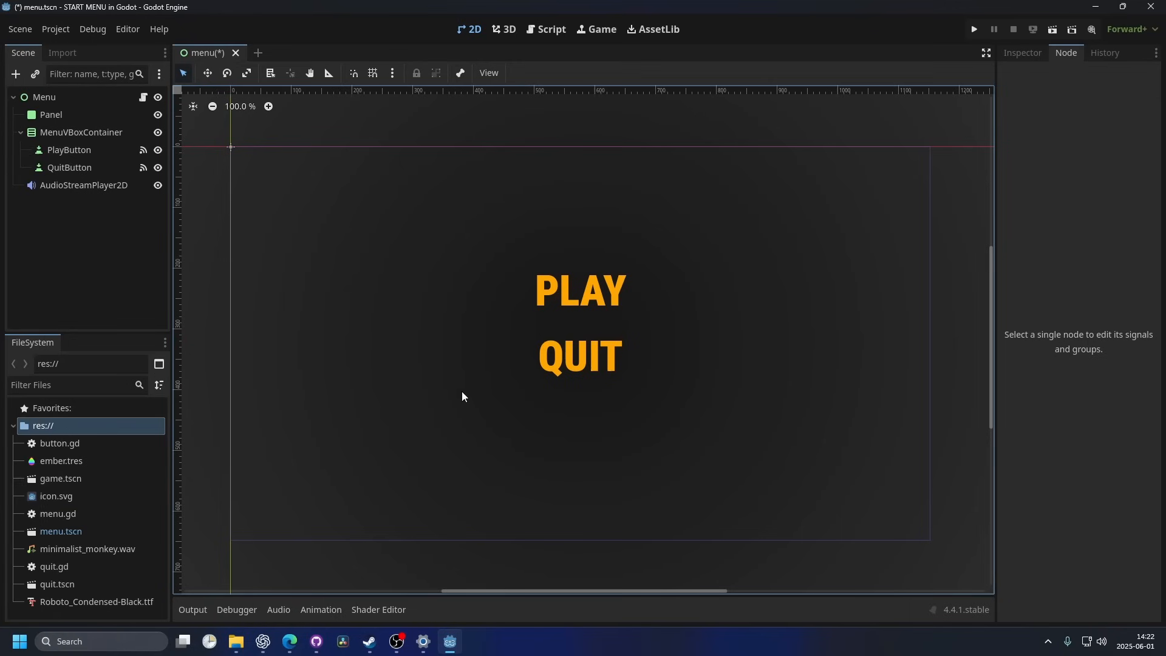
{"action": "mouse_move", "coordinate": [679, 311]}
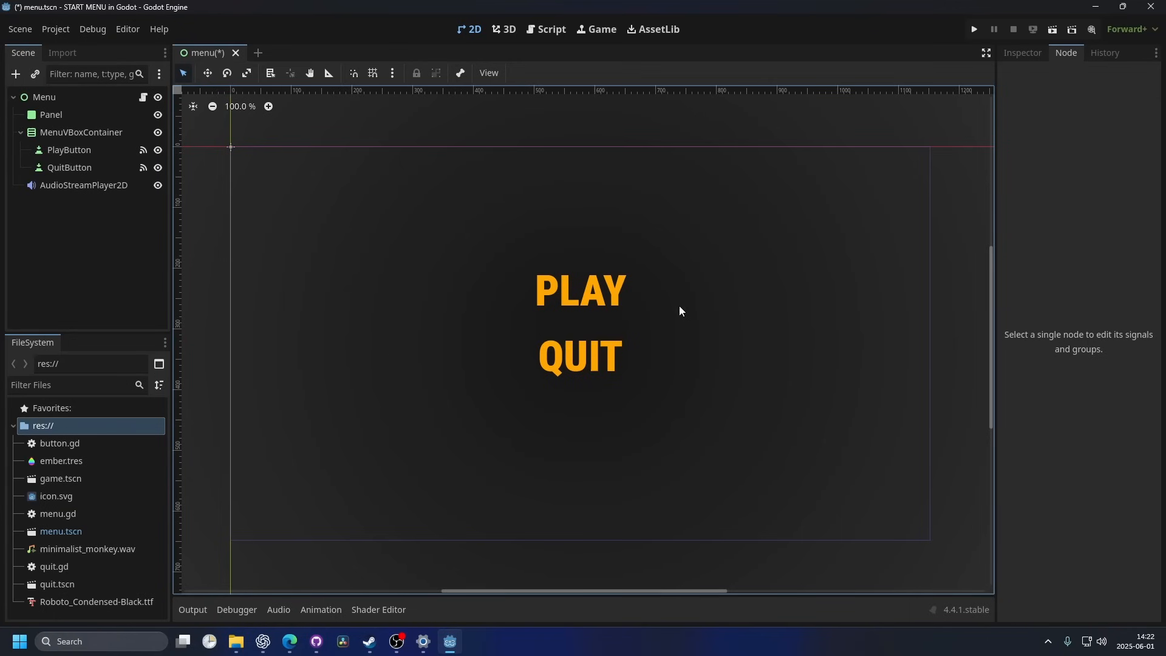
Select MenuVBoxContainer as the parent and search node types for 'butt'.
{"action": "left_click", "coordinate": [80, 132]}
{"action": "type", "text": "butt"}
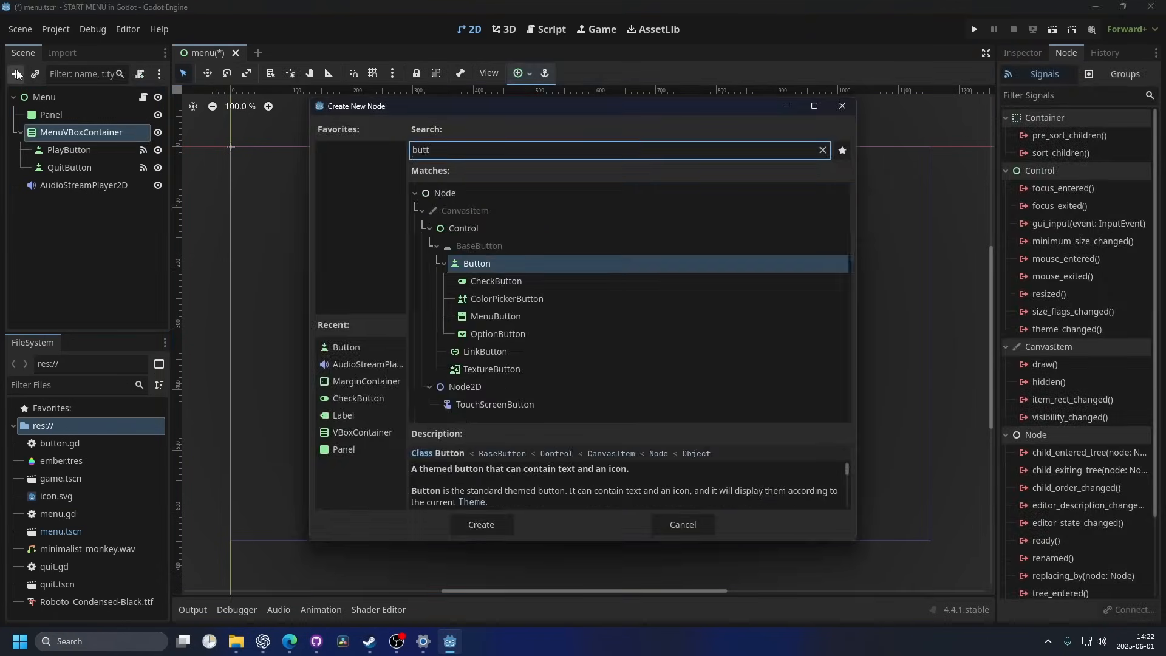
Add a SETTINGS Button with a 70 px font size override, placed between PLAY and QUIT.
{"action": "left_click", "coordinate": [479, 524]}
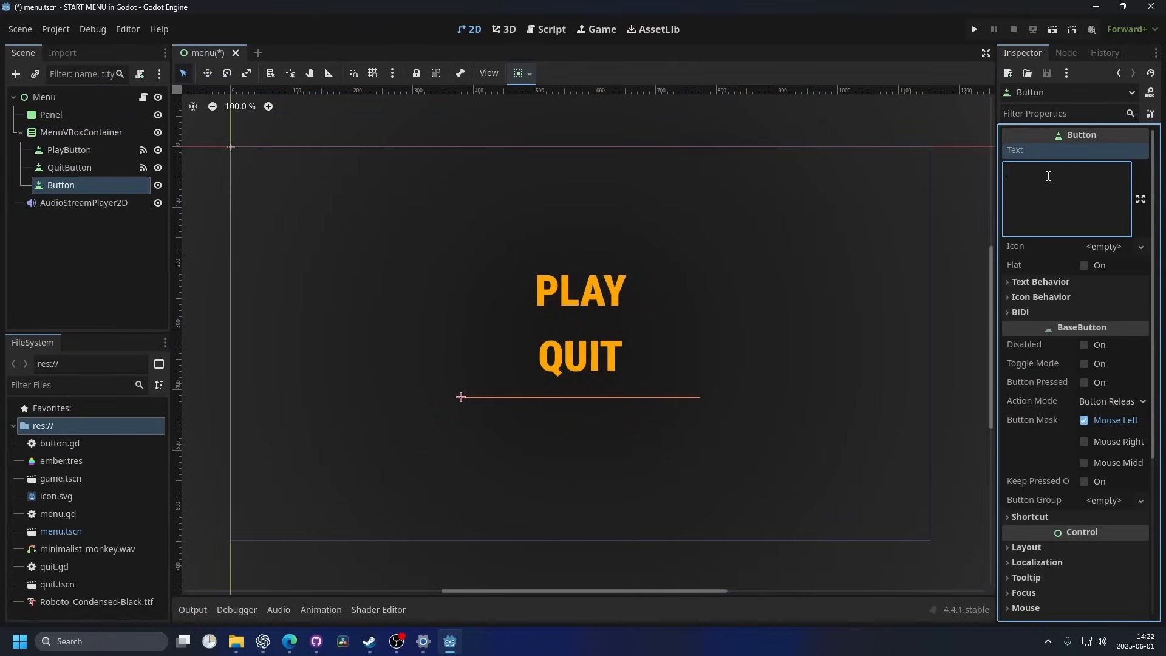
{"action": "type", "text": "SETTINGS"}
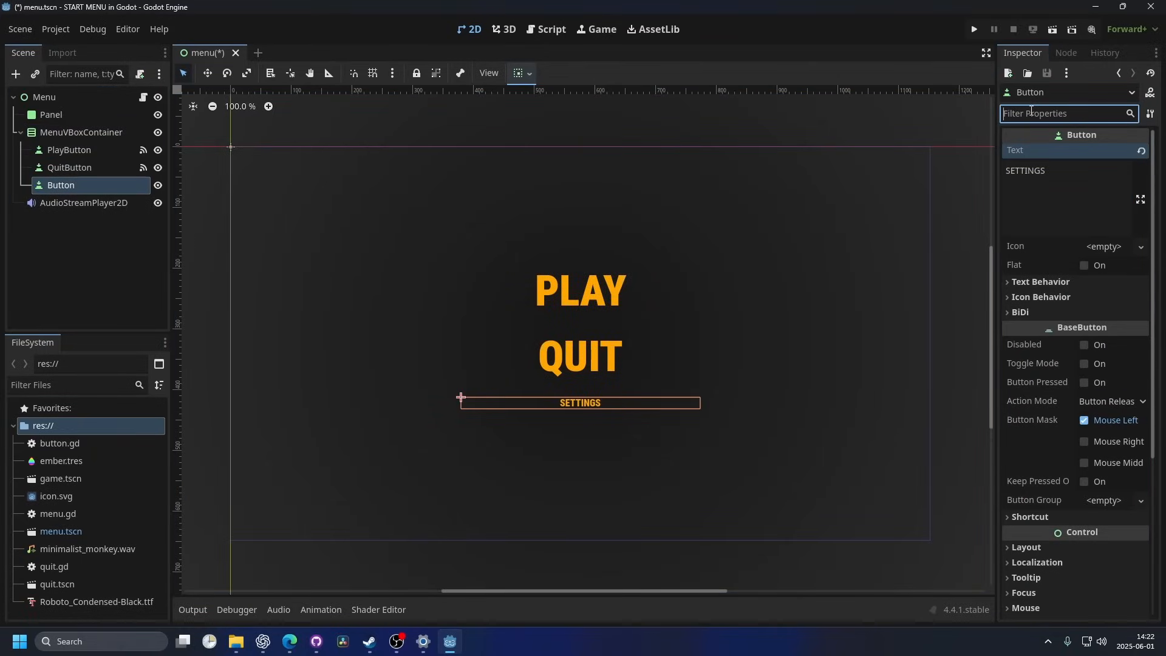
{"action": "type", "text": "font"}
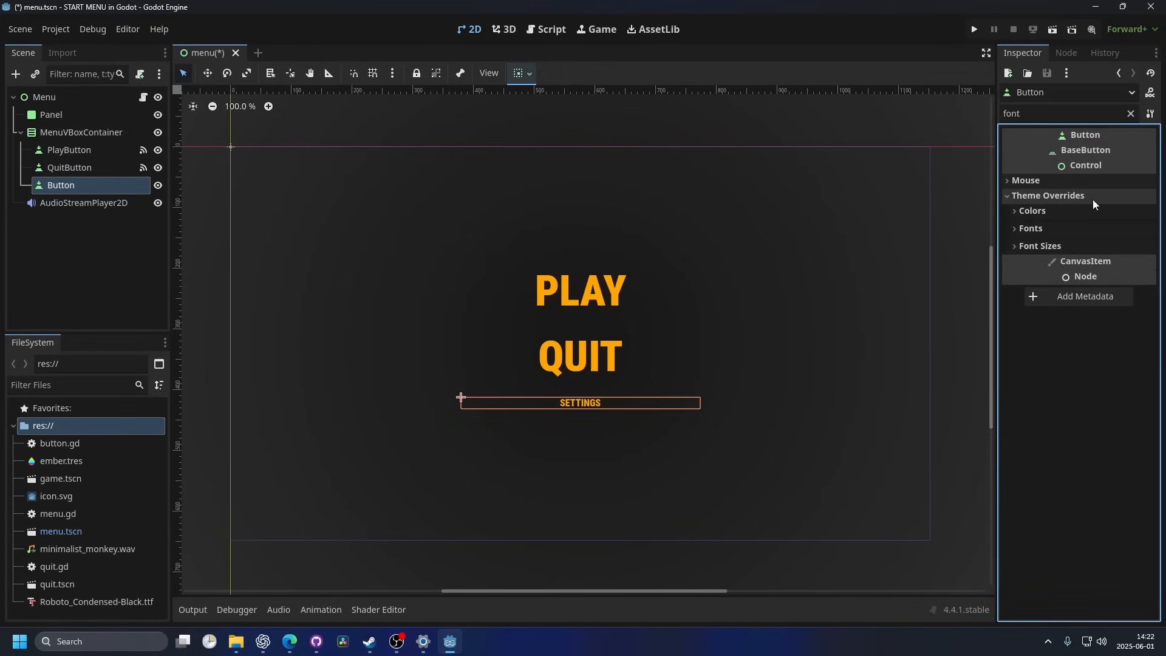
{"action": "left_click", "coordinate": [1040, 245]}
{"action": "type", "text": "70"}
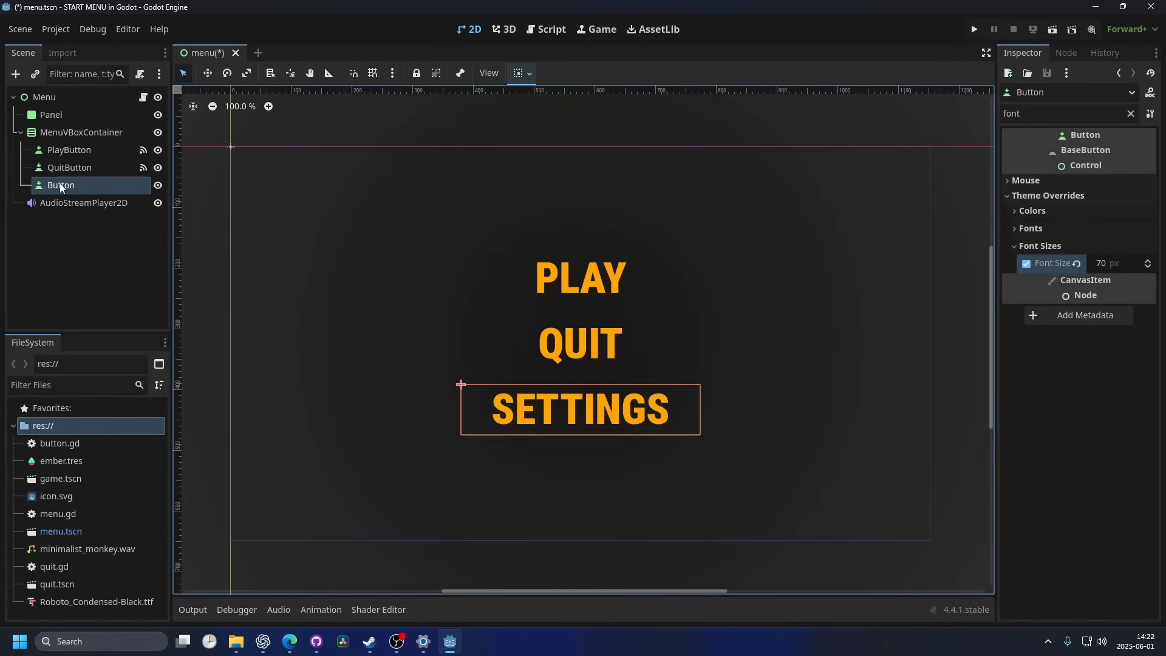
{"action": "left_click_drag", "start_coordinate": [61, 185], "coordinate": [61, 156]}
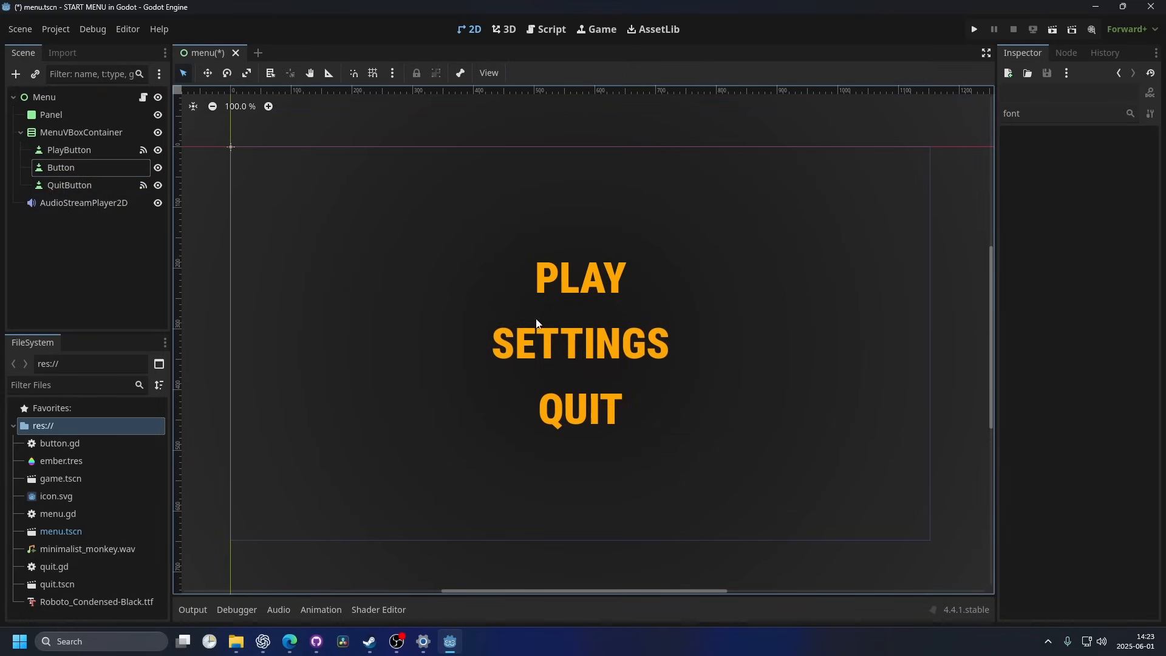
Add a VBoxContainer under the root Menu node and apply the Center anchor preset.
{"action": "left_click", "coordinate": [43, 96]}
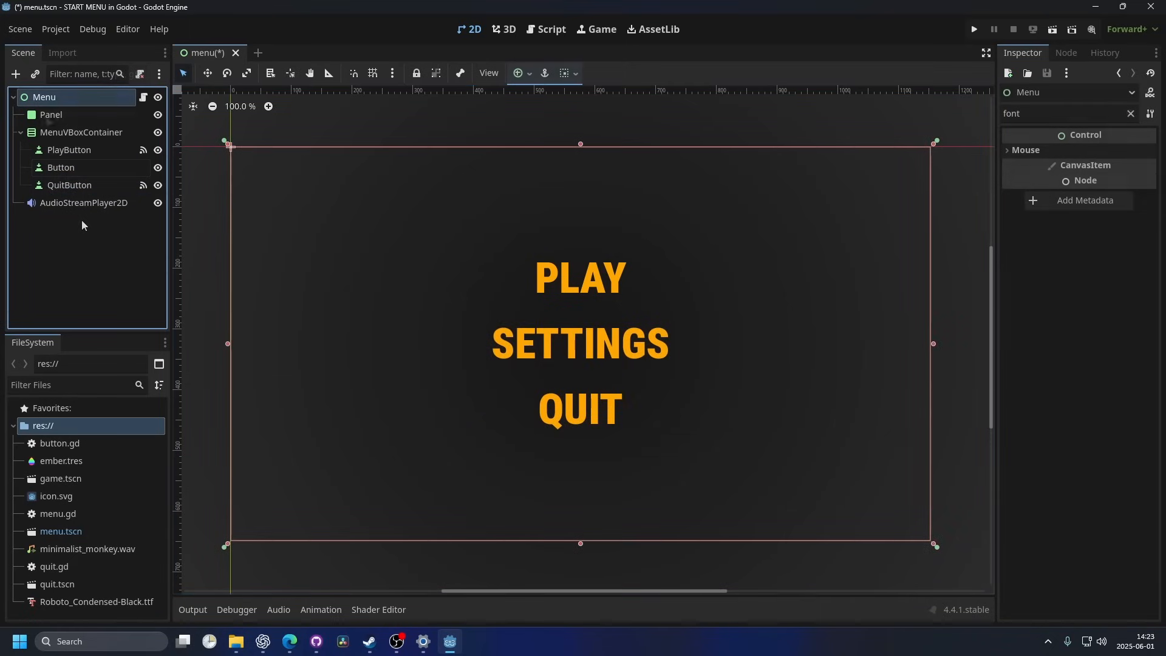
{"action": "left_click", "coordinate": [16, 73]}
{"action": "type", "text": "vbox"}
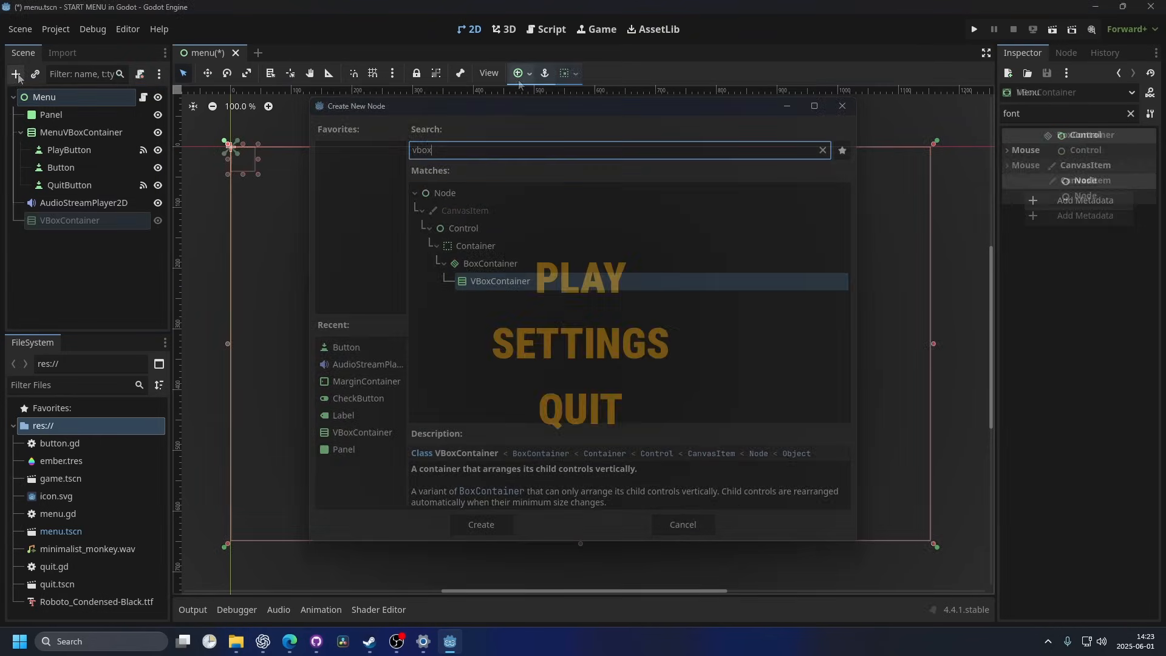
{"action": "left_click", "coordinate": [518, 73]}
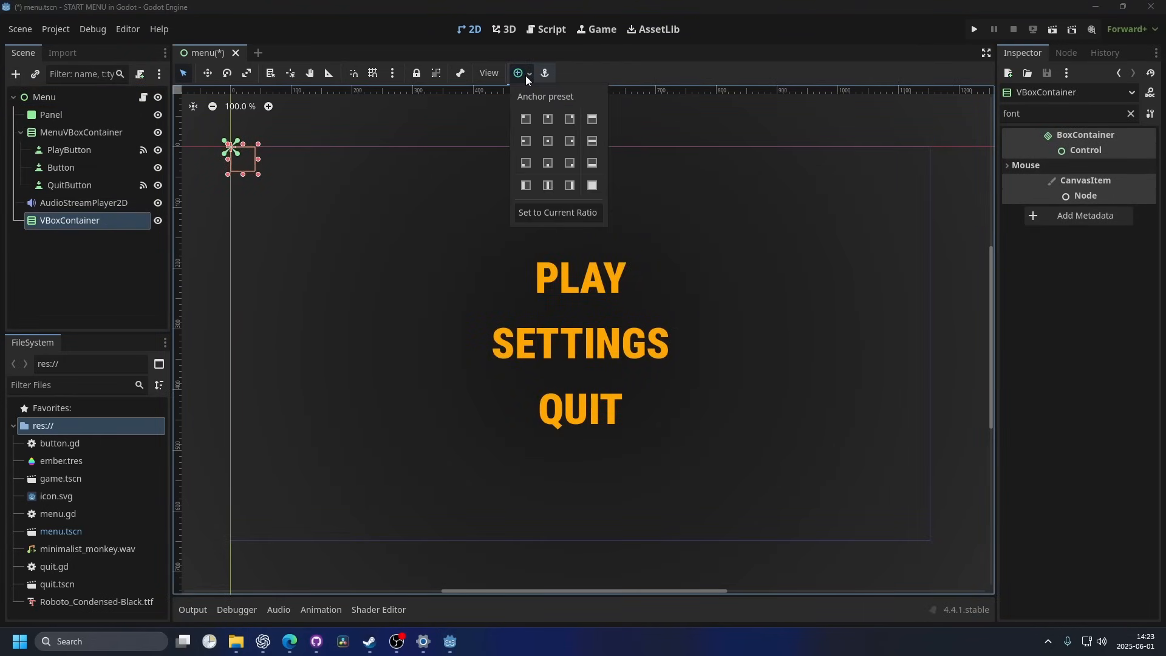
{"action": "mouse_move", "coordinate": [547, 141]}
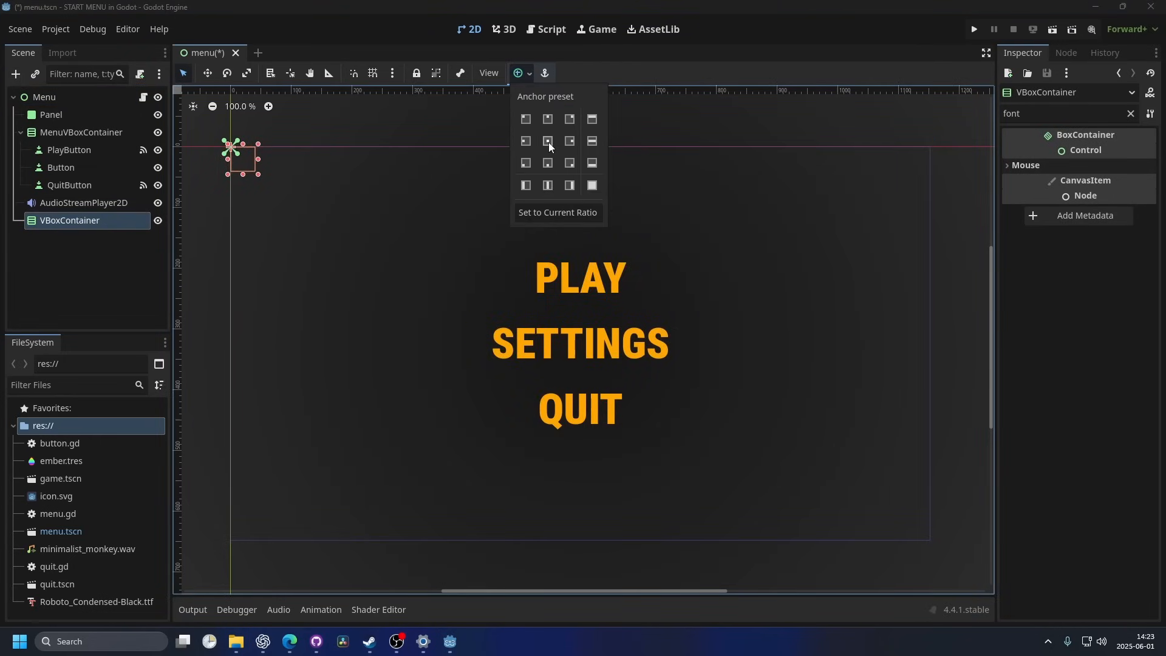
{"action": "left_click", "coordinate": [548, 140]}
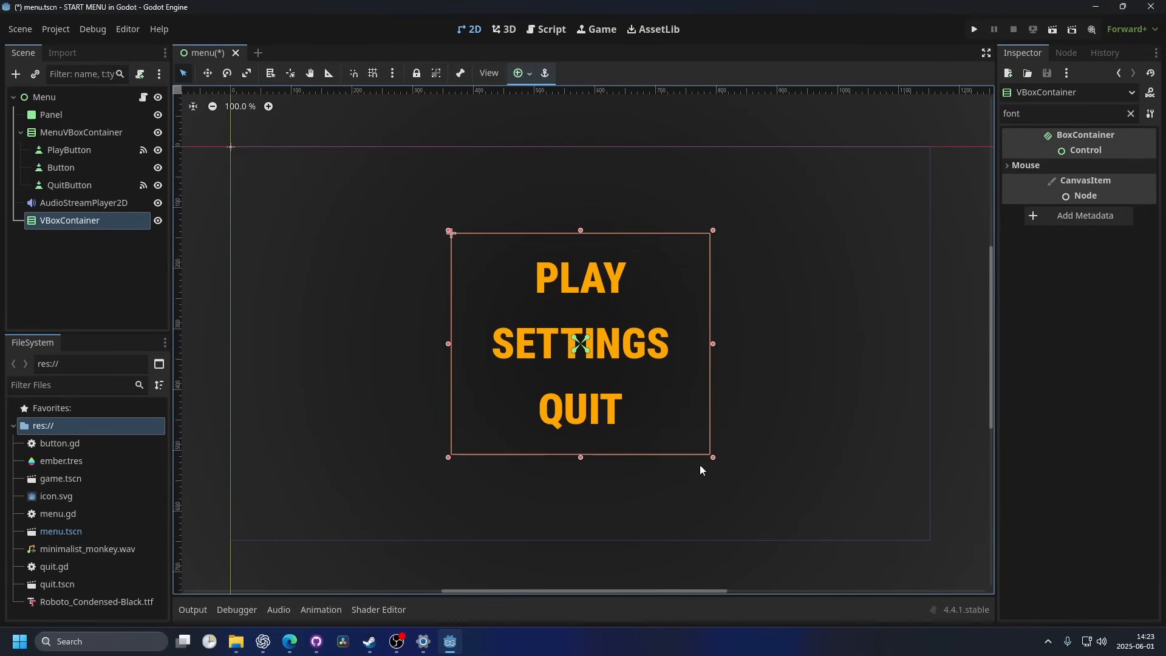
{"action": "left_click", "coordinate": [15, 73]}
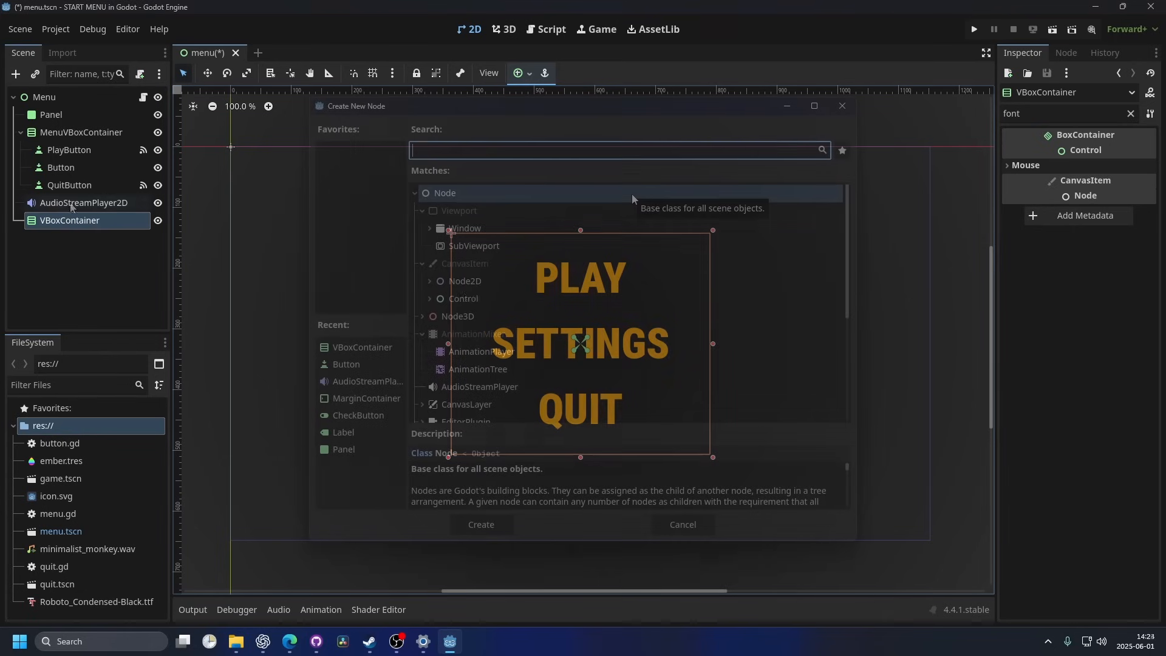
{"action": "left_click", "coordinate": [681, 524]}
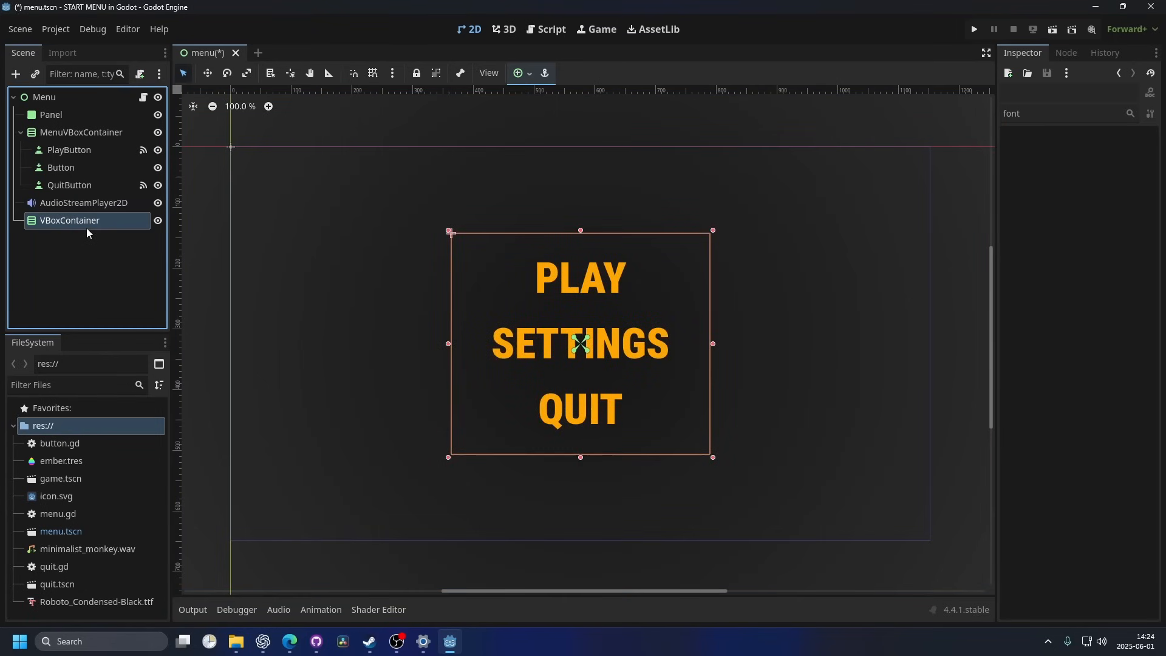
Add a centered 'SETTINGS MENU' Label with 50 px font size and an orange font colour.
{"action": "left_click", "coordinate": [16, 74]}
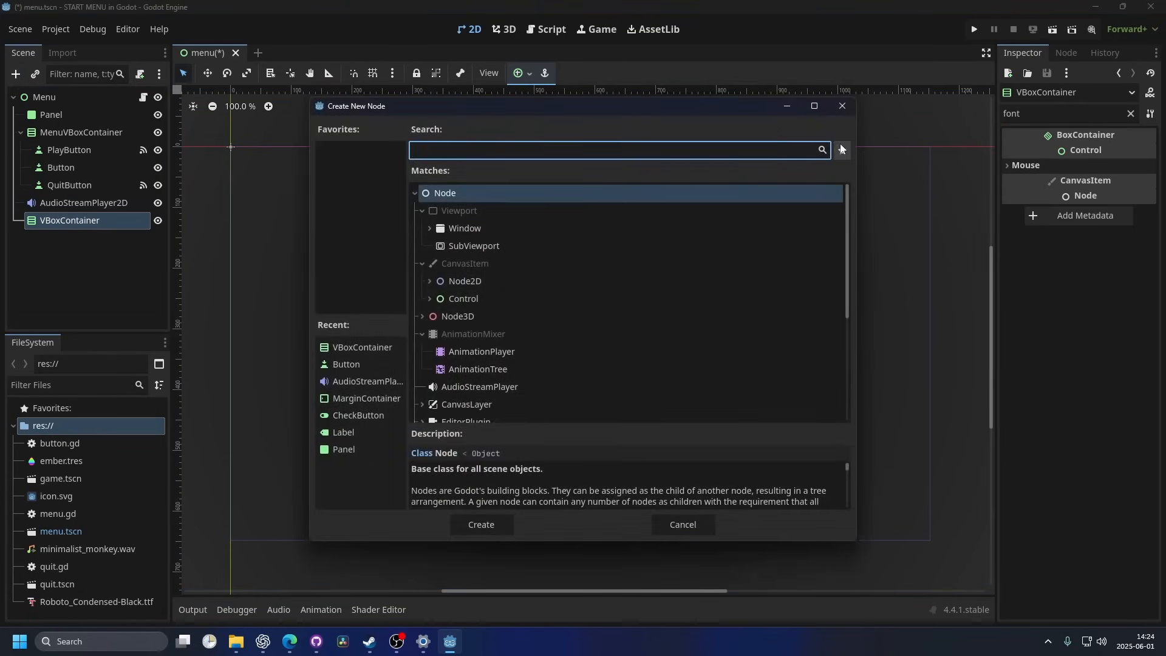
{"action": "left_click", "coordinate": [479, 524]}
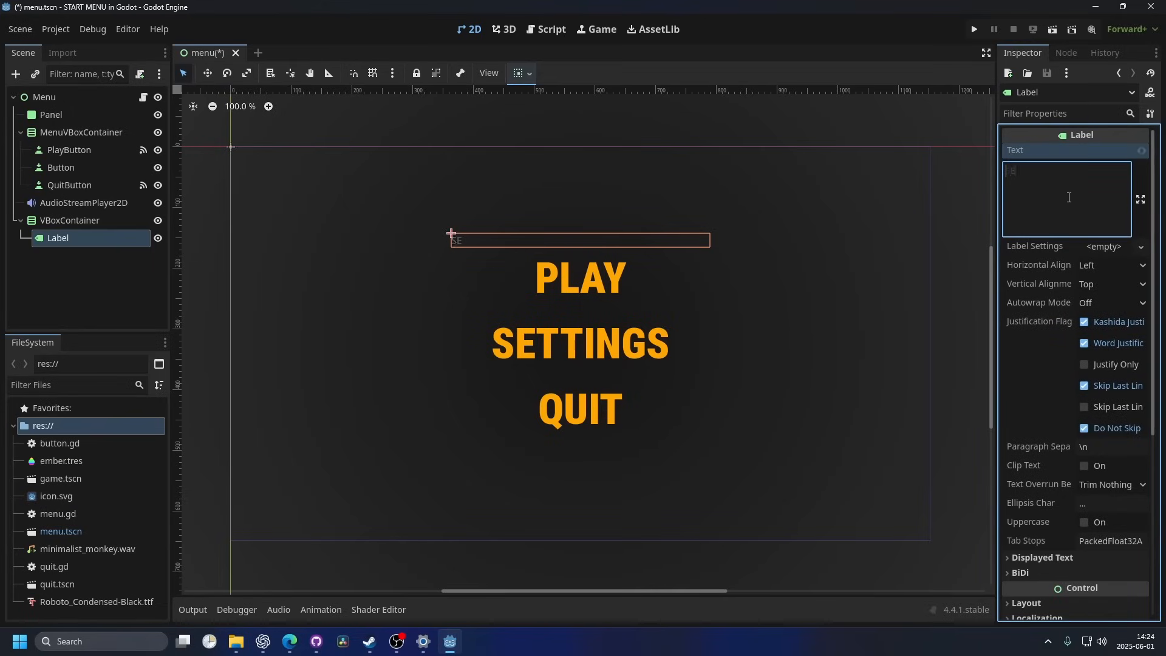
{"action": "type", "text": "SETTINGS MENU"}
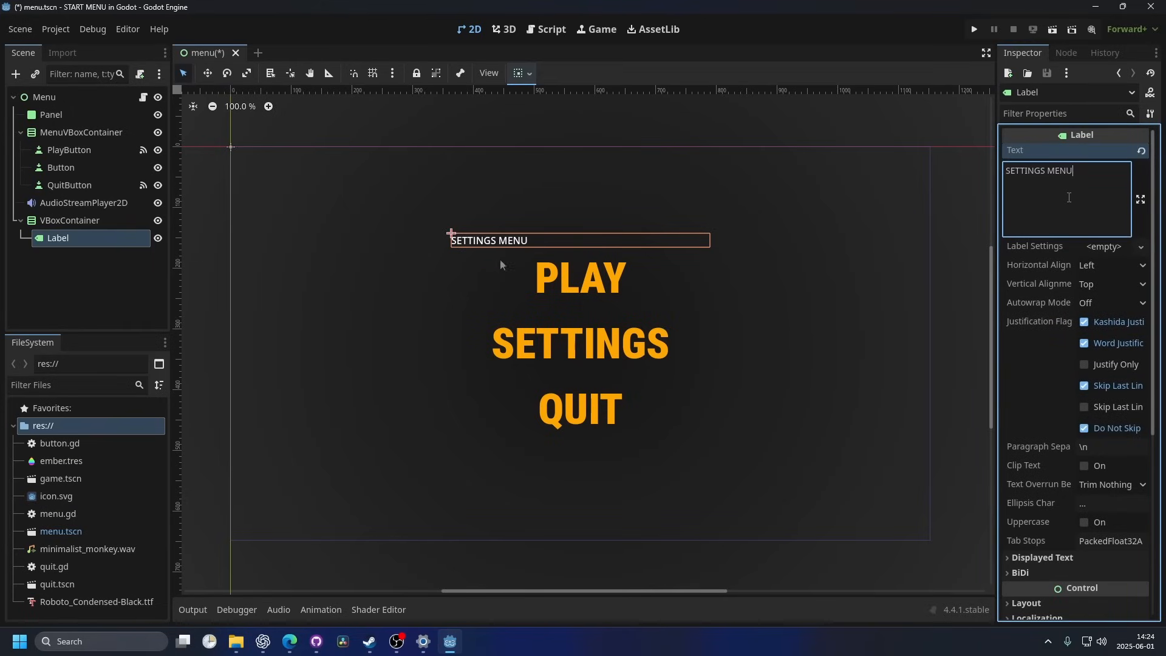
{"action": "mouse_move", "coordinate": [1094, 270]}
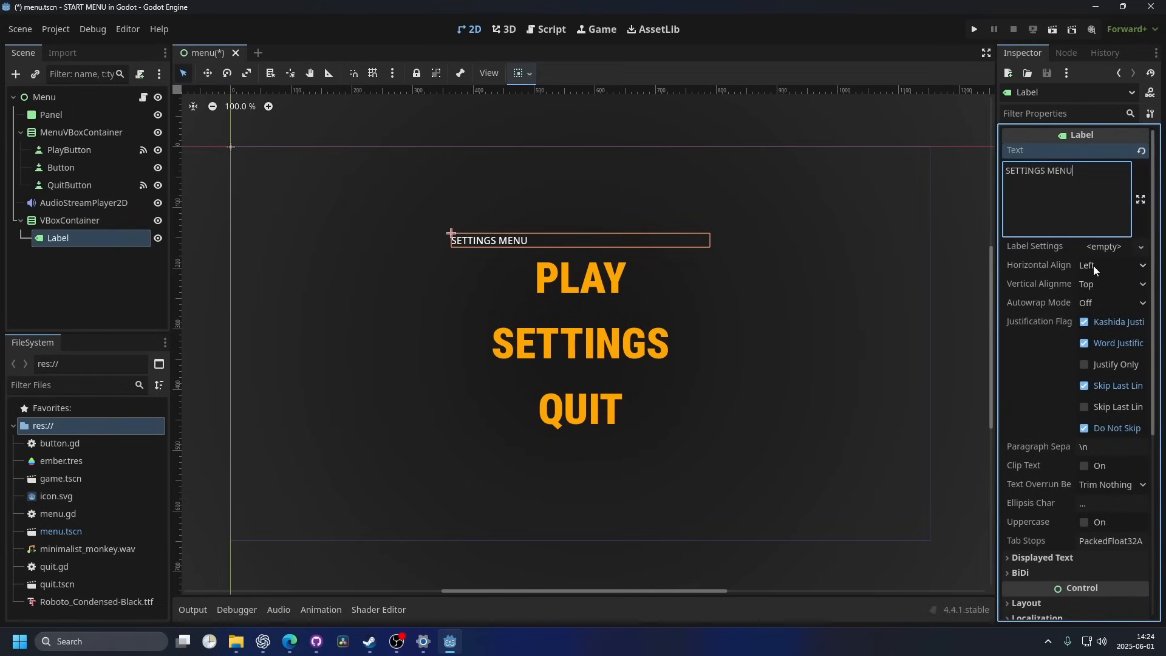
{"action": "left_click", "coordinate": [1107, 264]}
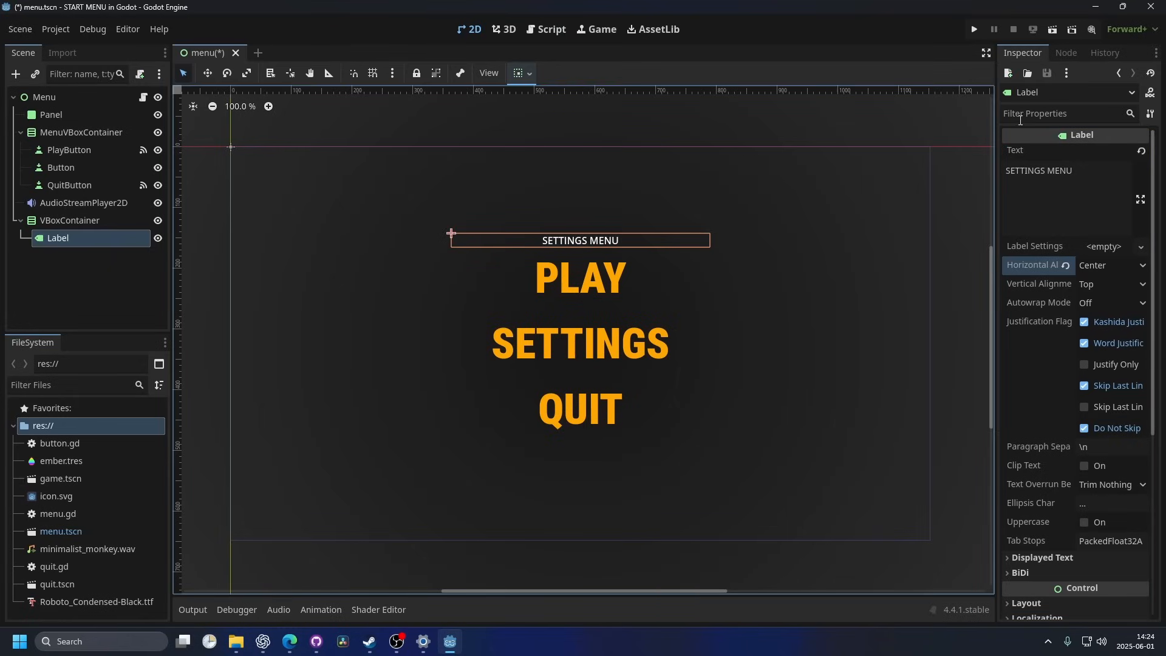
{"action": "type", "text": "font"}
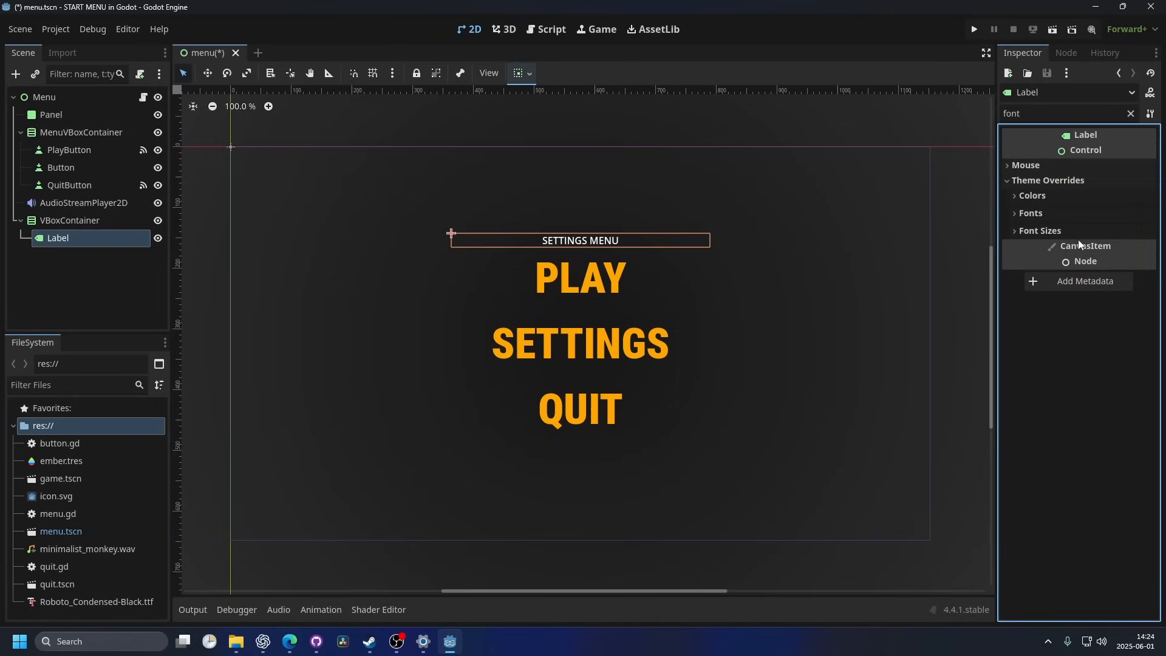
{"action": "left_click", "coordinate": [1039, 231]}
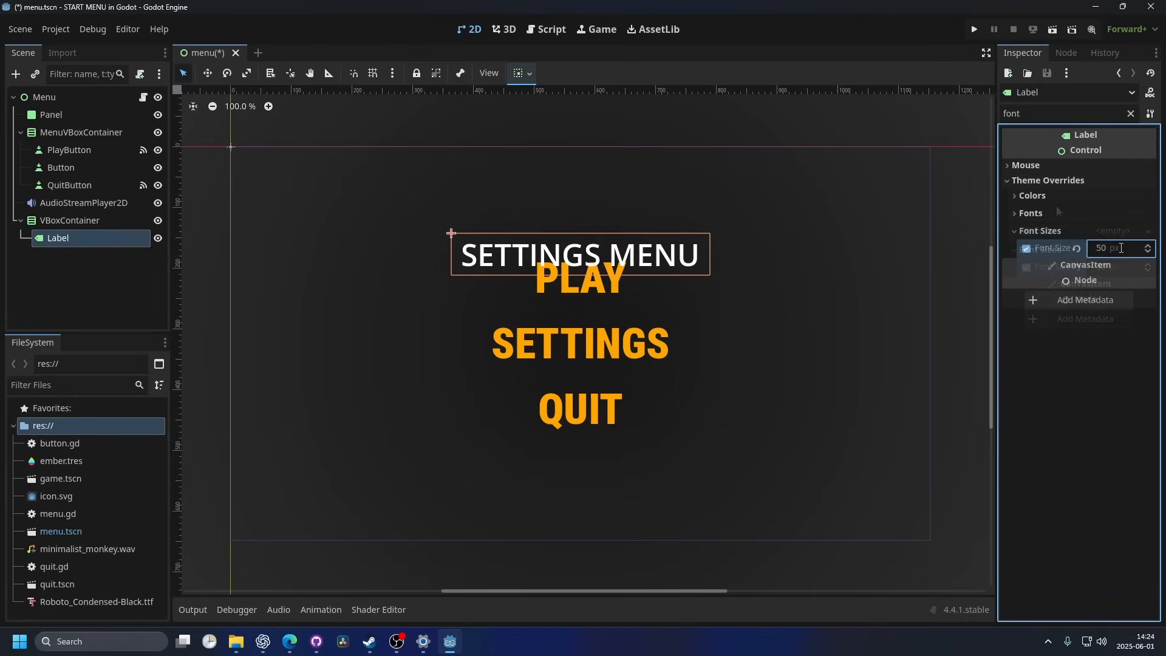
{"action": "left_click", "coordinate": [1032, 195]}
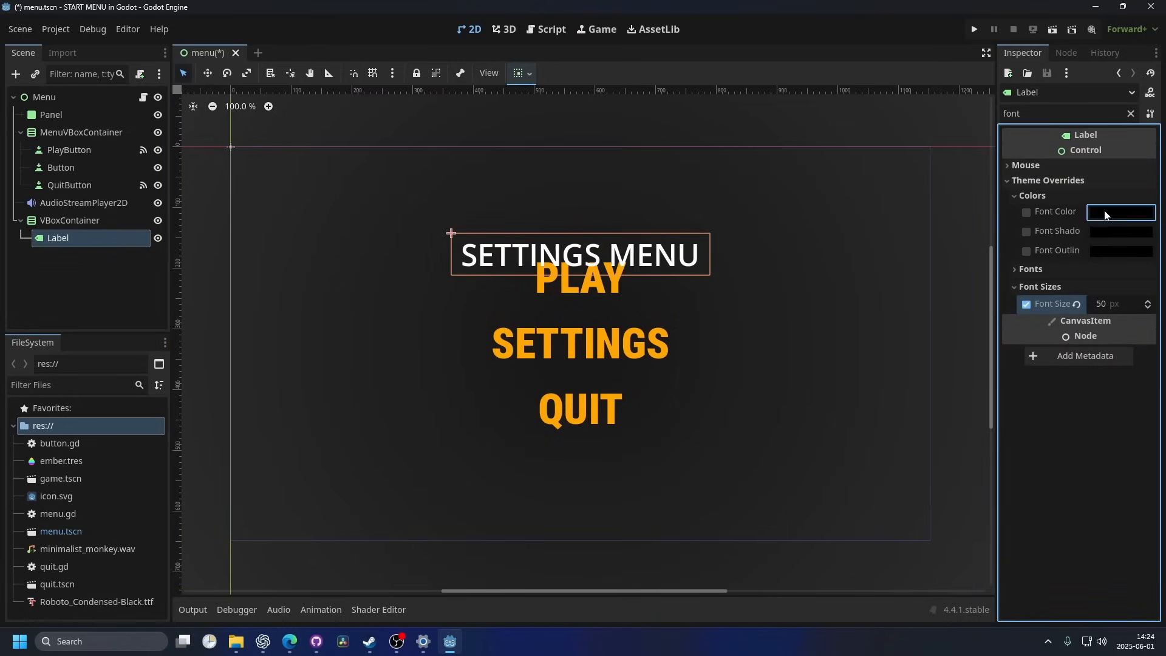
{"action": "left_click", "coordinate": [1120, 211]}
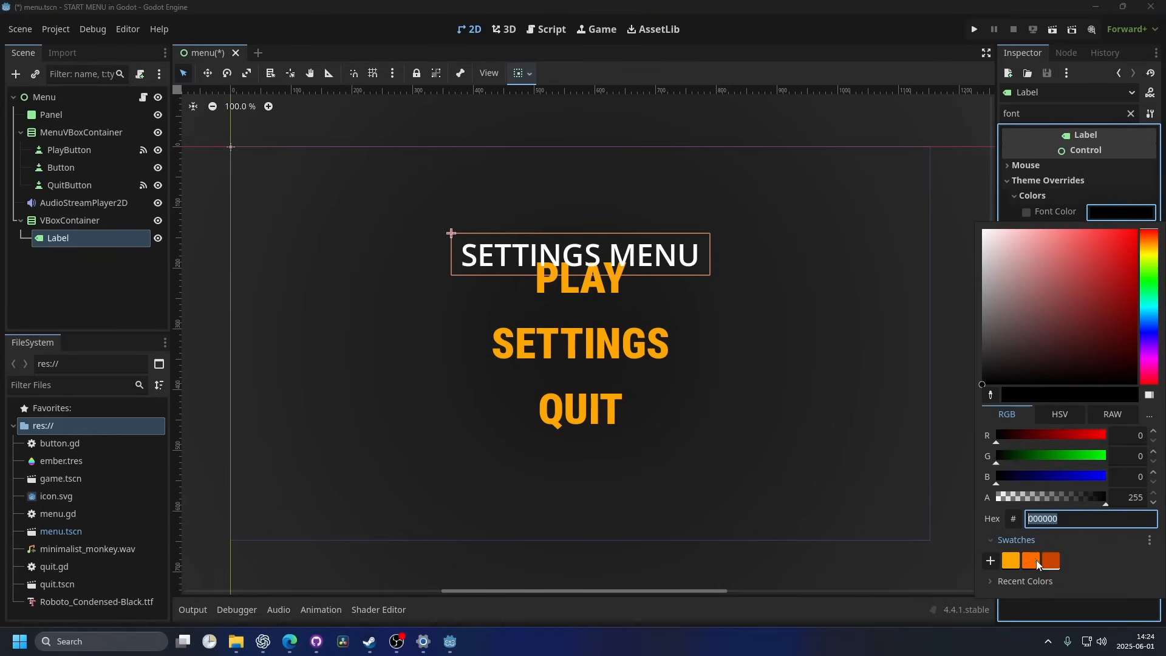
{"action": "left_click", "coordinate": [1051, 559]}
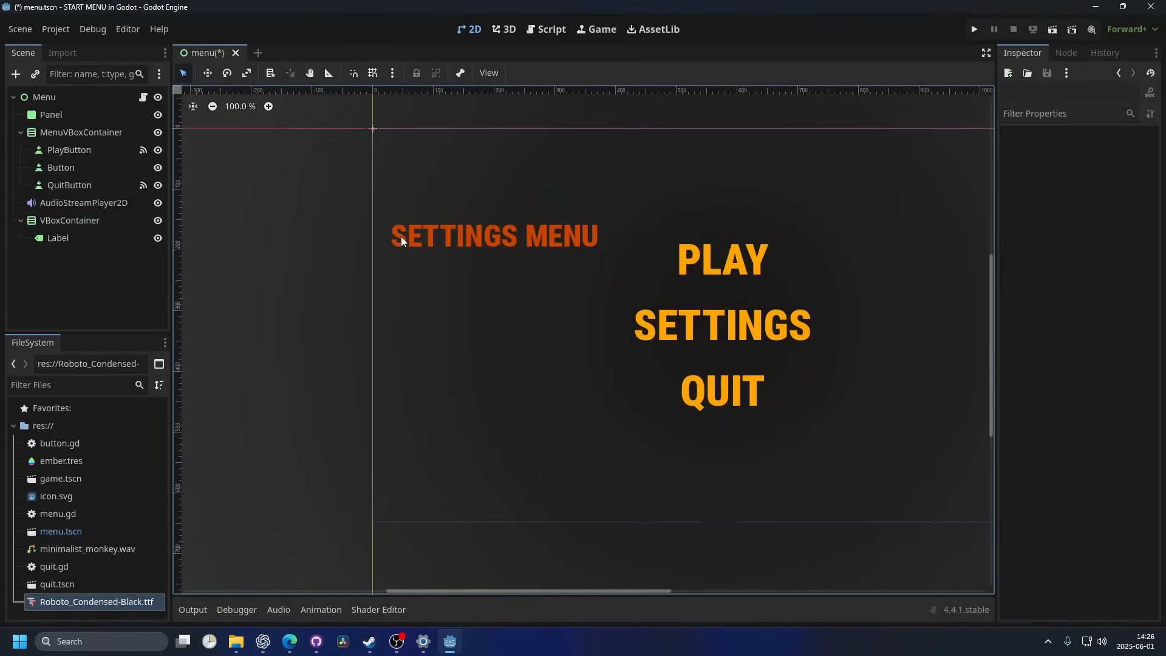
Add a CheckButton with text 'Mute' under the settings VBoxContainer.
{"action": "left_click", "coordinate": [69, 220]}
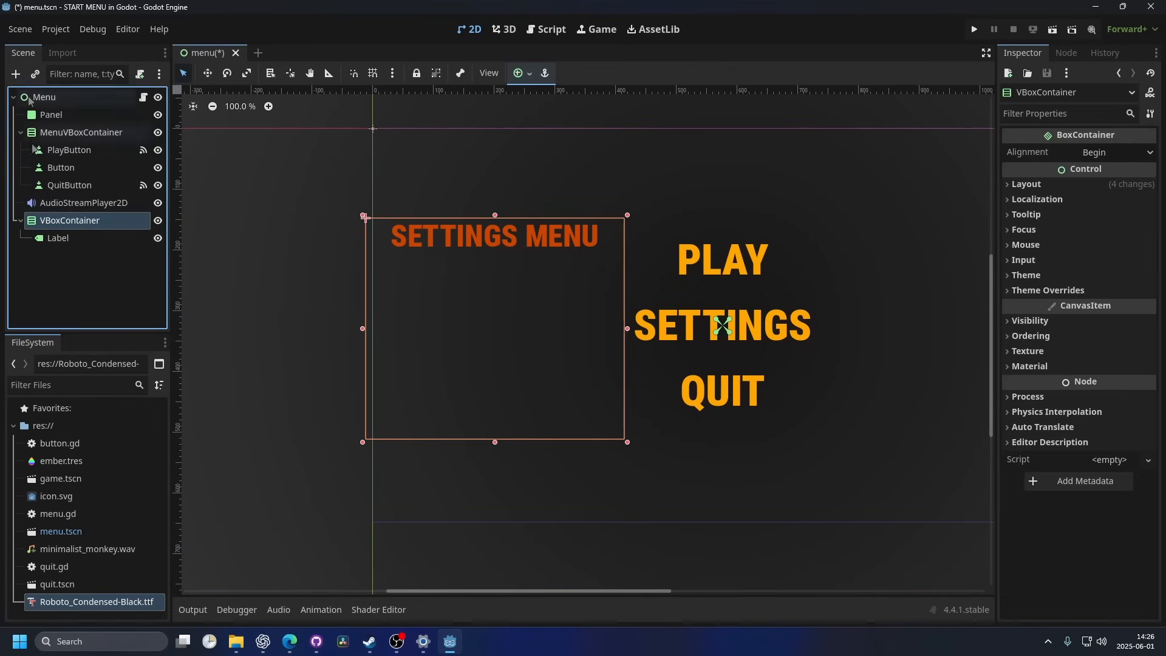
{"action": "left_click", "coordinate": [14, 74]}
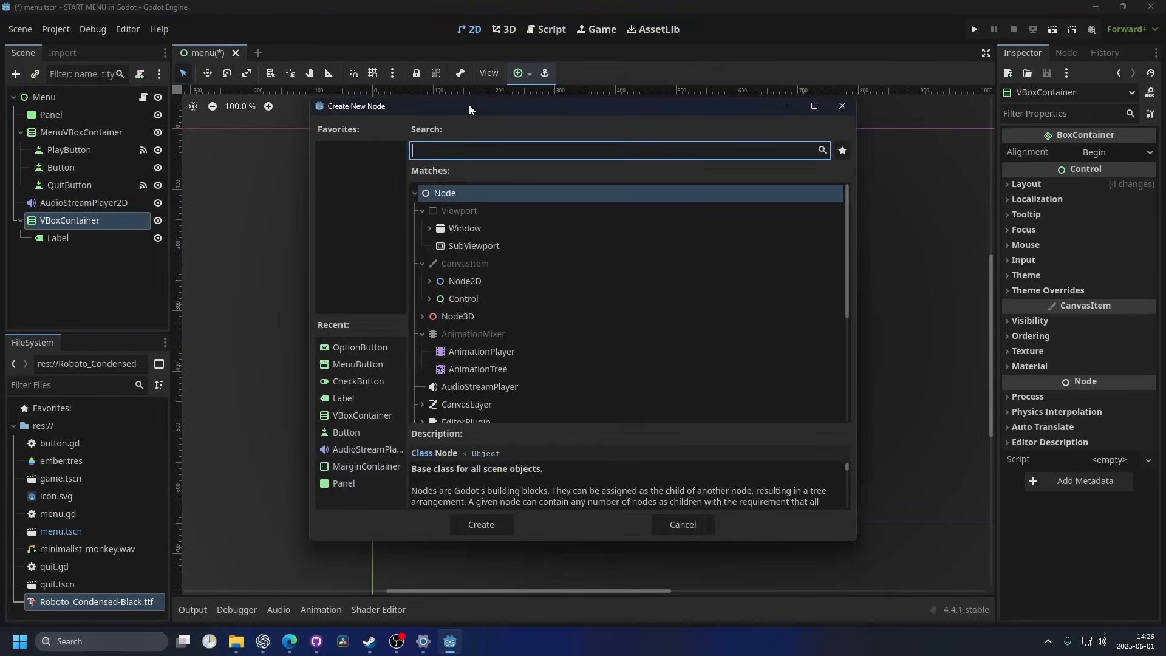
{"action": "type", "text": "button"}
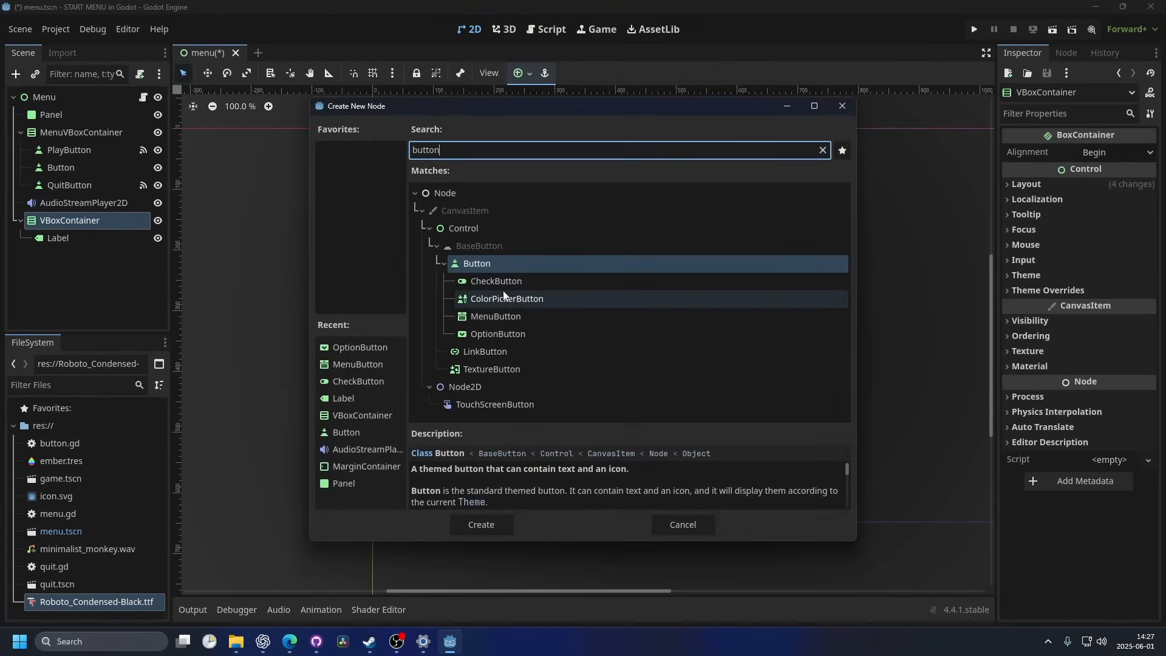
{"action": "left_click", "coordinate": [496, 280]}
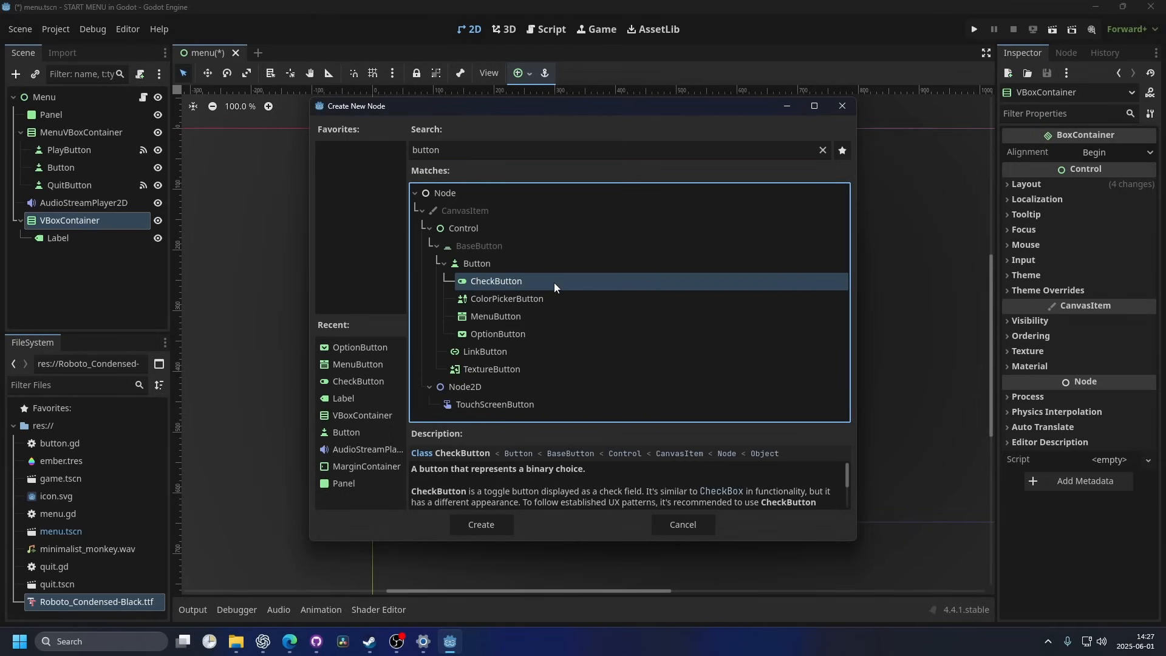
{"action": "mouse_move", "coordinate": [527, 321]}
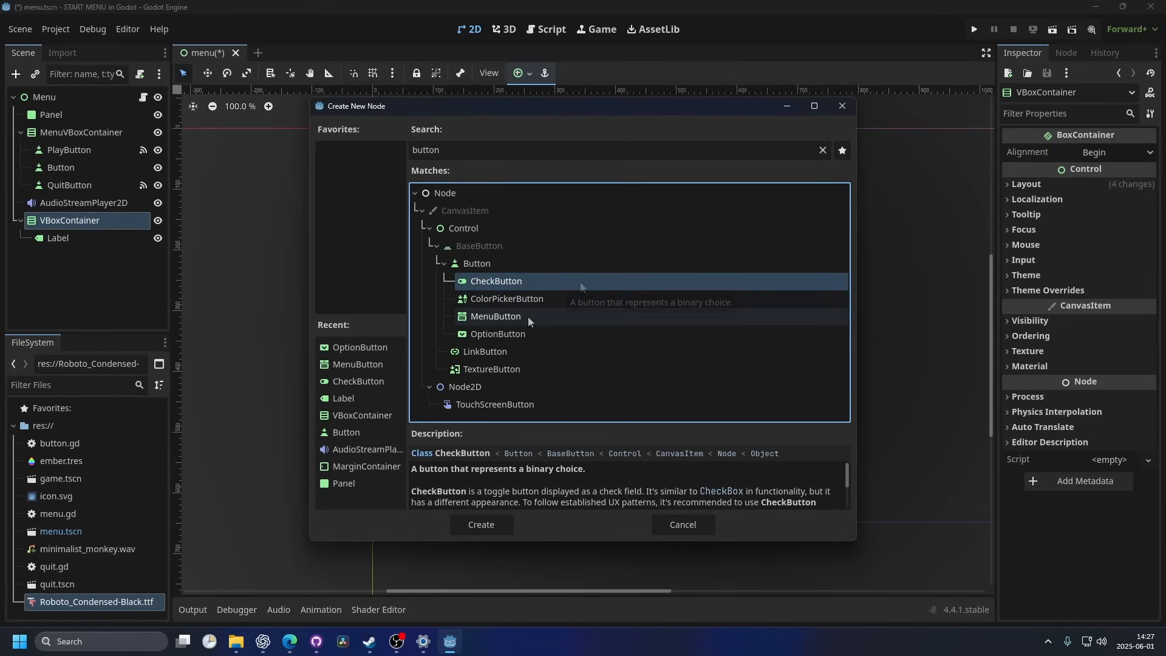
{"action": "left_click", "coordinate": [495, 316]}
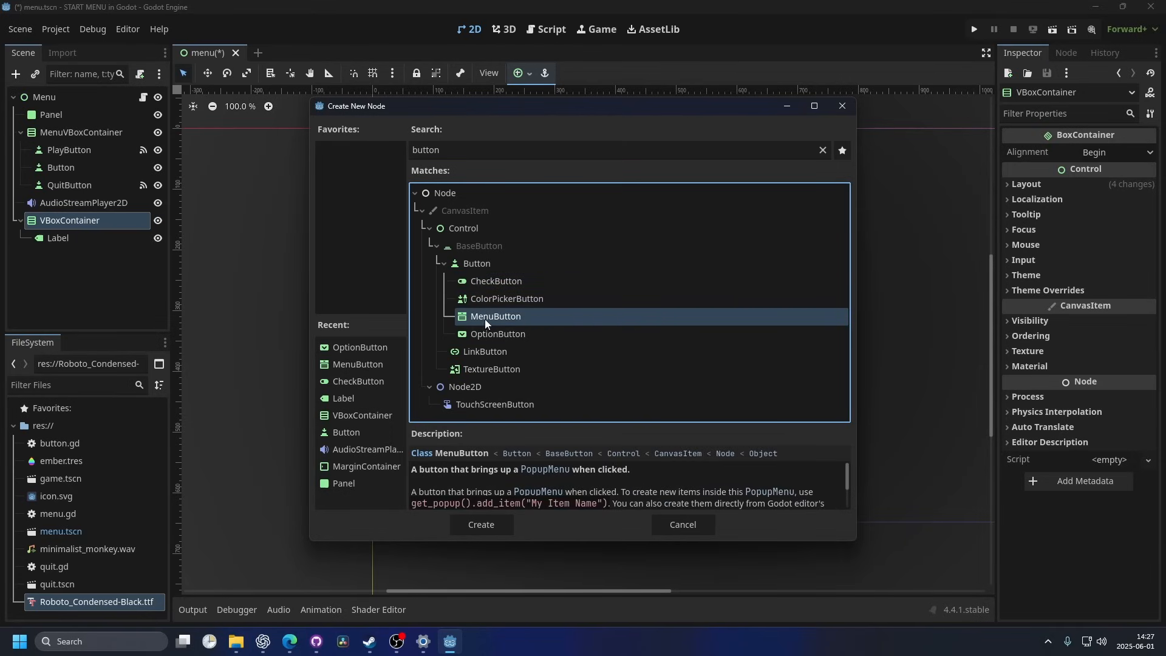
{"action": "left_click", "coordinate": [497, 334]}
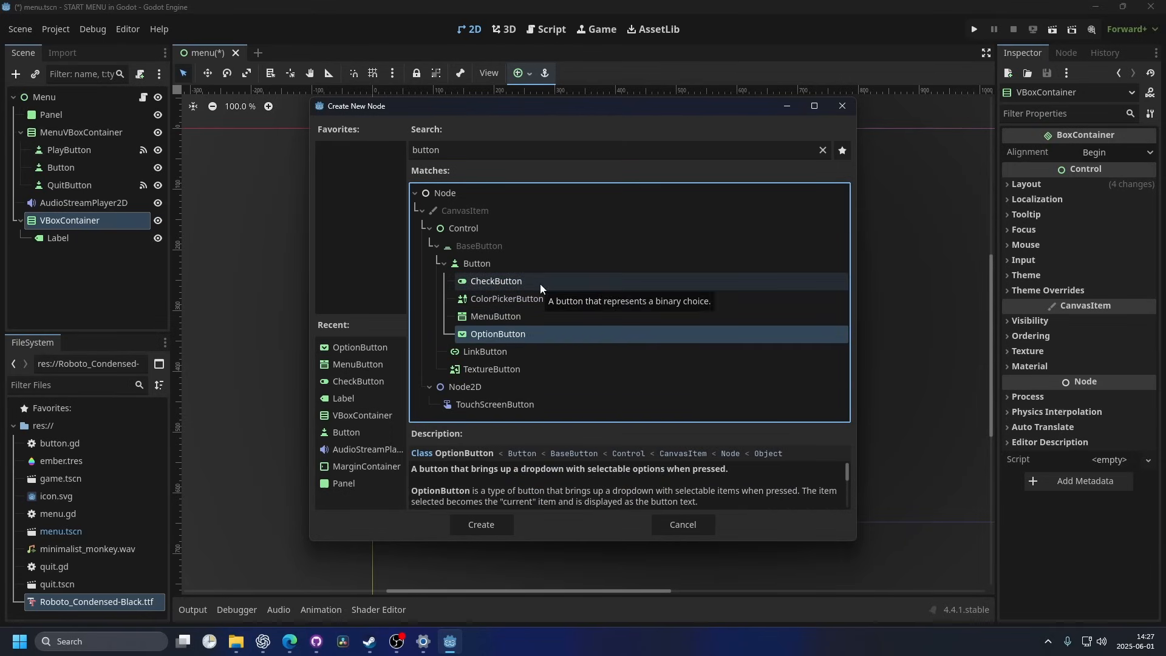
{"action": "left_click", "coordinate": [480, 524]}
{"action": "type", "text": "M"}
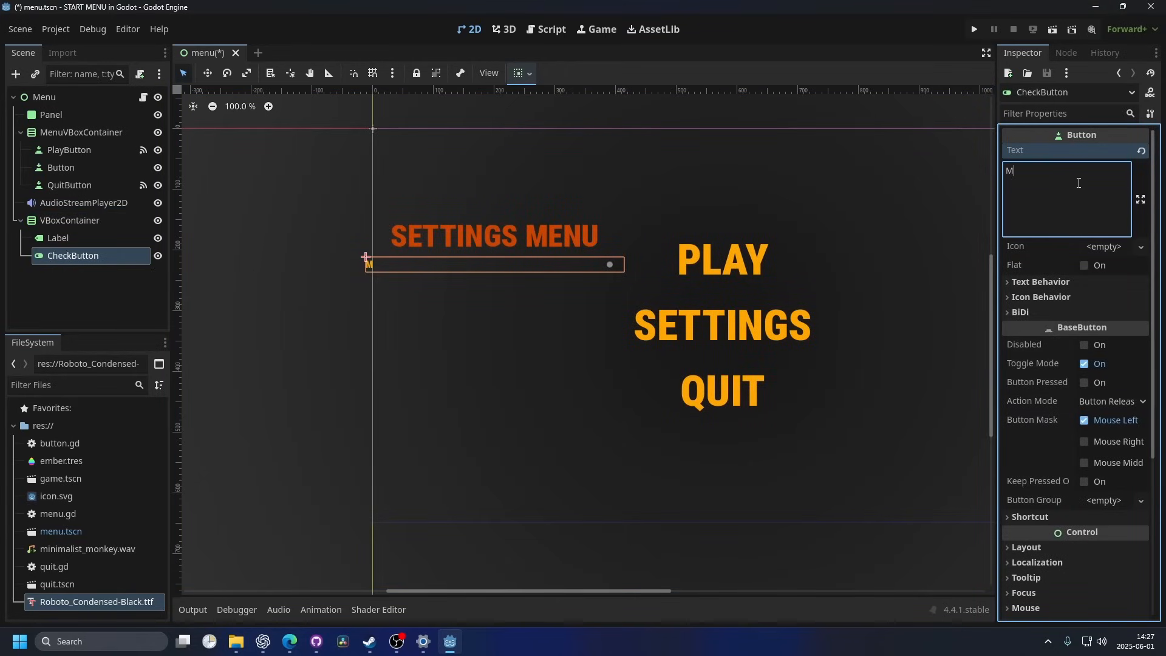
{"action": "left_click", "coordinate": [69, 220]}
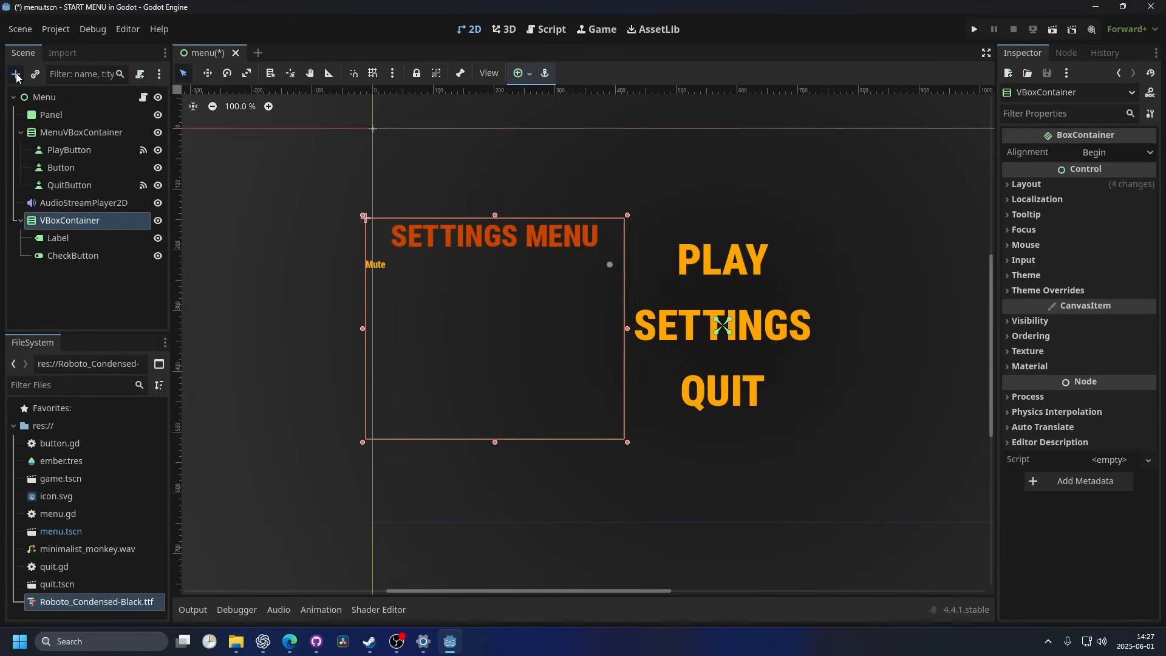
Add an OptionButton with MUTE and UNMUTE items and save the scene.
{"action": "left_click", "coordinate": [14, 74]}
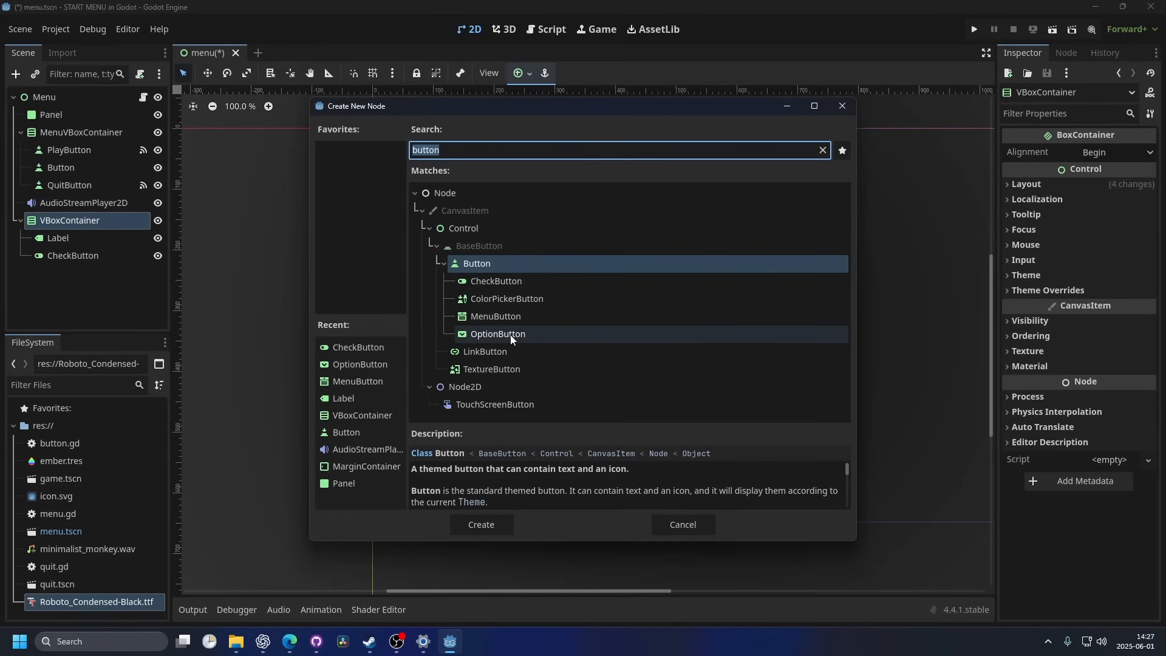
{"action": "left_click", "coordinate": [480, 524]}
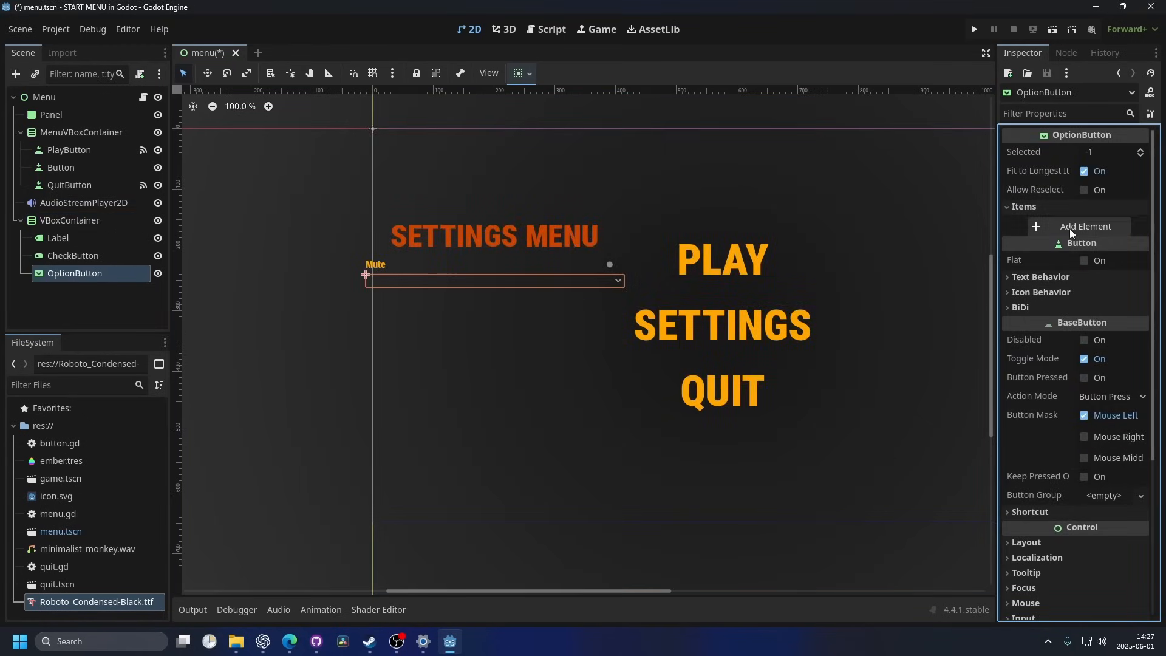
{"action": "left_click", "coordinate": [1085, 226]}
{"action": "type", "text": "UNMUTE"}
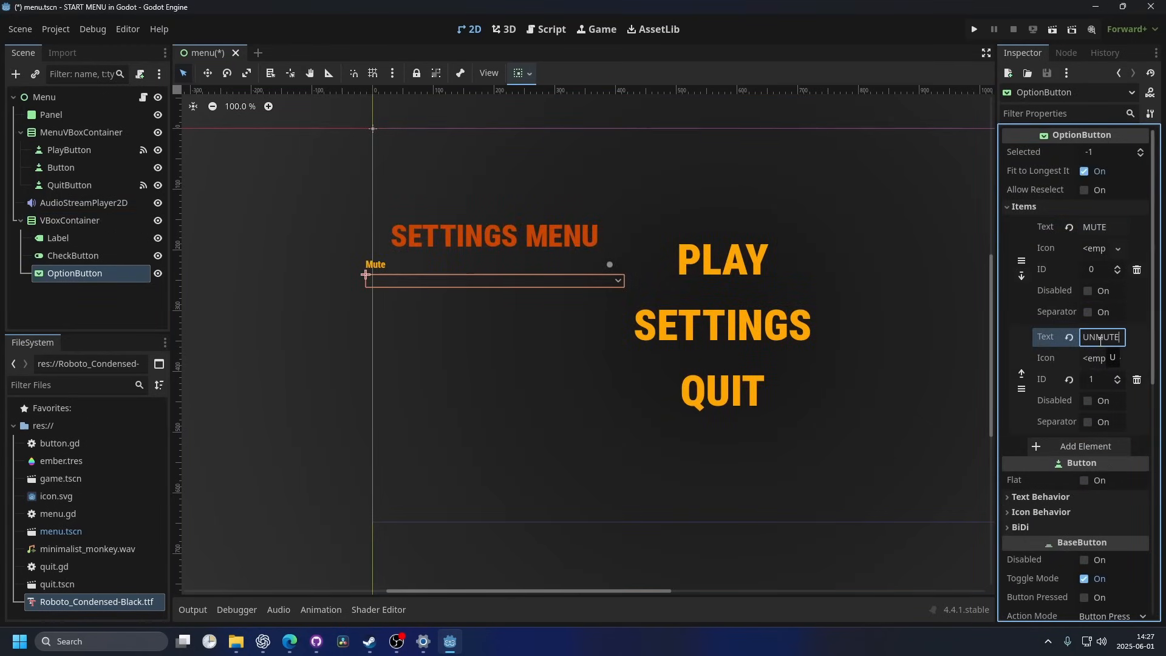
{"action": "key", "text": "ctrl+s"}
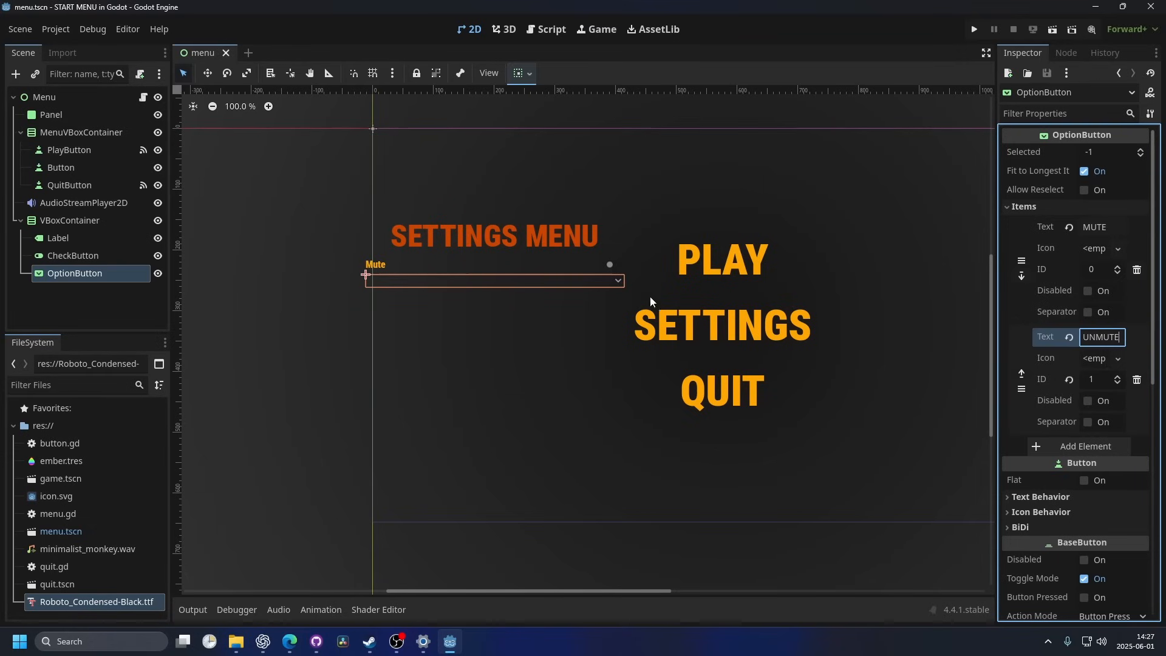
Set the OptionButton's Selected to 0 (MUTE) and relabel the CheckButton MUTE, then save.
{"action": "scroll", "scroll_direction": "up", "scroll_amount": 3}
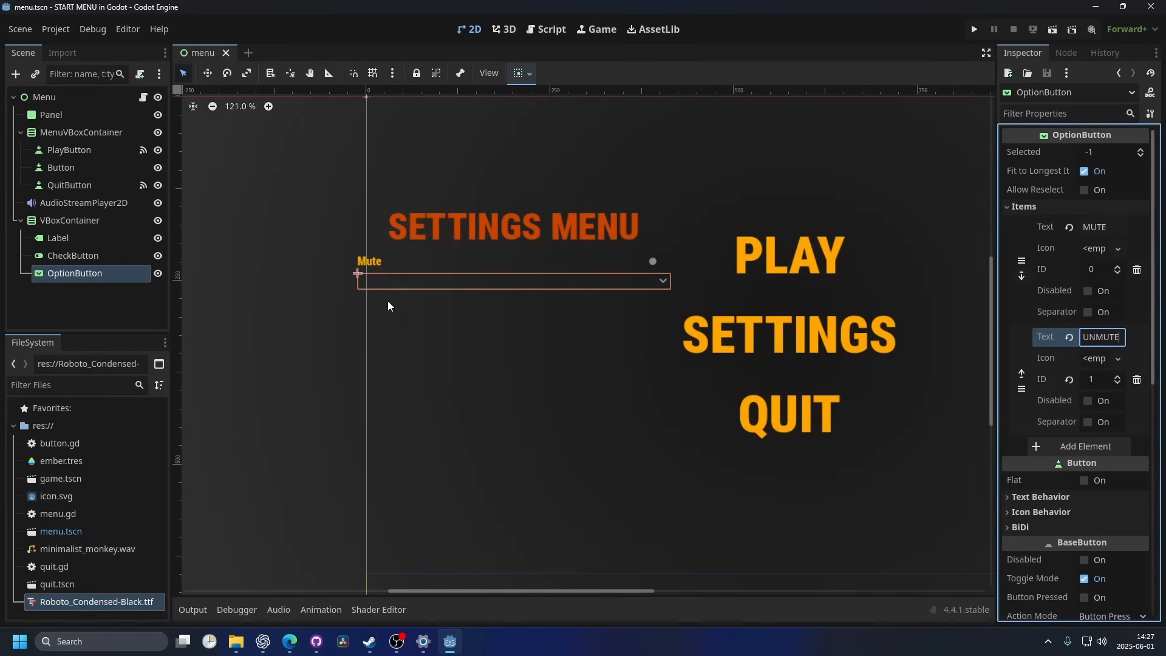
{"action": "mouse_move", "coordinate": [1029, 157]}
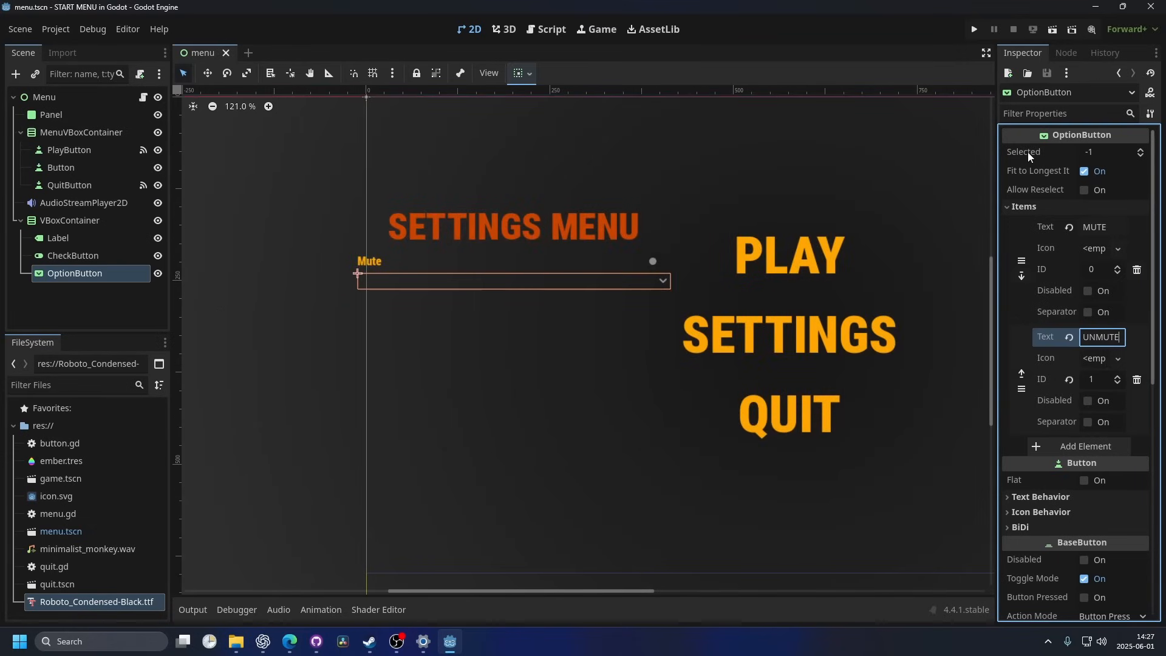
{"action": "left_click", "coordinate": [1140, 152]}
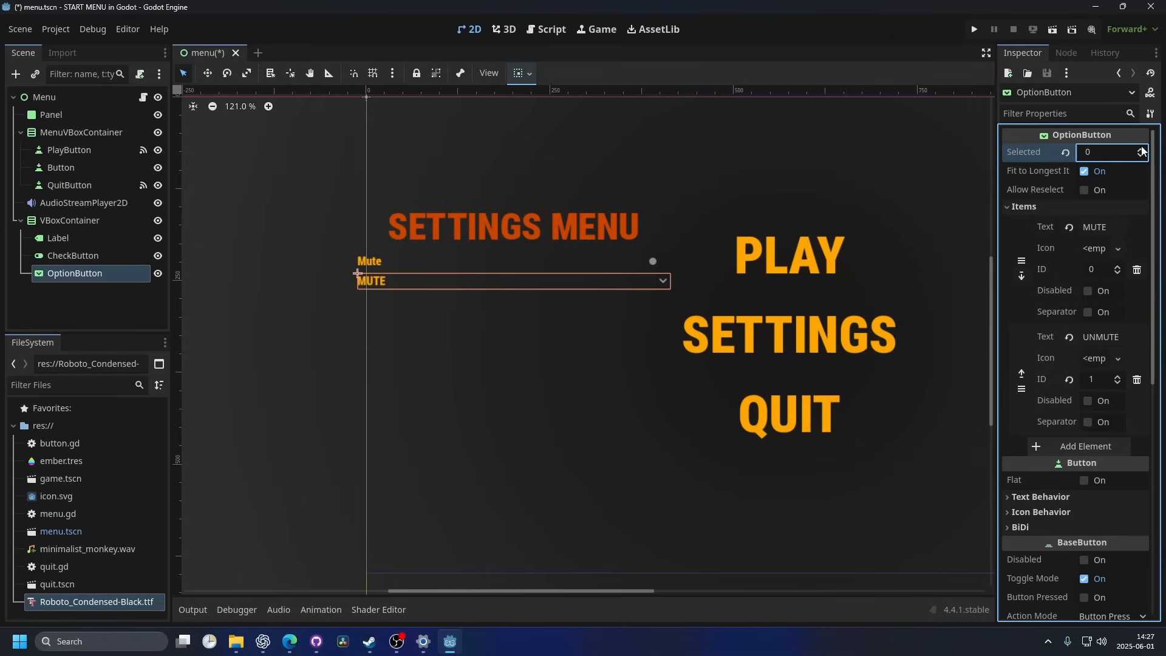
{"action": "left_click", "coordinate": [73, 255]}
{"action": "type", "text": "MUTE"}
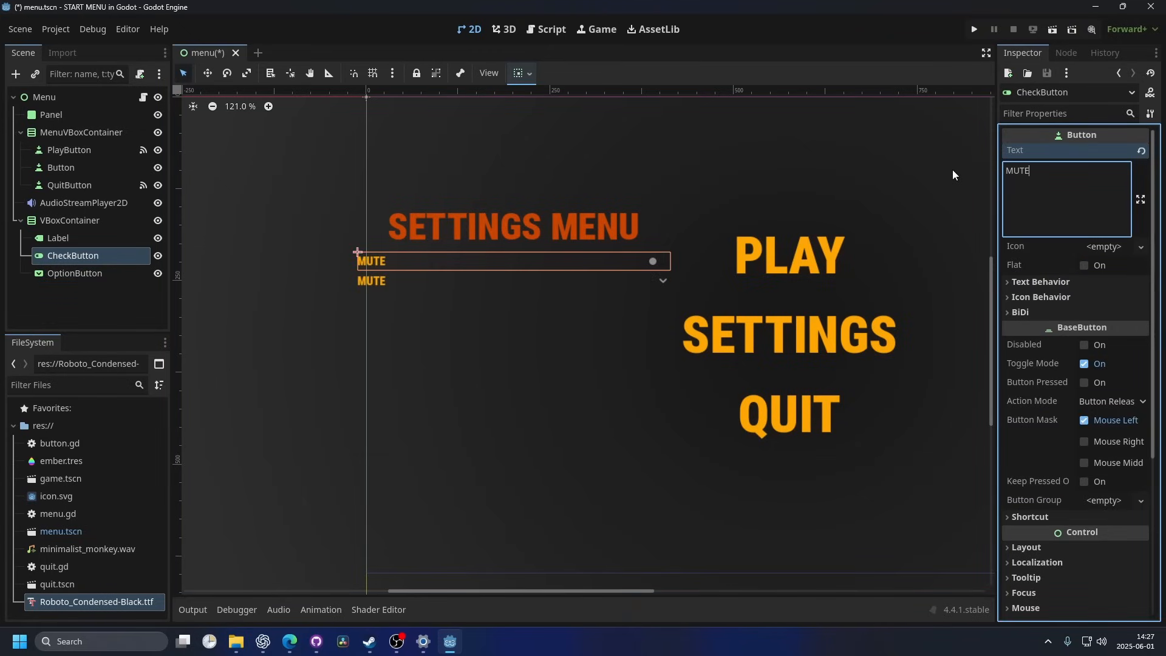
{"action": "key", "text": "ctrl+s"}
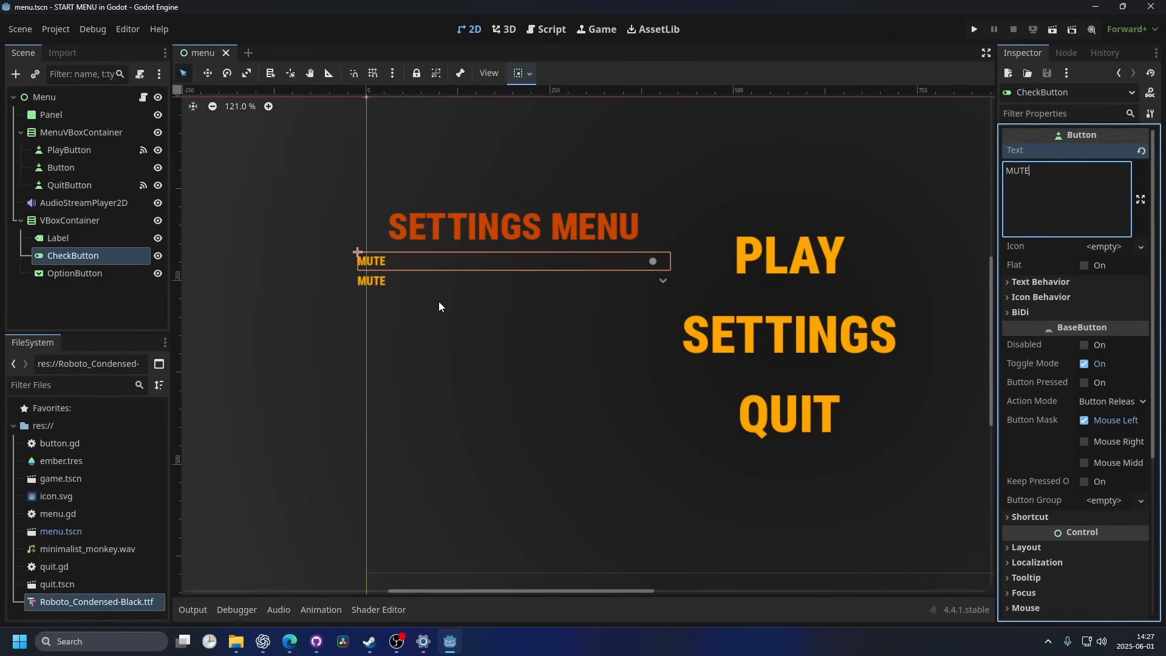
{"action": "left_click", "coordinate": [69, 220]}
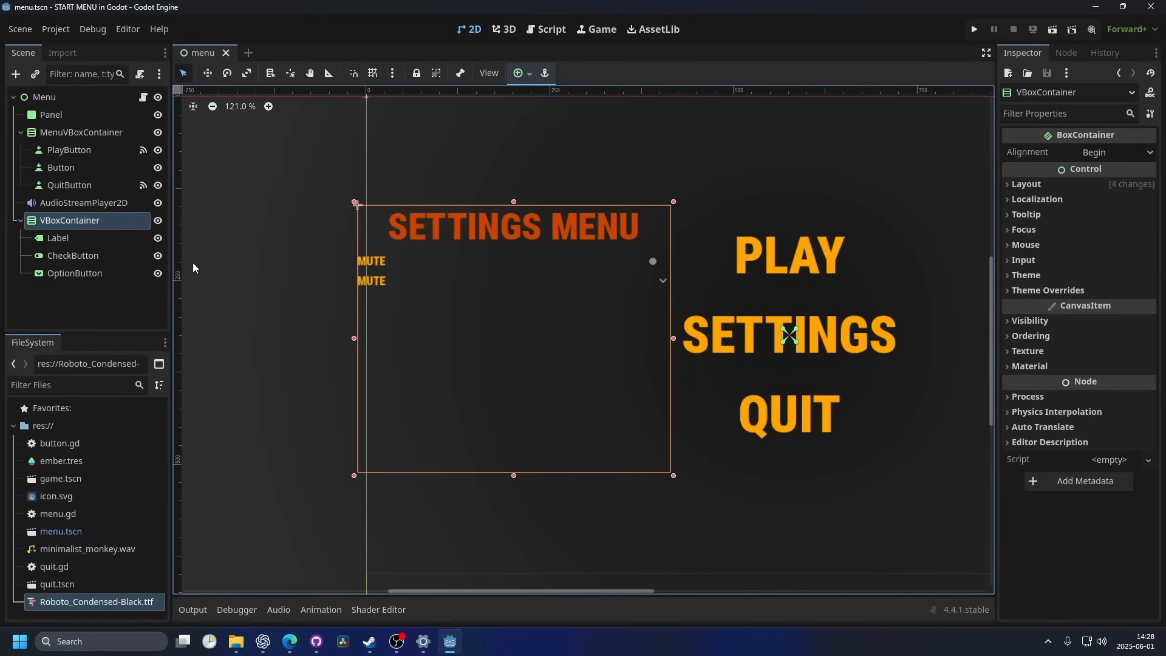
Add a BACK button, then select the check, option and BACK buttons together.
{"action": "left_click", "coordinate": [15, 73]}
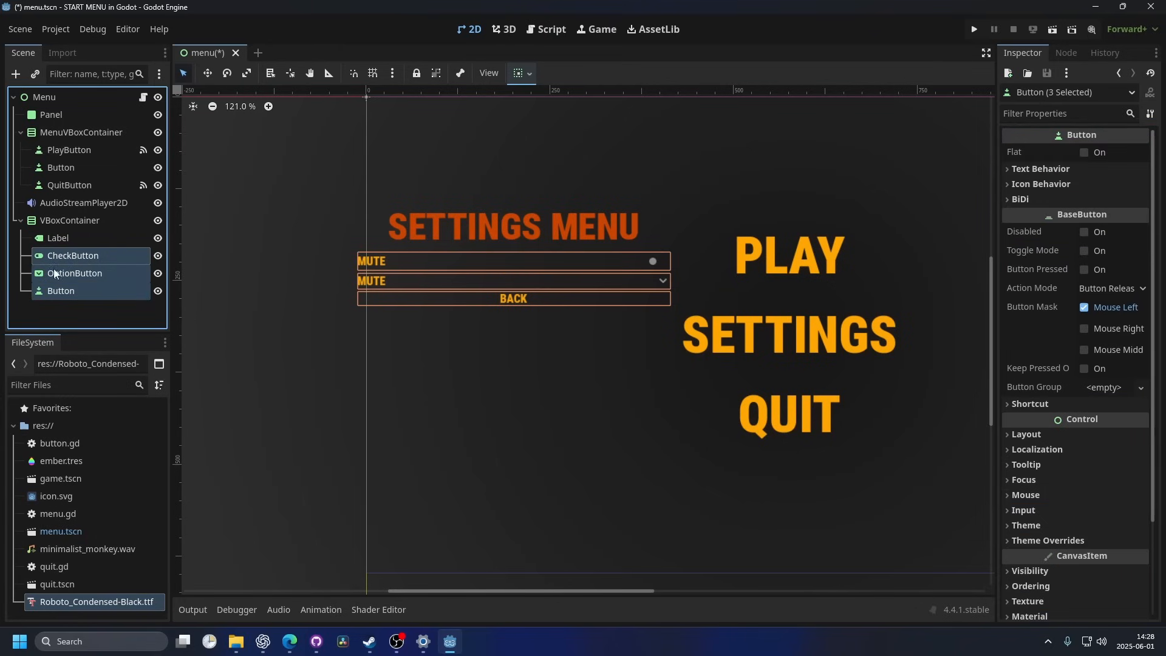
{"action": "left_click", "coordinate": [61, 291]}
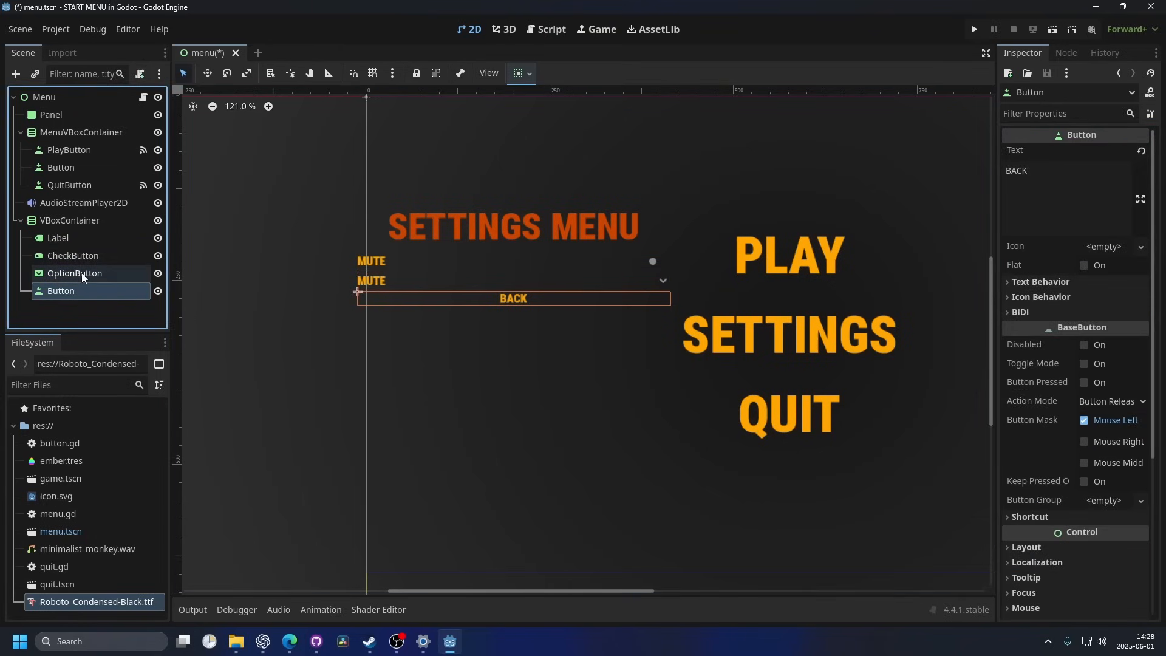
{"action": "left_click", "coordinate": [73, 255]}
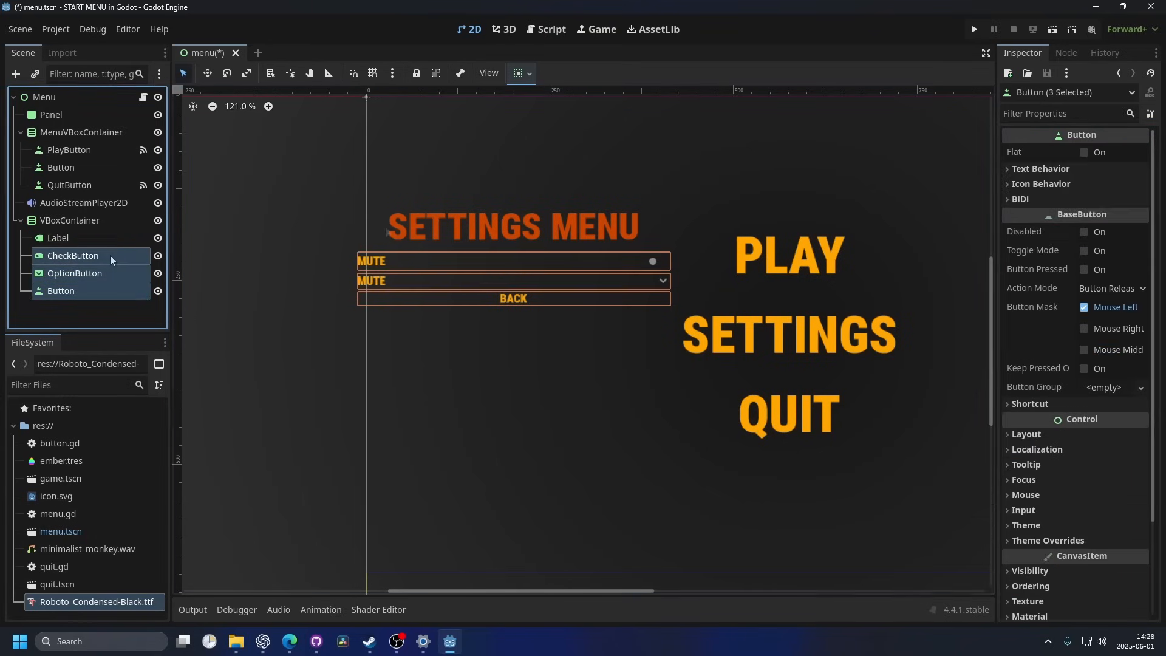
Give the three selected buttons a 25 px font size override.
{"action": "left_click", "coordinate": [1064, 113]}
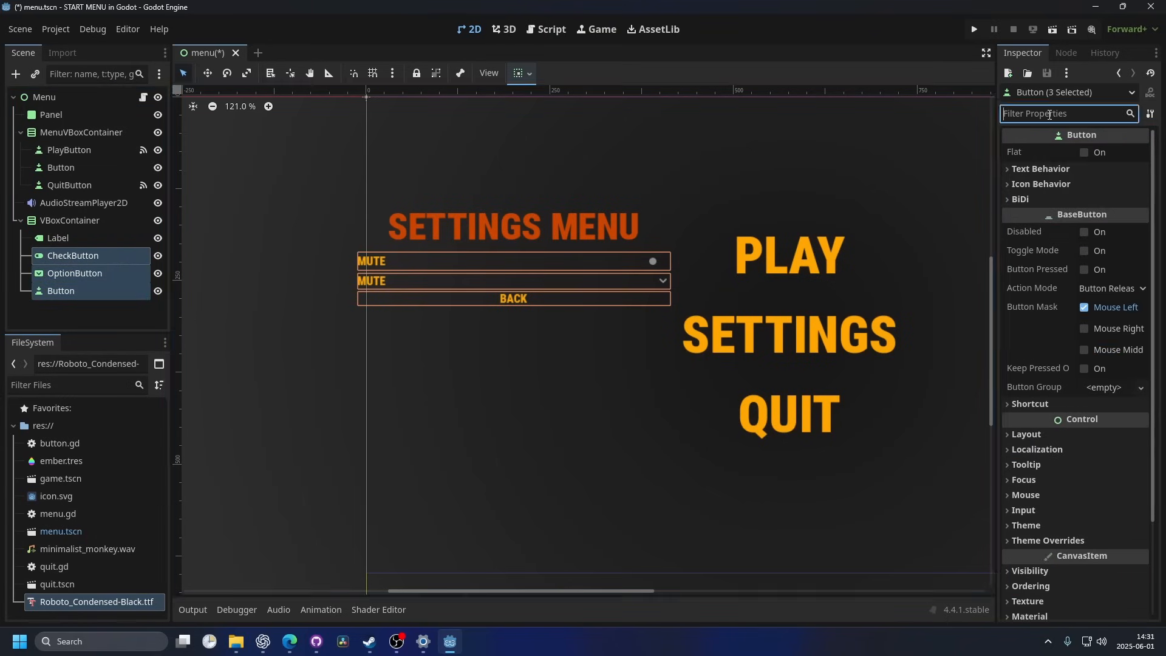
{"action": "type", "text": "font"}
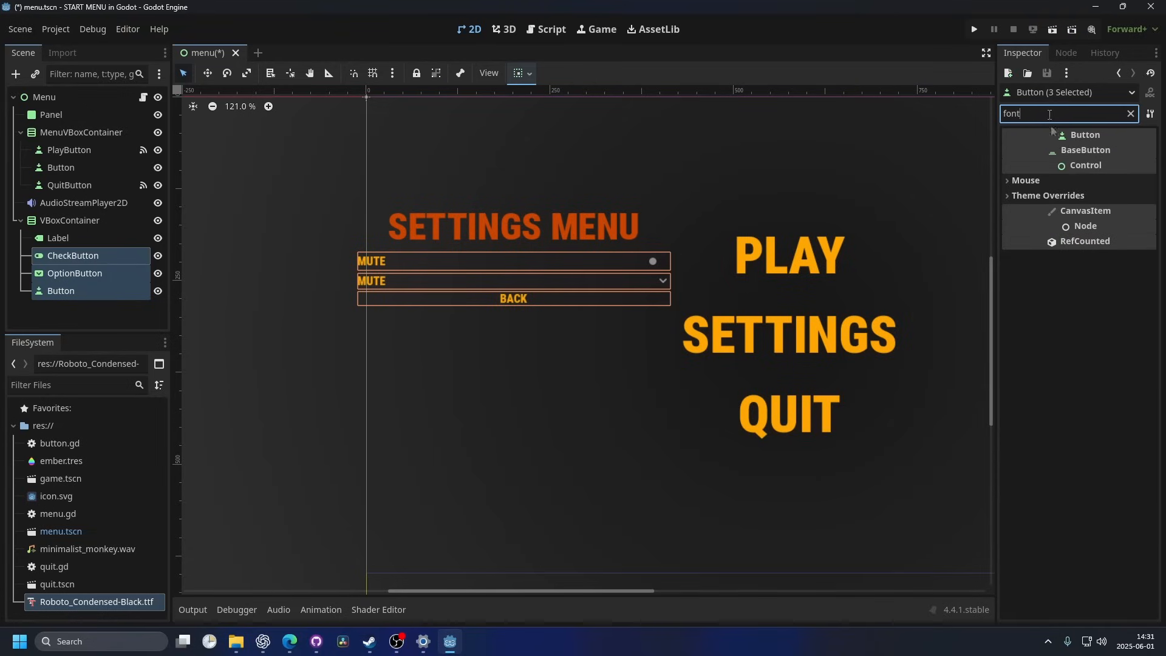
{"action": "left_click", "coordinate": [1047, 195]}
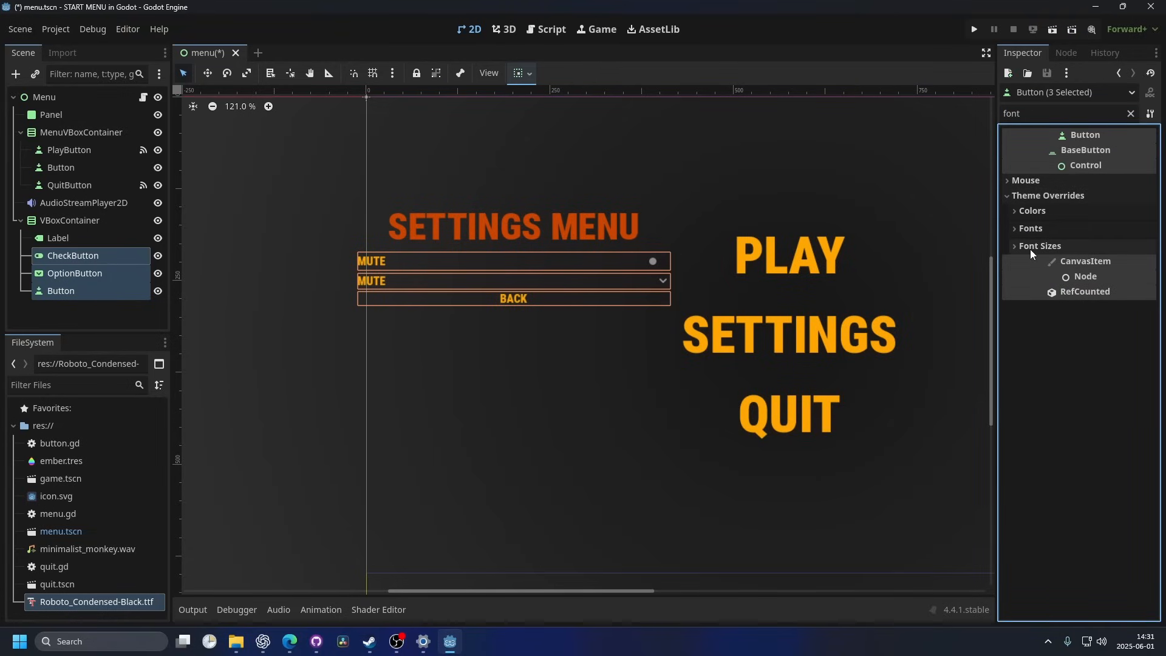
{"action": "left_click", "coordinate": [1013, 245]}
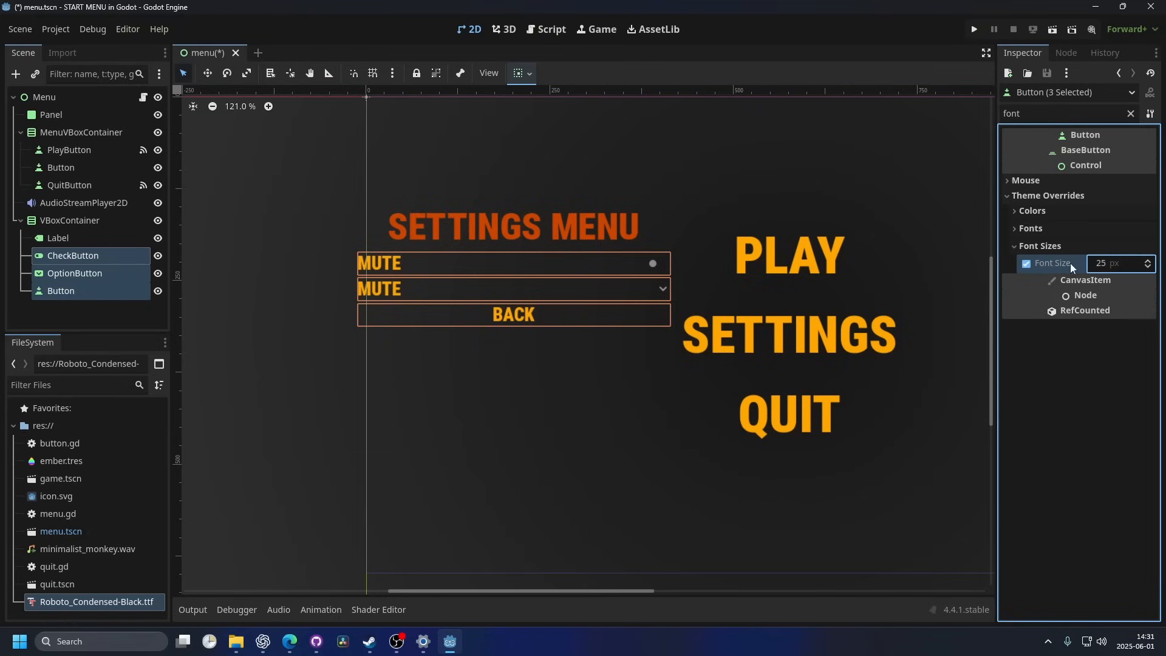
{"action": "left_click", "coordinate": [69, 220]}
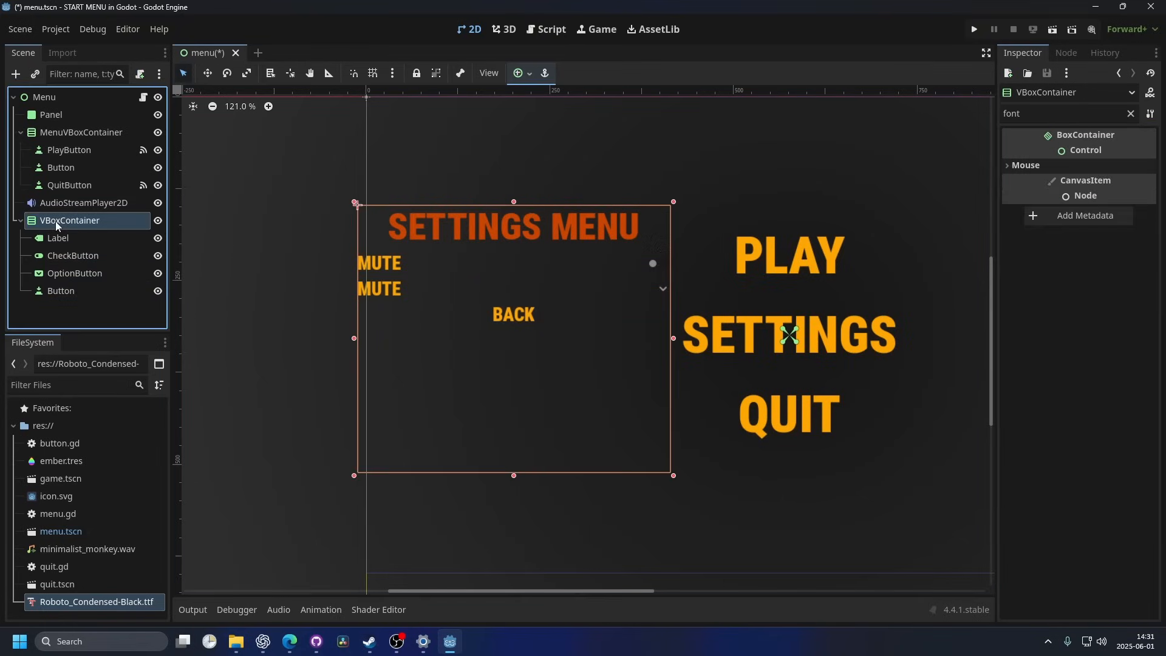
{"action": "mouse_move", "coordinate": [298, 206]}
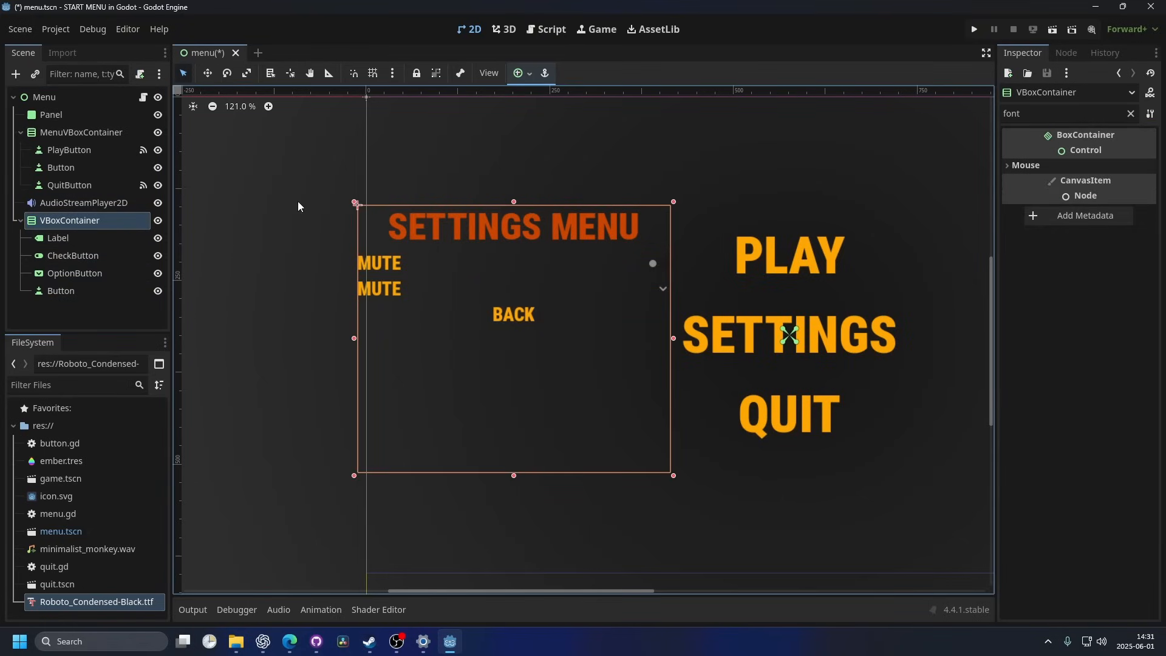
Apply the Center anchor preset to the settings VBoxContainer and save the scene.
{"action": "left_click", "coordinate": [517, 73]}
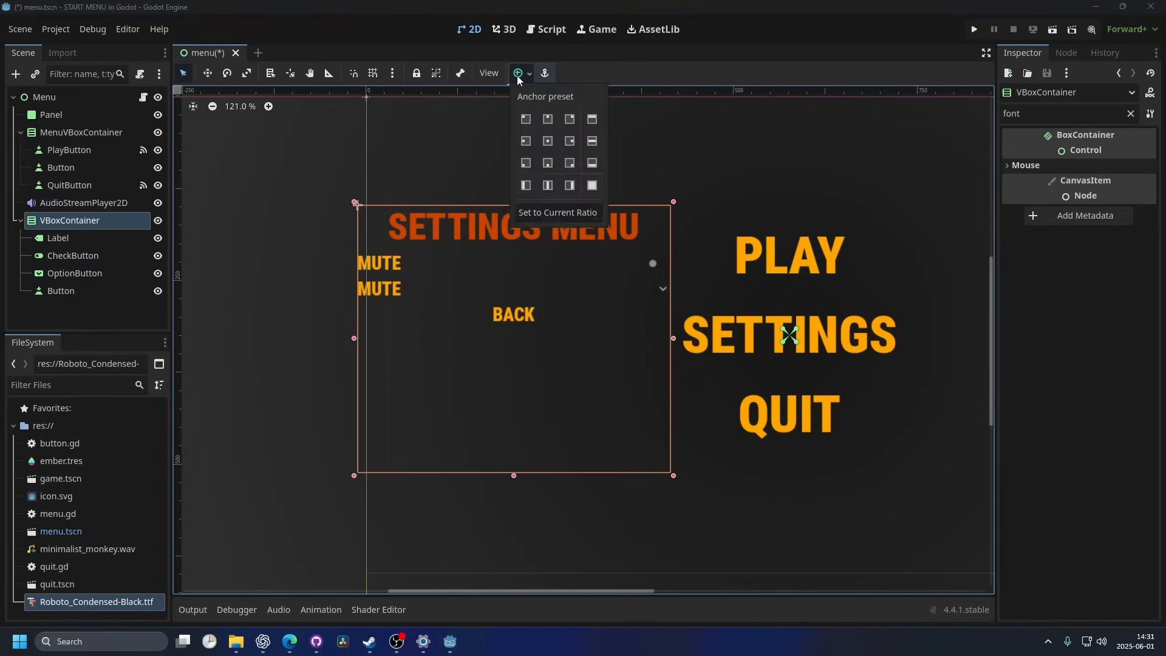
{"action": "left_click", "coordinate": [546, 140]}
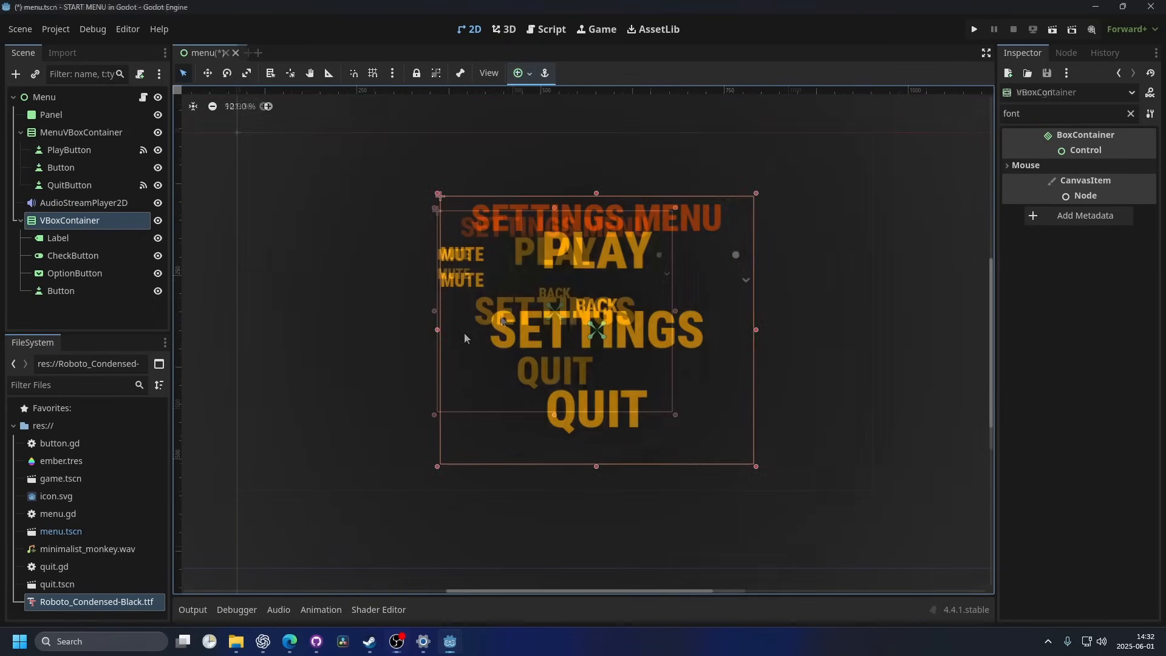
{"action": "key", "text": "ctrl+s"}
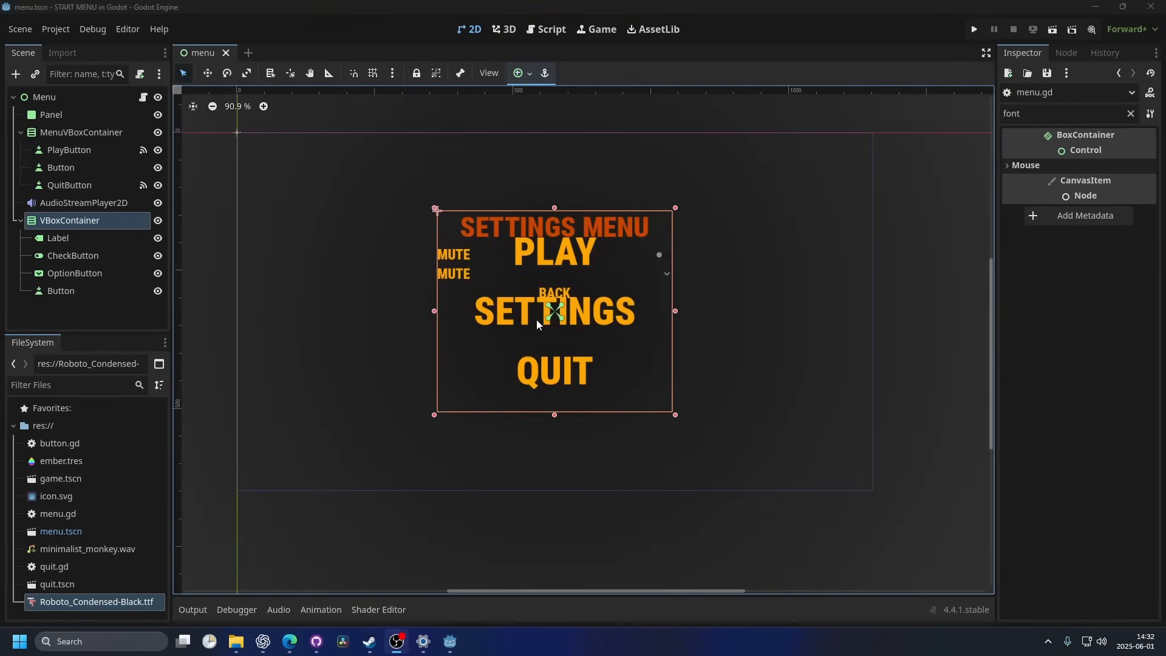
{"action": "mouse_move", "coordinate": [578, 255]}
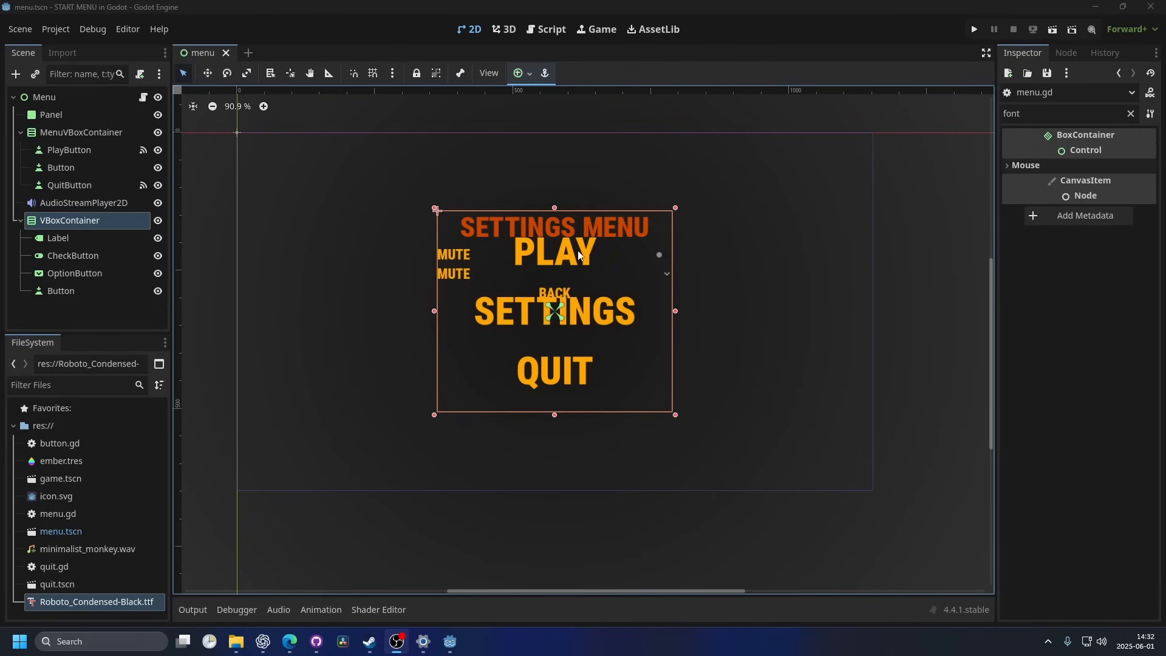
Rename Button to SettingsButton and VBoxContainer to SettingsVBoxContainer in the Scene dock.
{"action": "left_click", "coordinate": [60, 167]}
{"action": "type", "text": "Settings"}
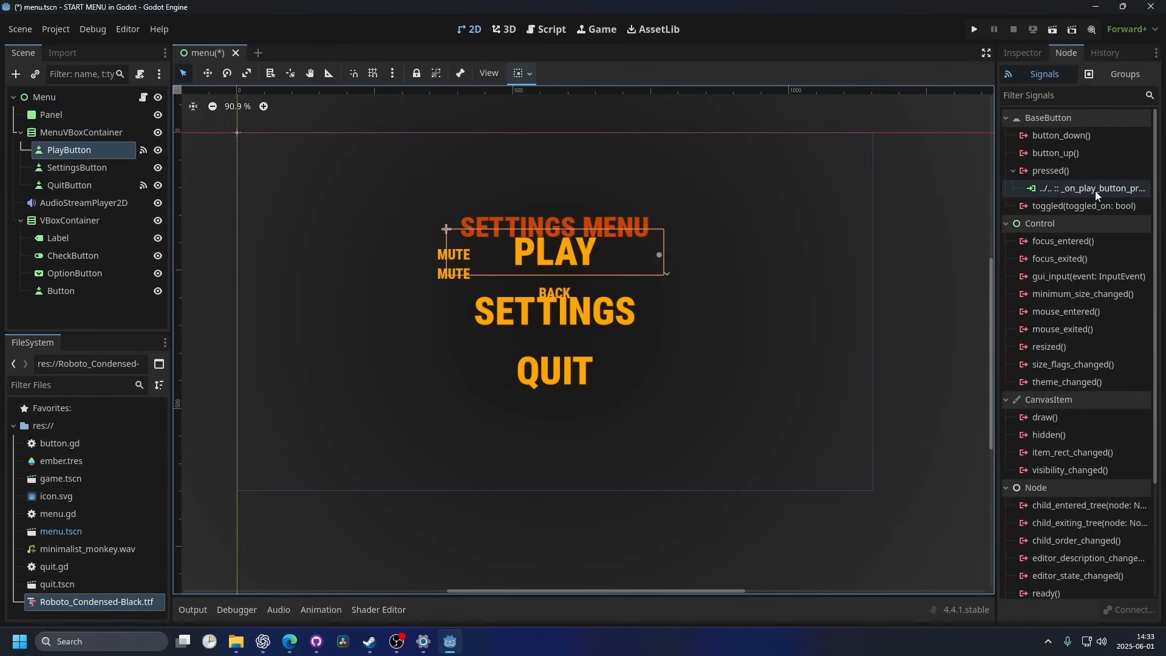
{"action": "left_click", "coordinate": [77, 168]}
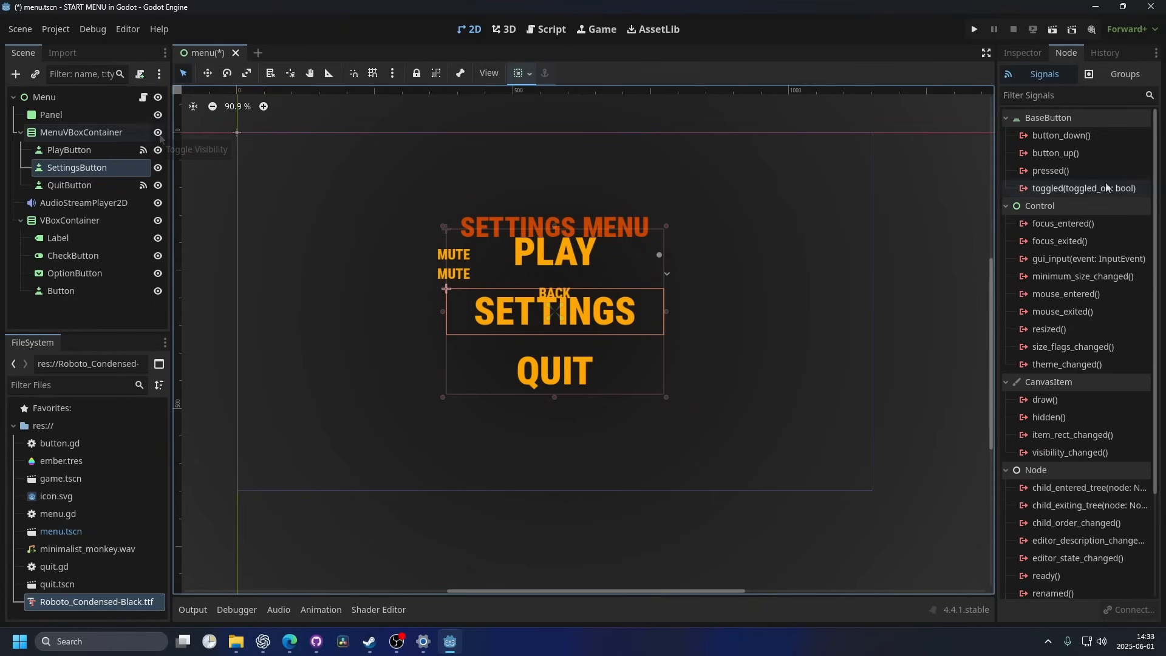
{"action": "left_click", "coordinate": [156, 134]}
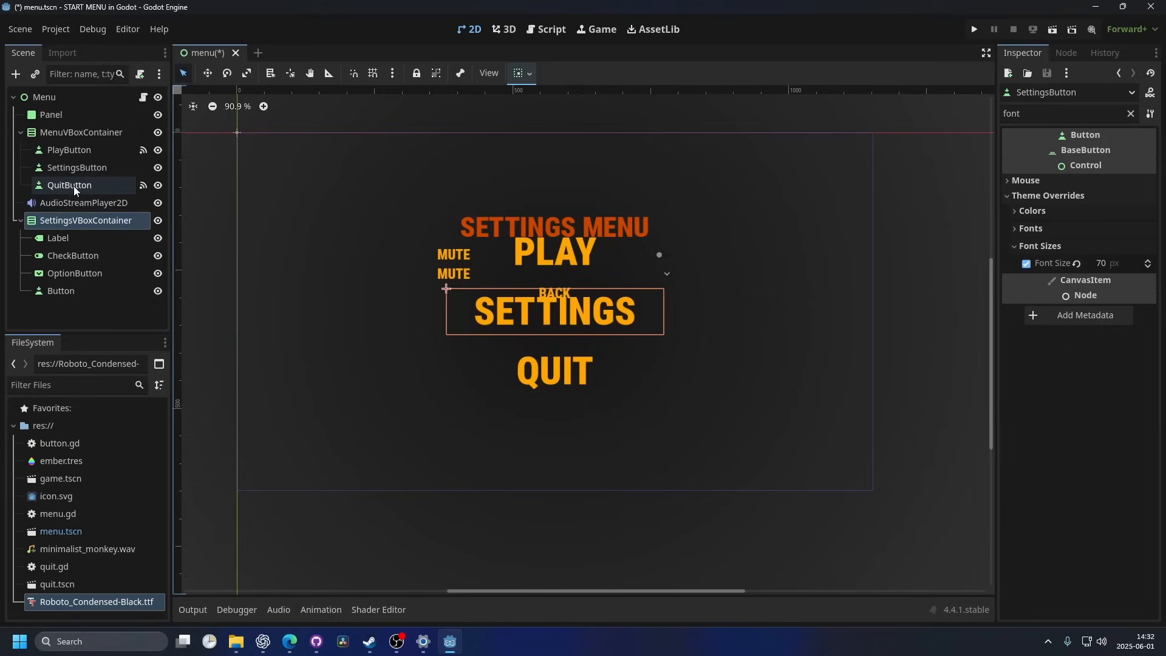
{"action": "mouse_move", "coordinate": [76, 166]}
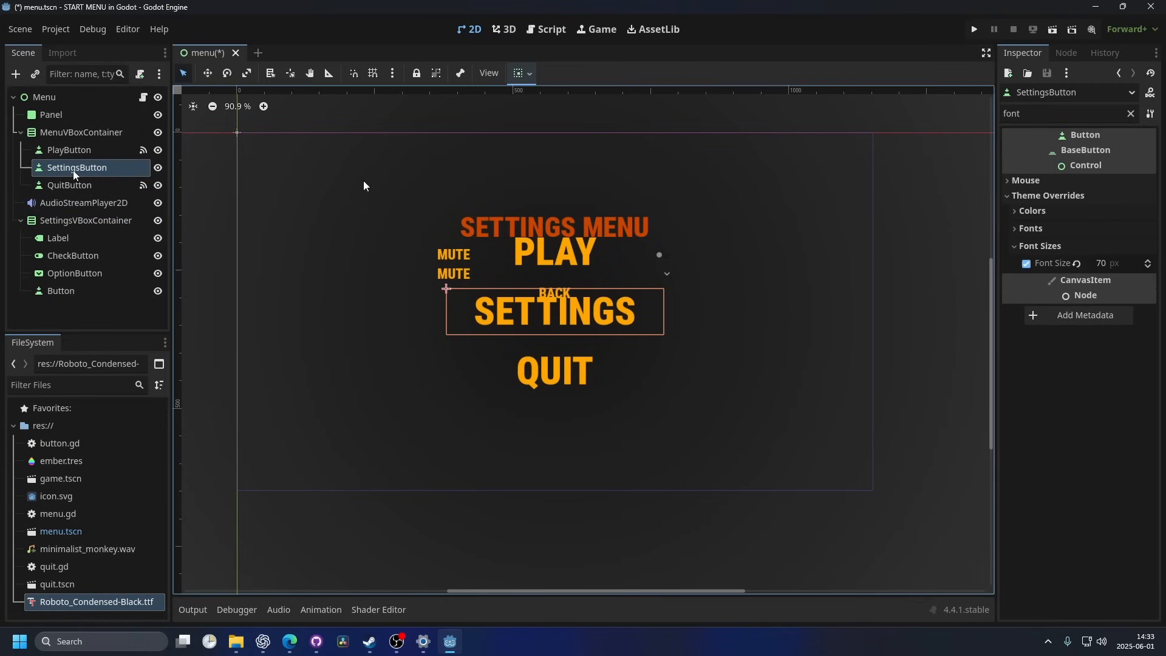
{"action": "double_click", "coordinate": [1050, 170]}
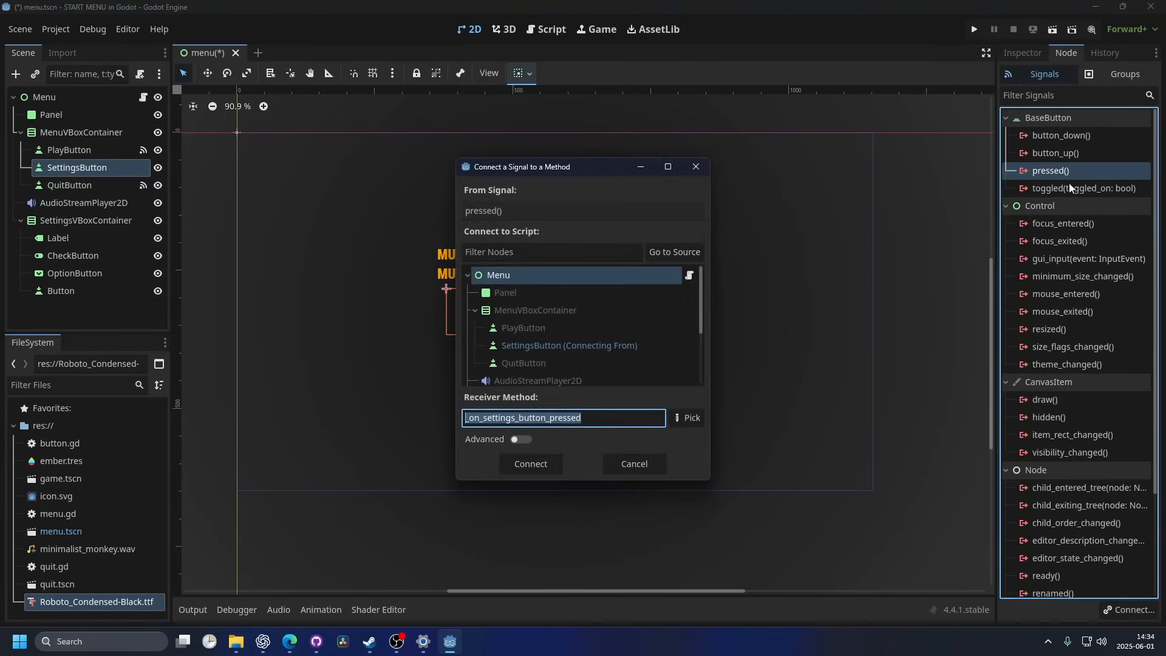
{"action": "left_click", "coordinate": [530, 463]}
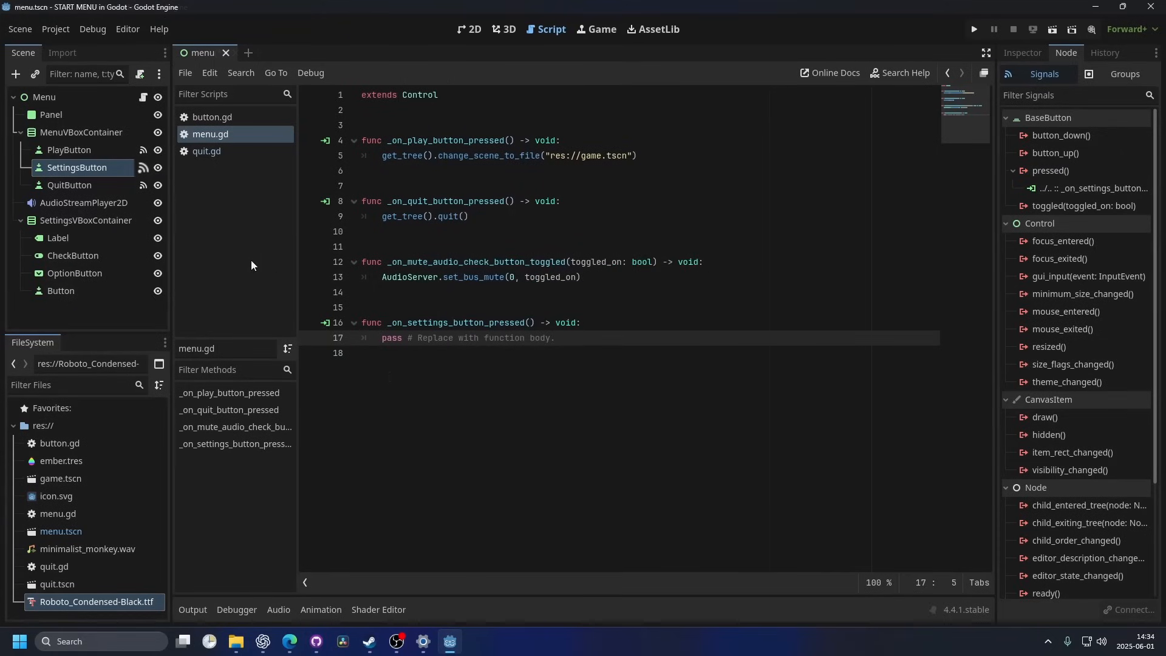
{"action": "mouse_move", "coordinate": [142, 168]}
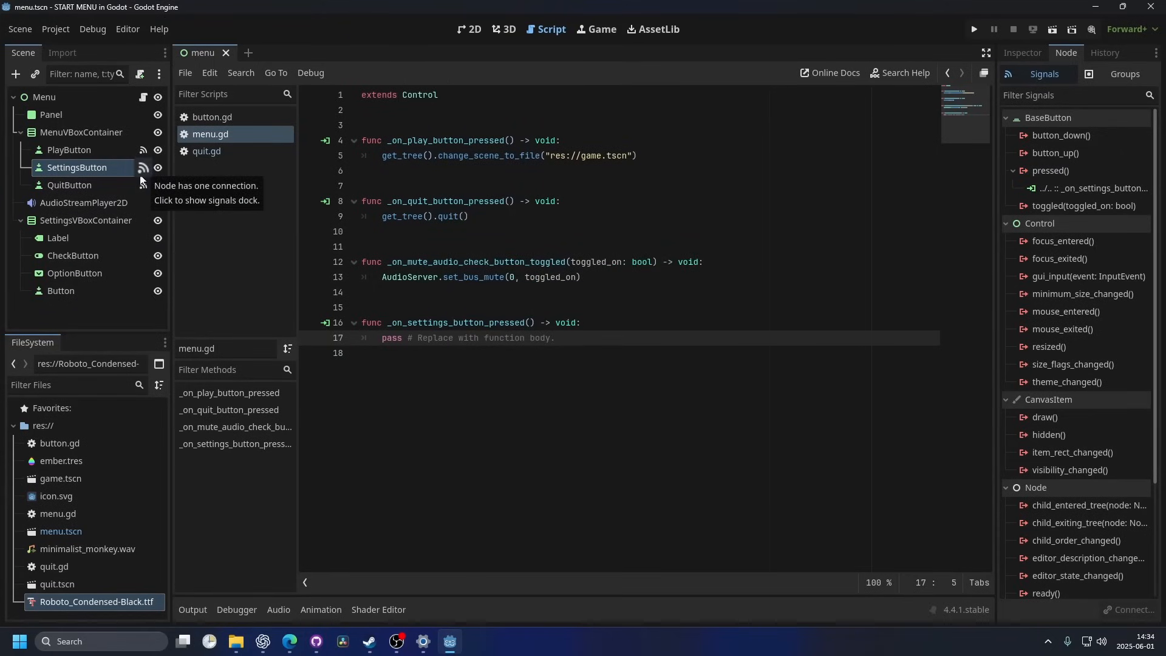
{"action": "mouse_move", "coordinate": [143, 172]}
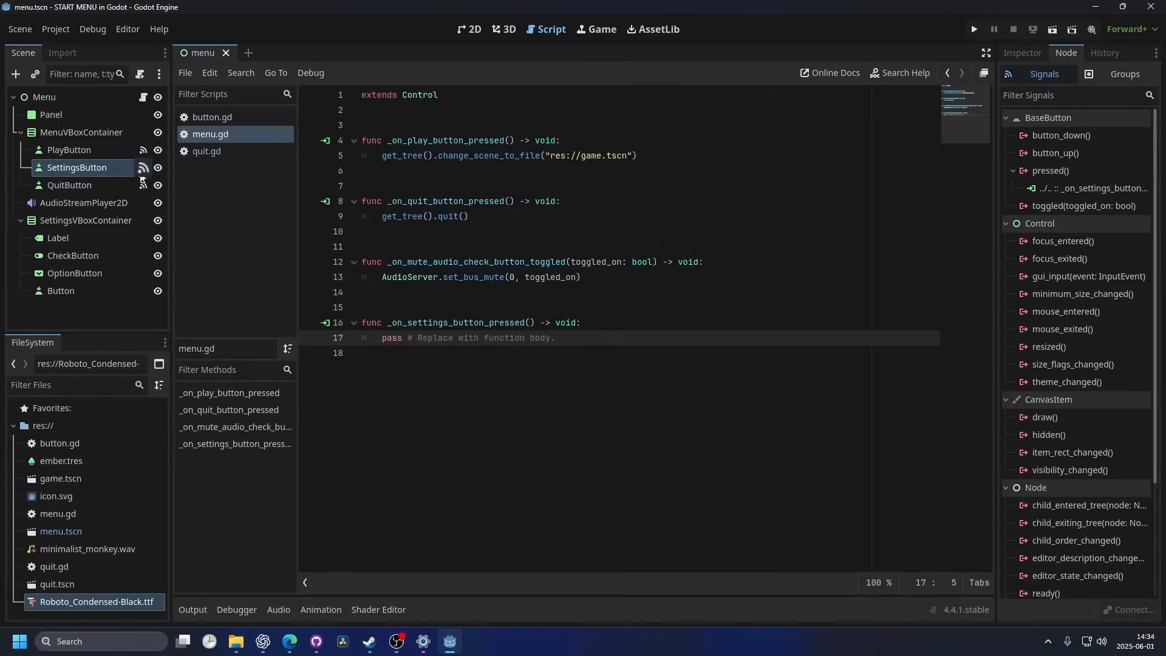
{"action": "mouse_move", "coordinate": [143, 172]}
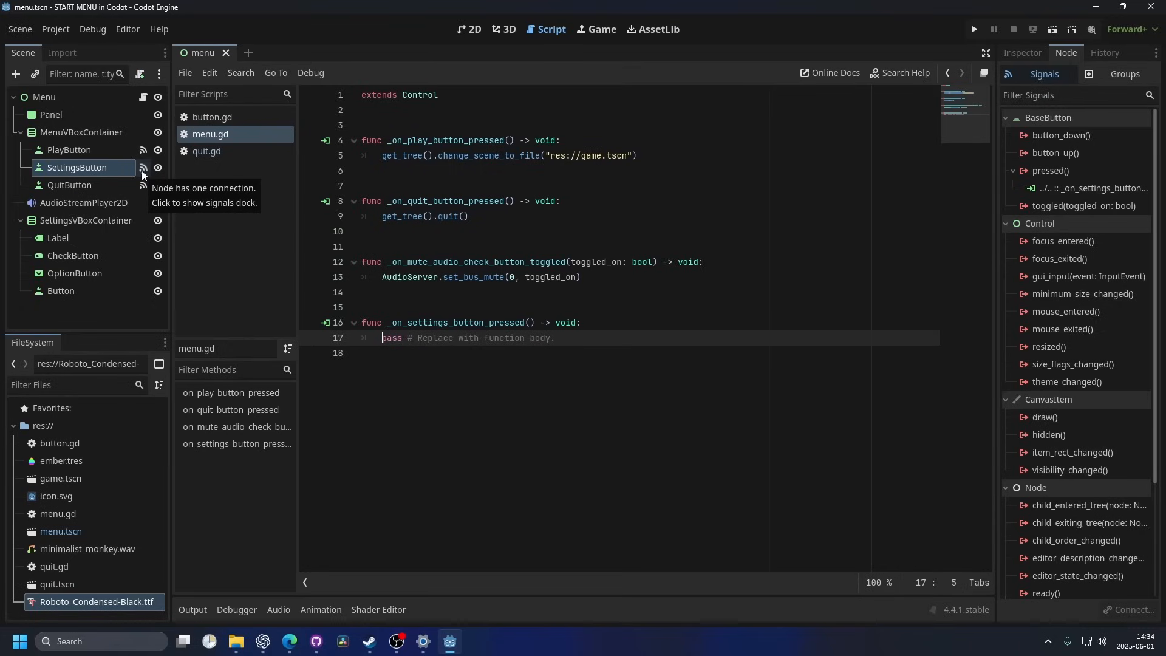
{"action": "mouse_move", "coordinate": [325, 326]}
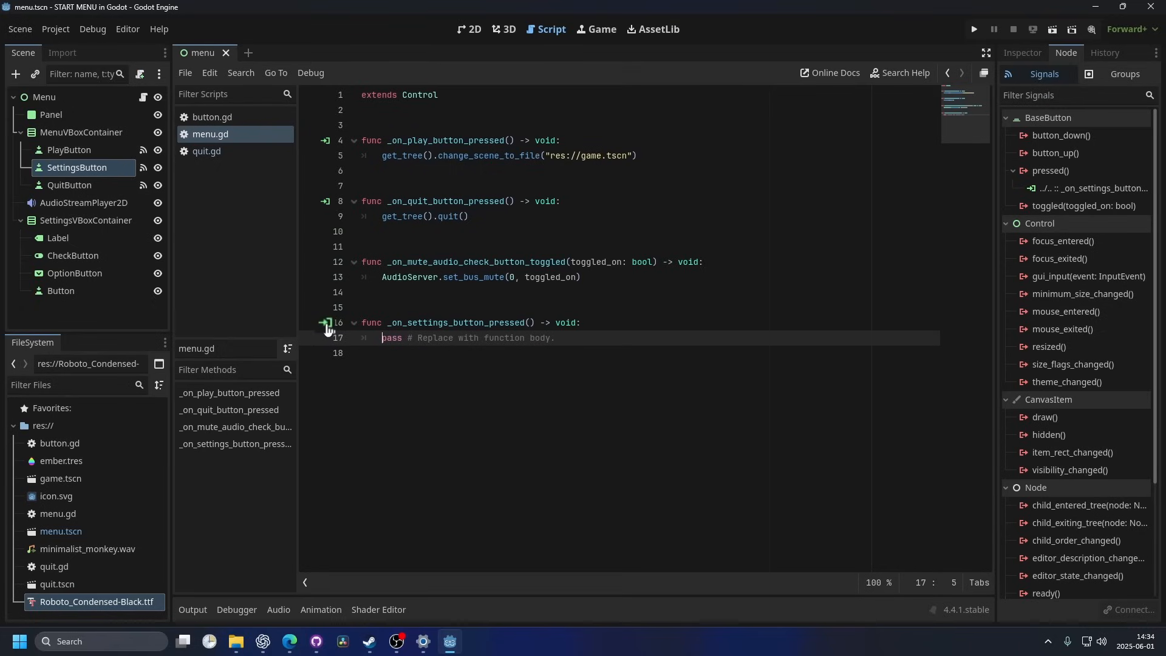
{"action": "mouse_move", "coordinate": [328, 335]}
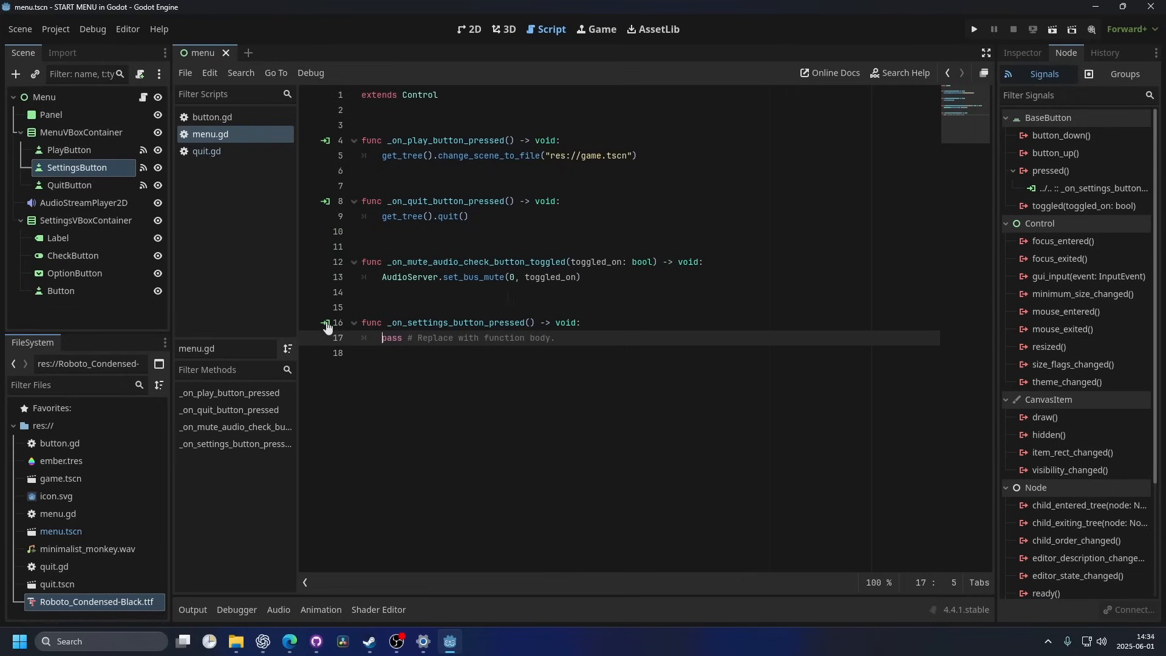
{"action": "mouse_move", "coordinate": [1084, 206]}
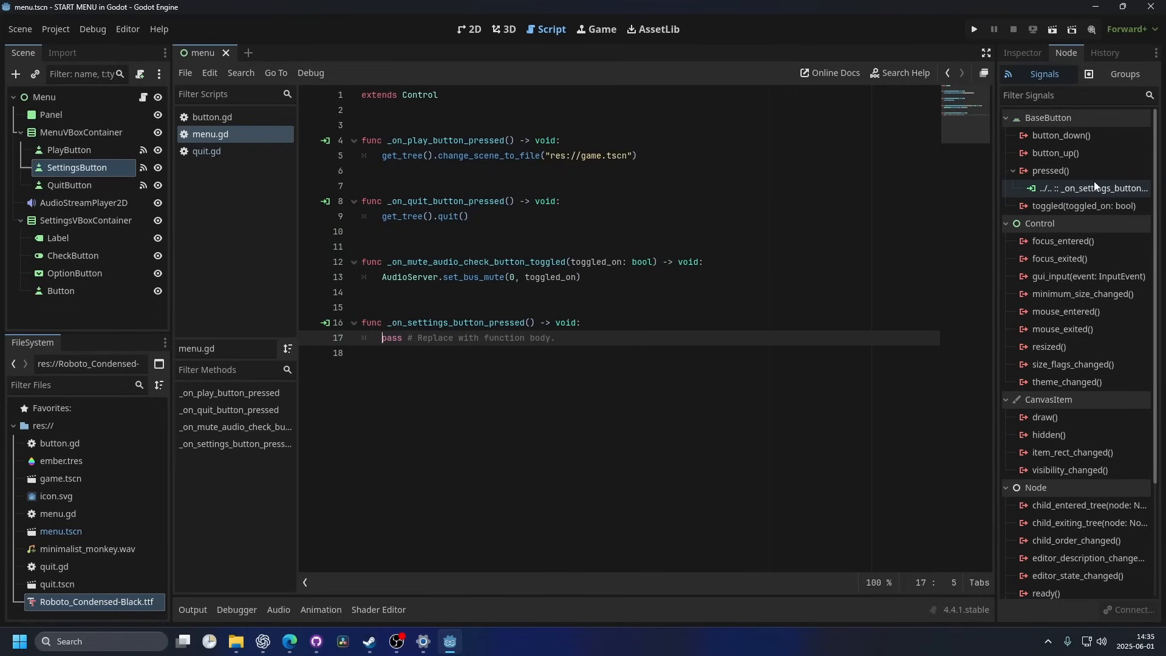
{"action": "right_click", "coordinate": [1086, 187]}
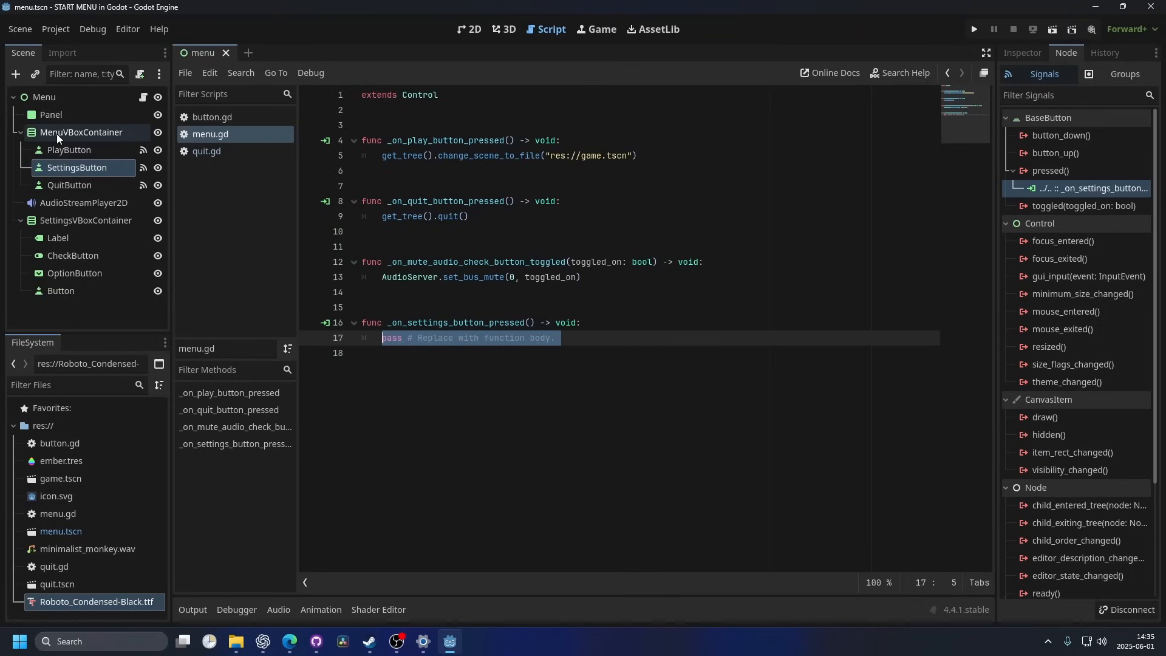
In the settings handler, write $MenuVBoxContainer.hide() and $SettingsVBoxContainer.show().
{"action": "left_click", "coordinate": [80, 132]}
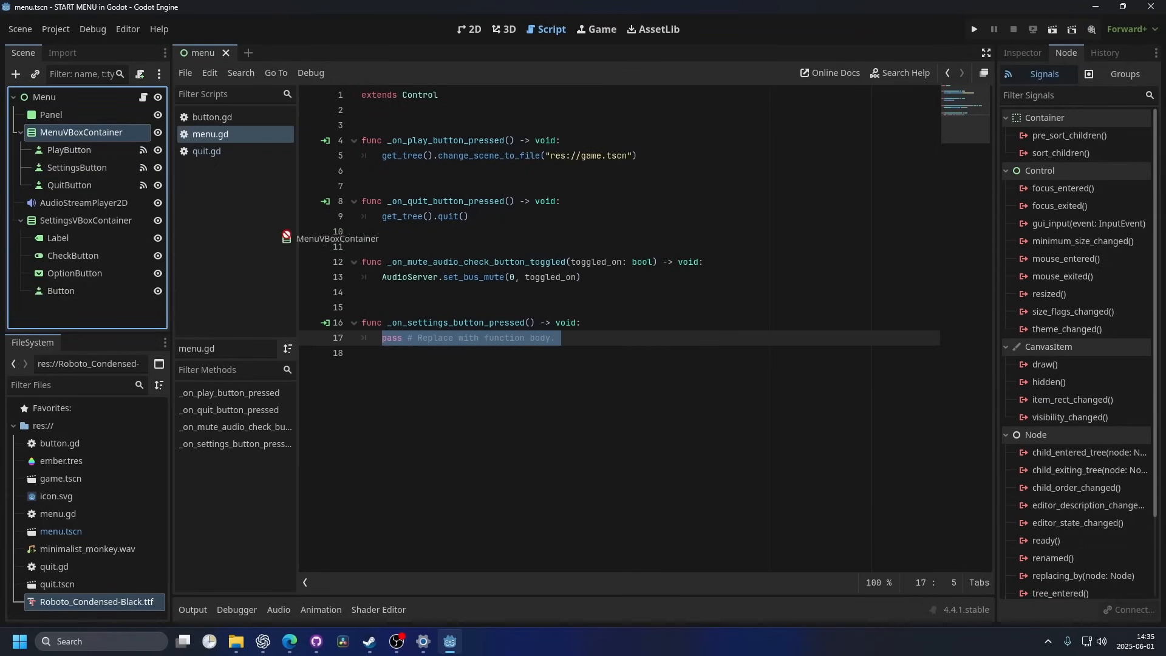
{"action": "type", "text": "$MenuVBoxContainer"}
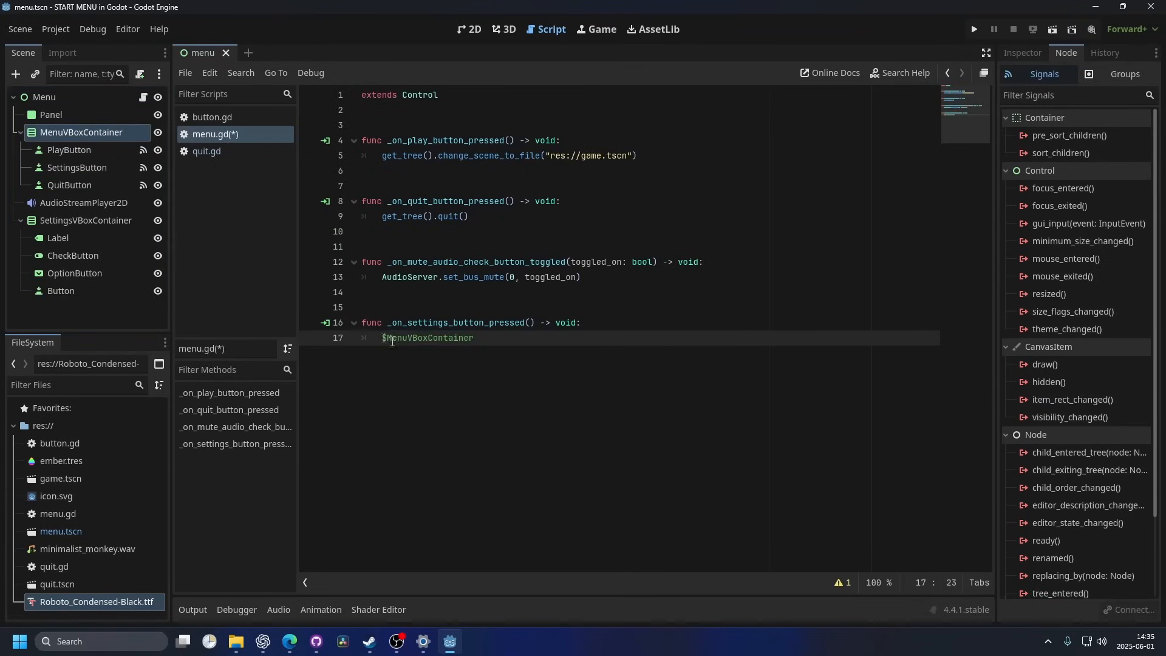
{"action": "left_click", "coordinate": [985, 53]}
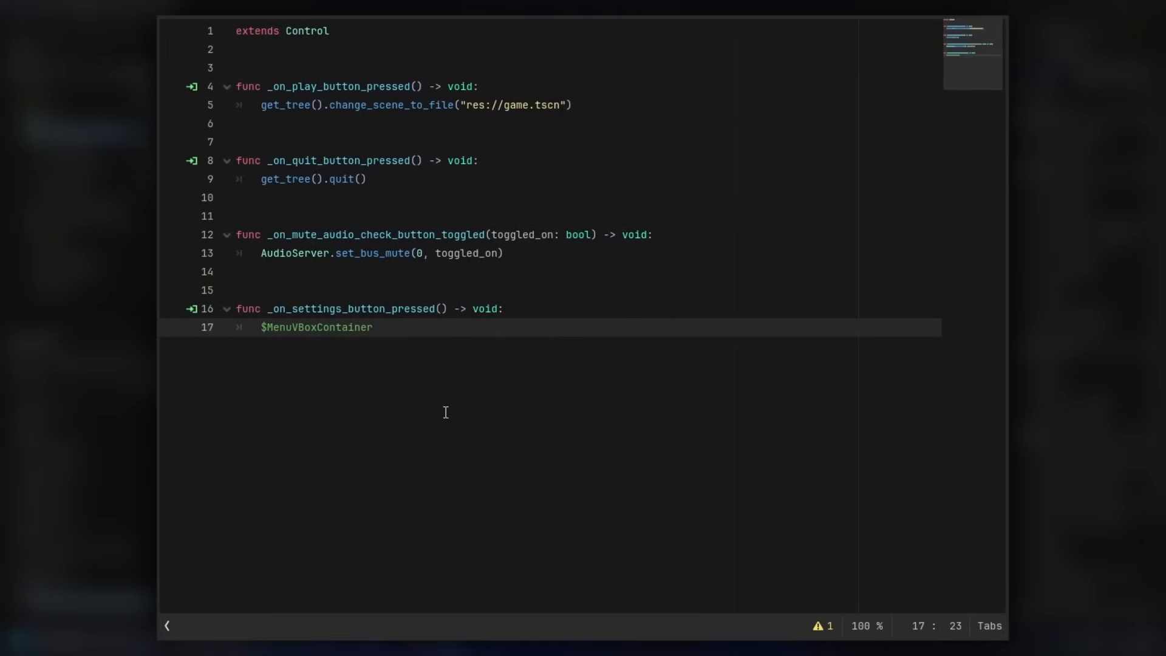
{"action": "type", "text": ".hide()"}
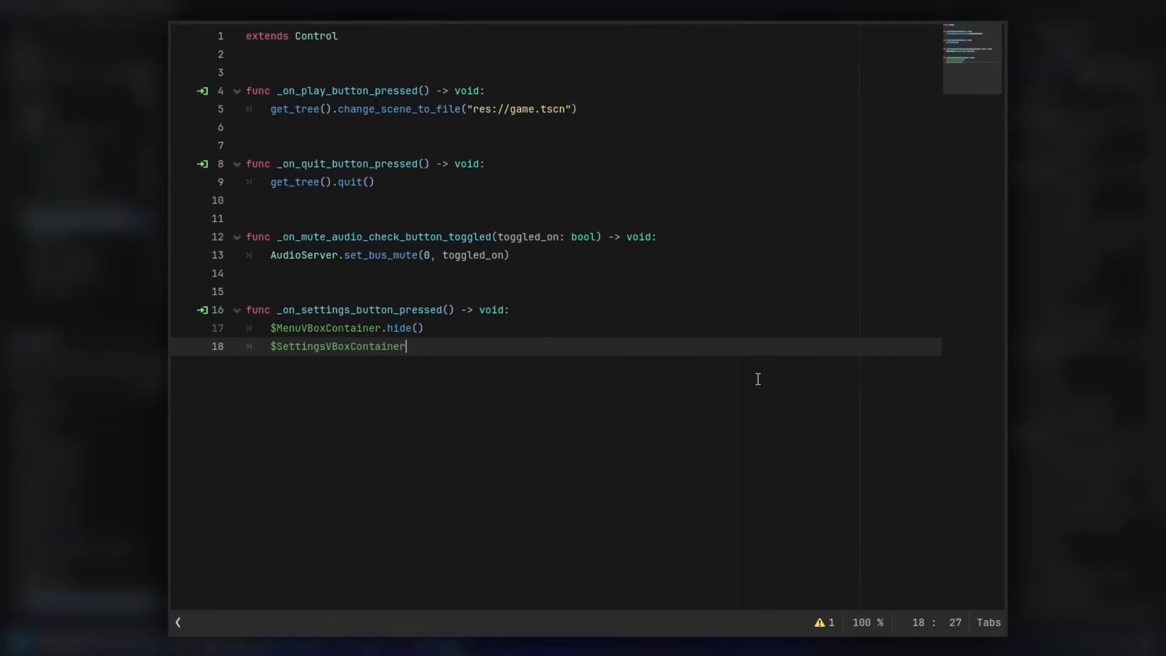
{"action": "type", "text": ".show()"}
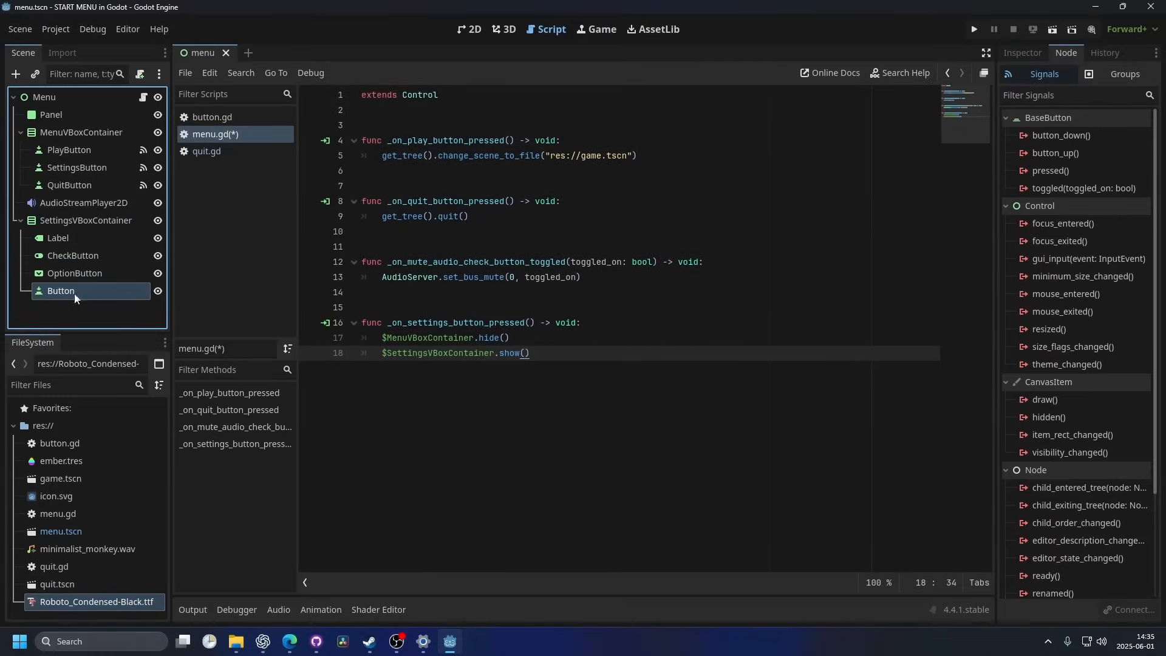
{"action": "left_click", "coordinate": [468, 29]}
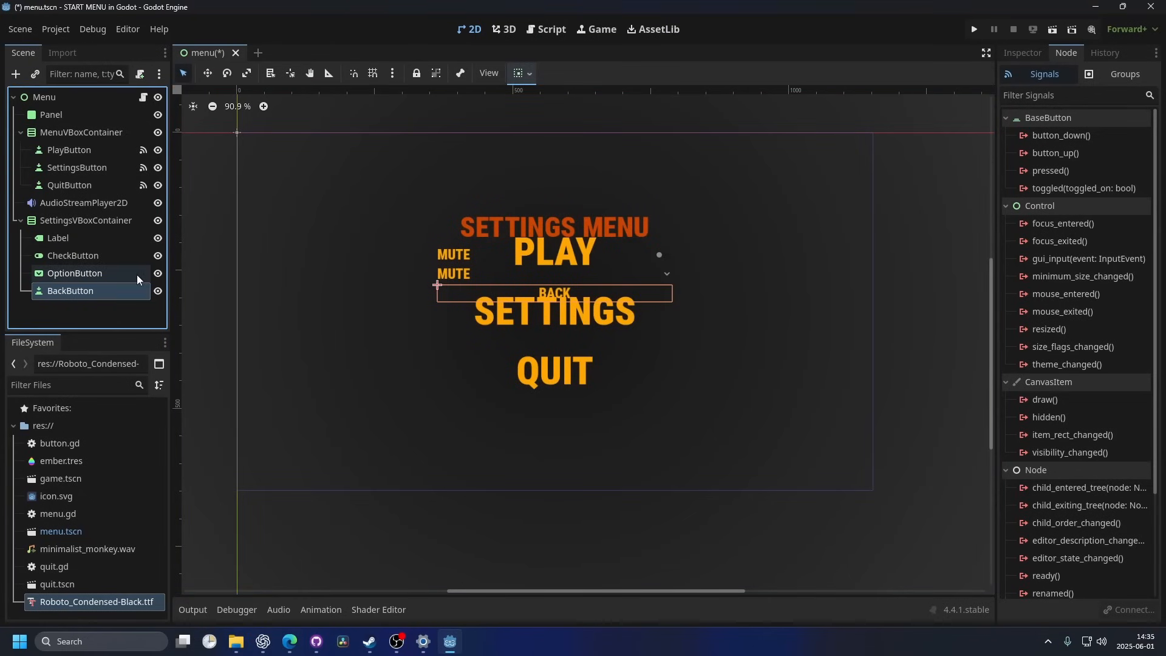
Connect BackButton's pressed signal to show MenuVBoxContainer and hide SettingsVBoxContainer, and hide that container in-scene.
{"action": "double_click", "coordinate": [1049, 170]}
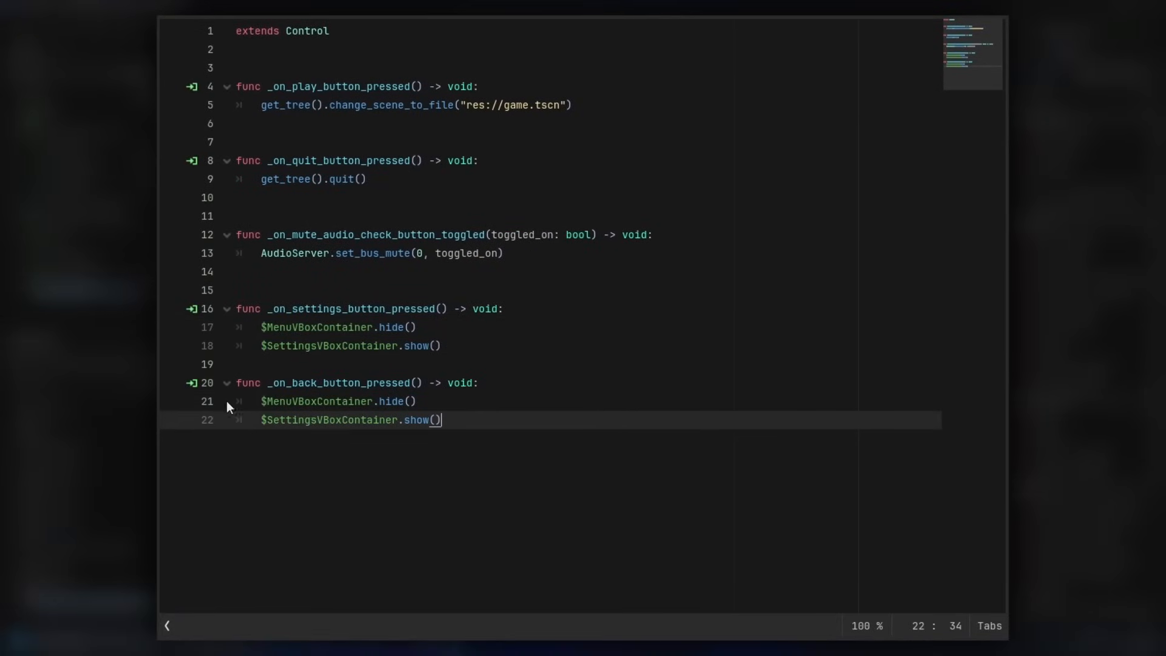
{"action": "double_click", "coordinate": [396, 401]}
{"action": "type", "text": "show"}
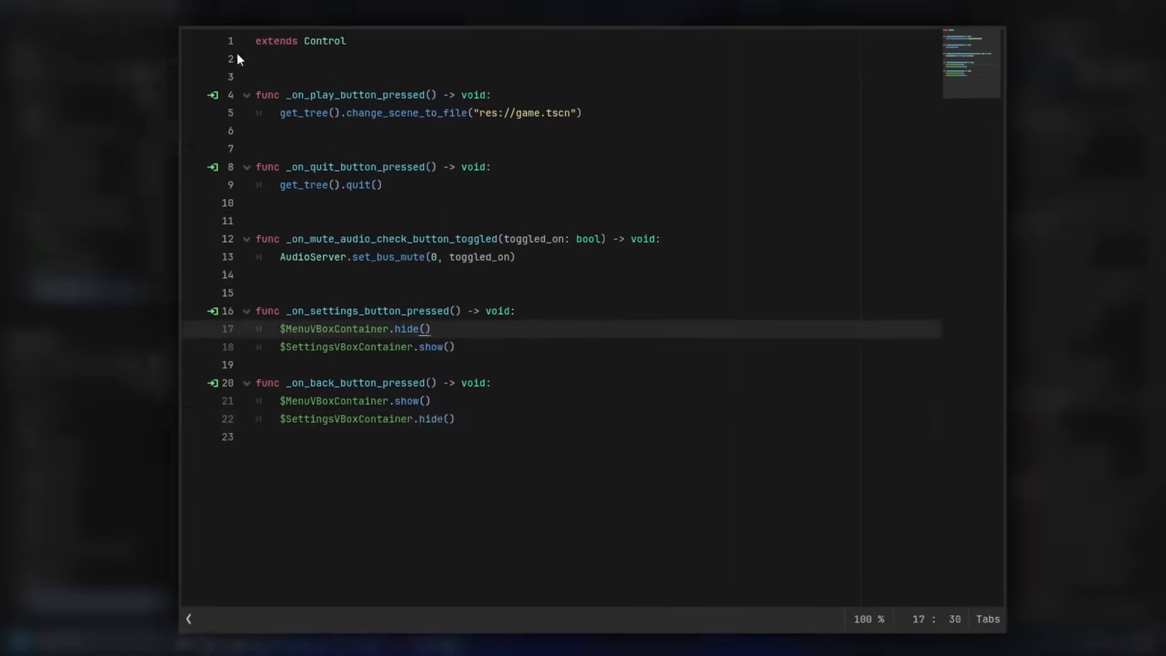
{"action": "left_click", "coordinate": [469, 30]}
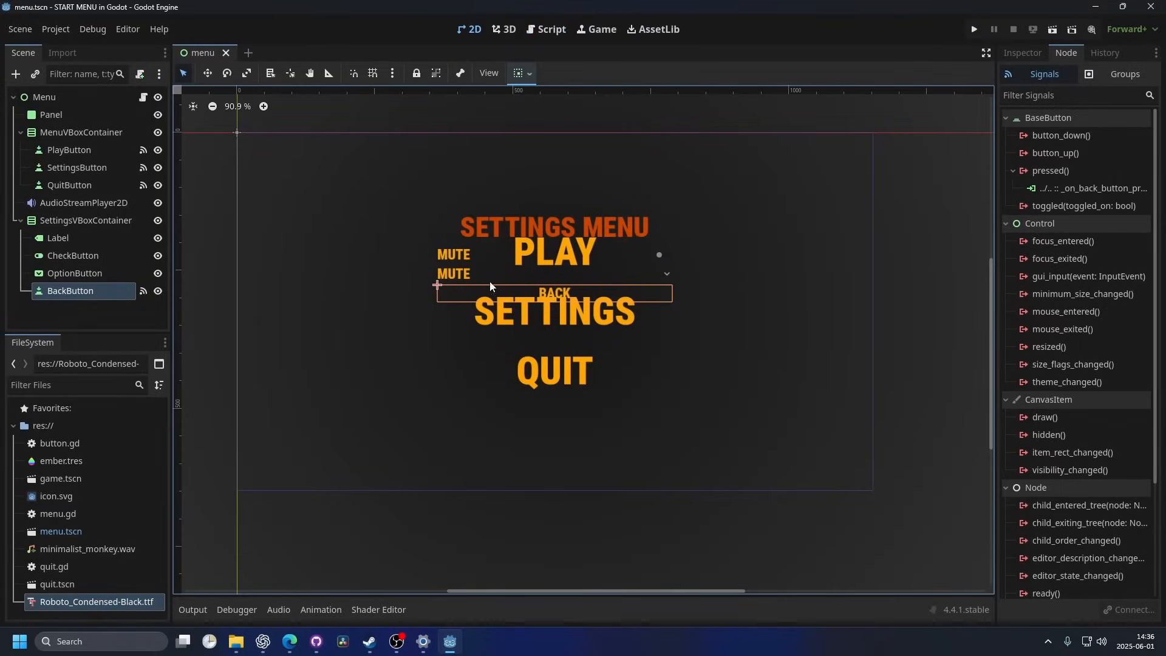
{"action": "mouse_move", "coordinate": [561, 335]}
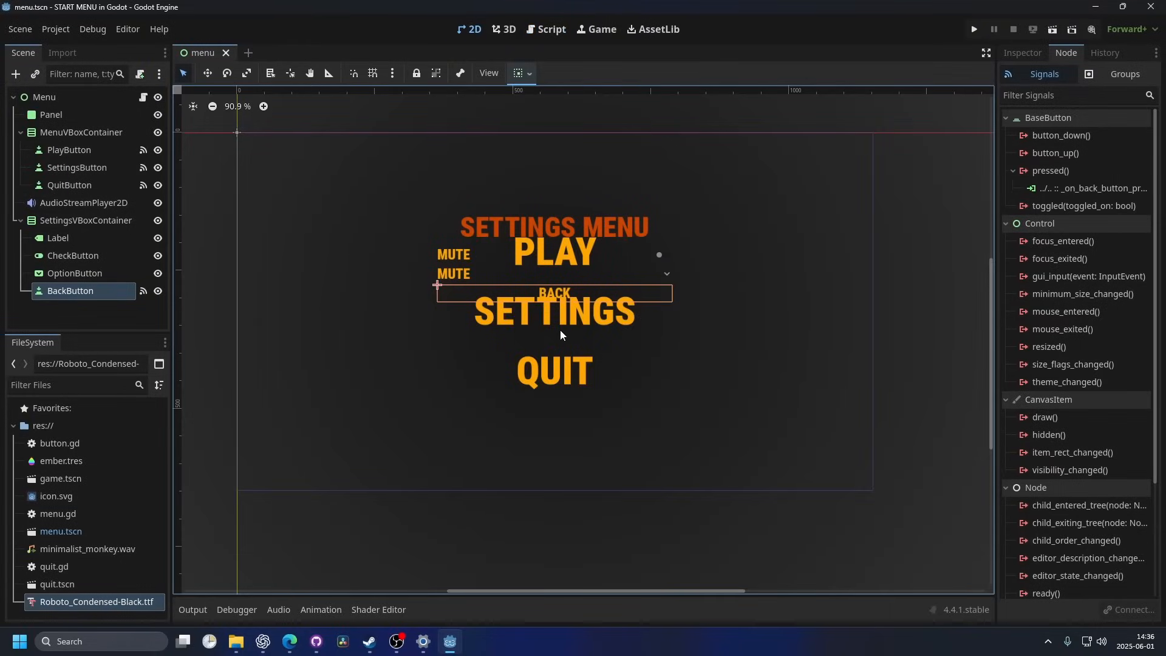
{"action": "mouse_move", "coordinate": [444, 208]}
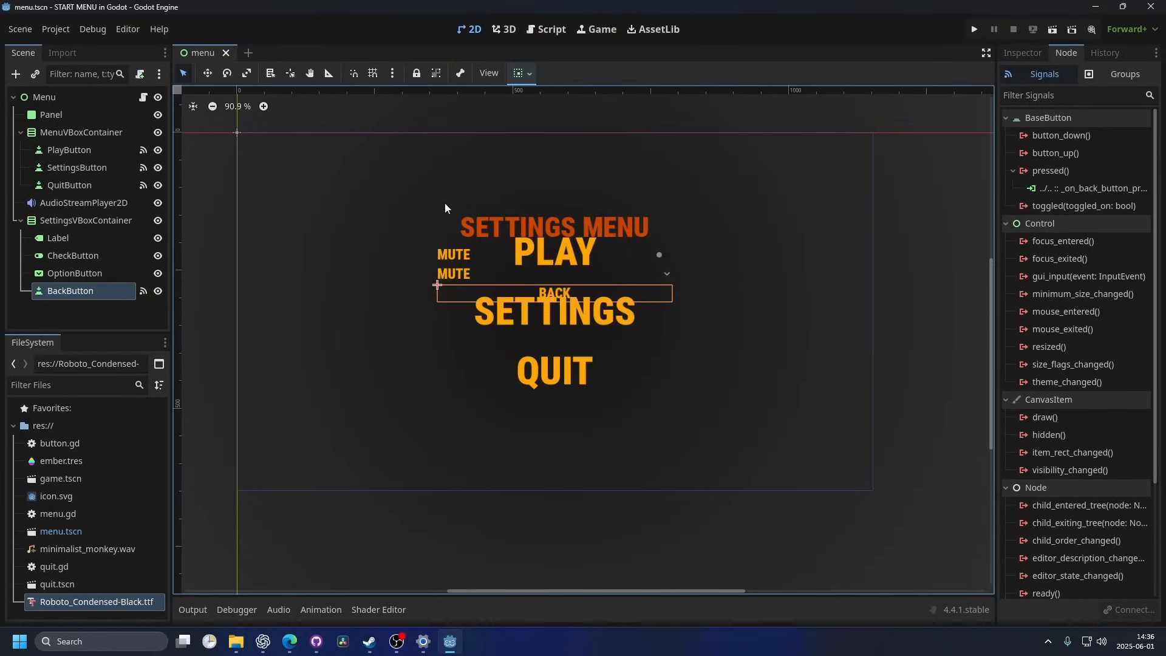
{"action": "left_click", "coordinate": [86, 219]}
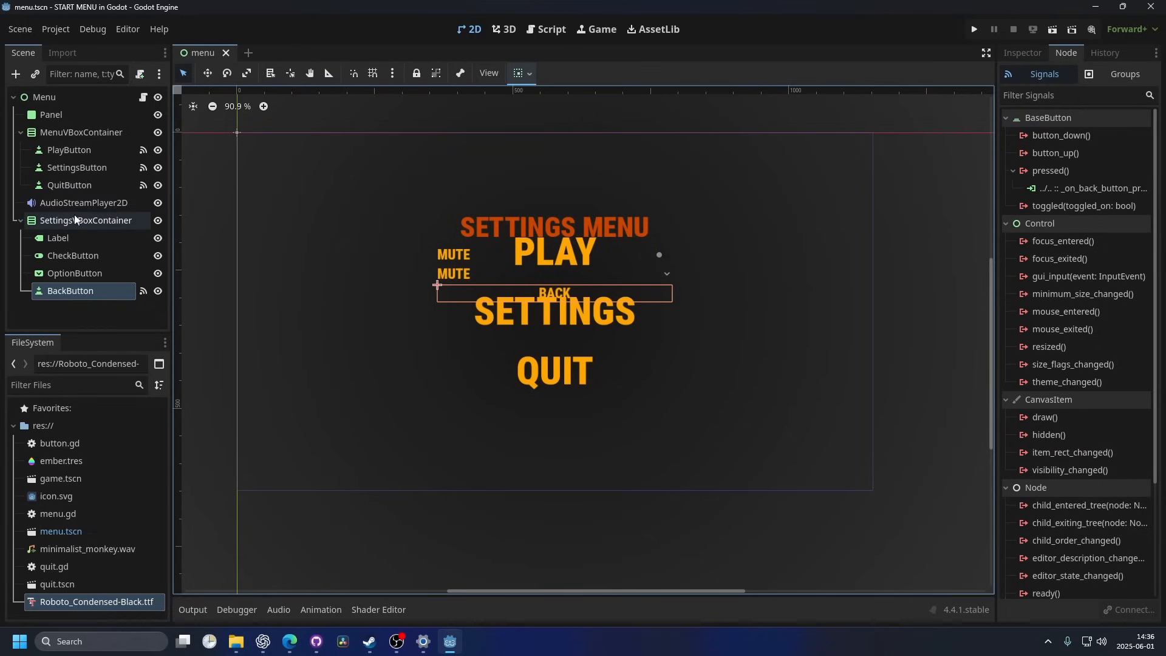
{"action": "left_click", "coordinate": [157, 219]}
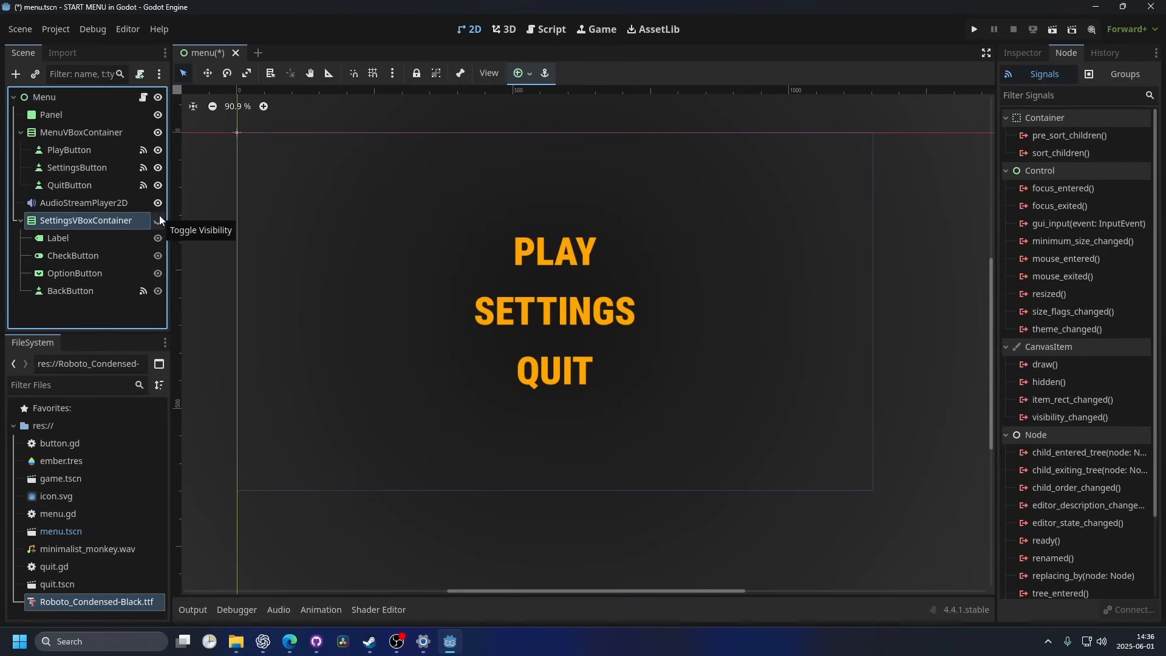
{"action": "left_click", "coordinate": [549, 29]}
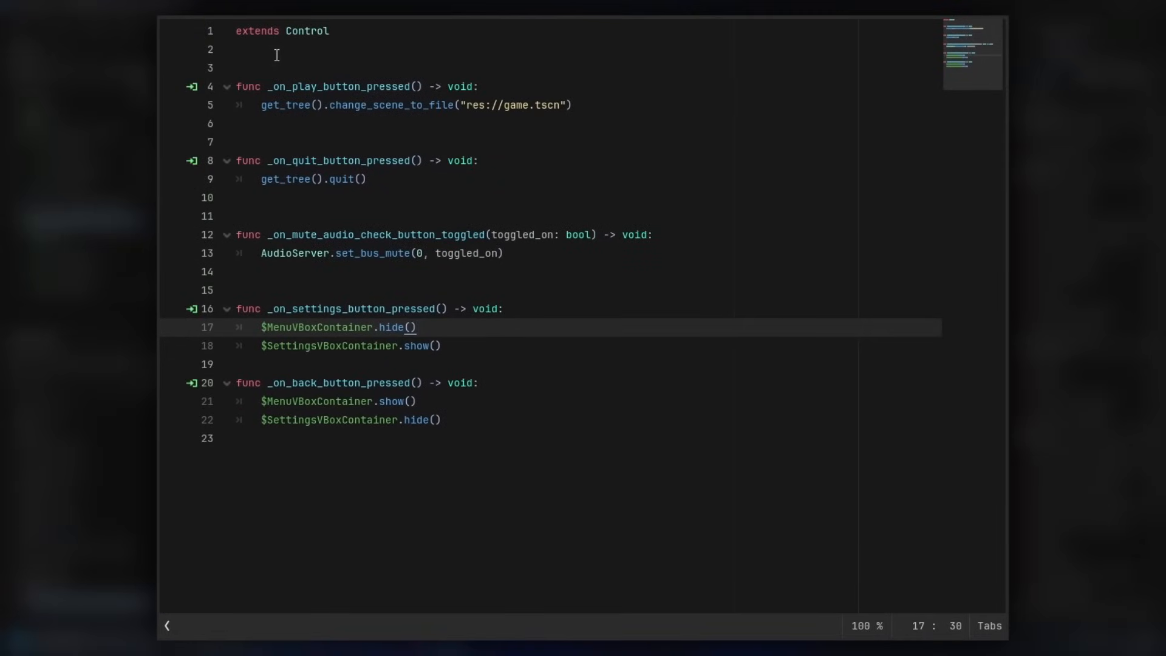
Declare an empty func _ready() in menu.gd above the settings handler.
{"action": "type", "text": "fun"}
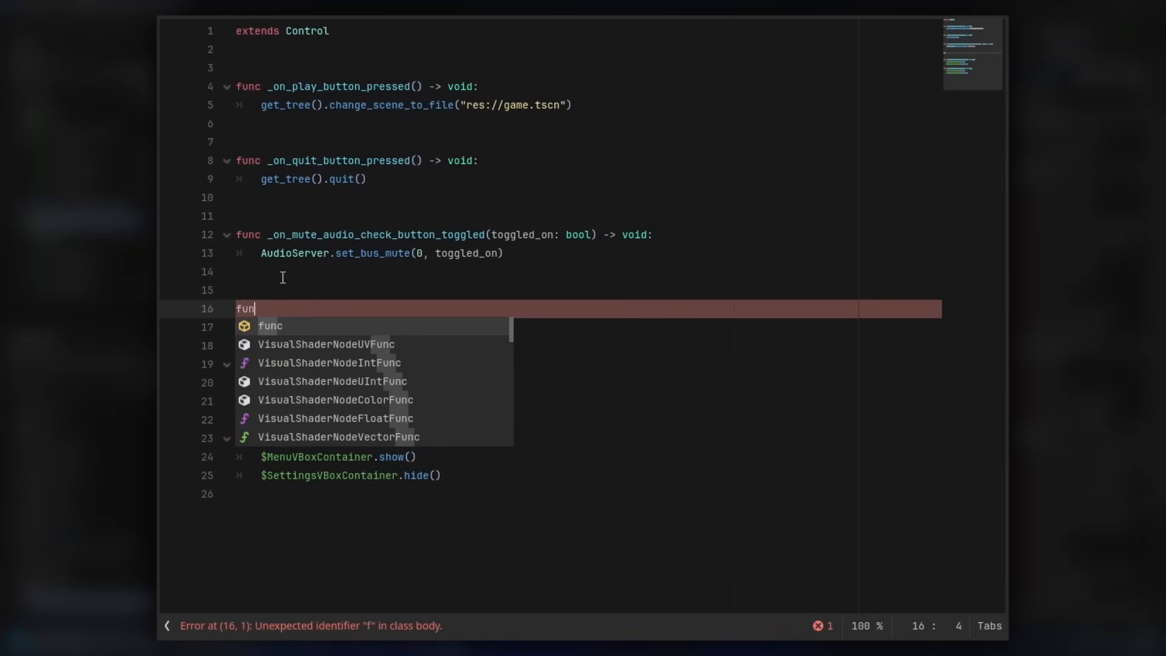
{"action": "type", "text": "ready() -> void:"}
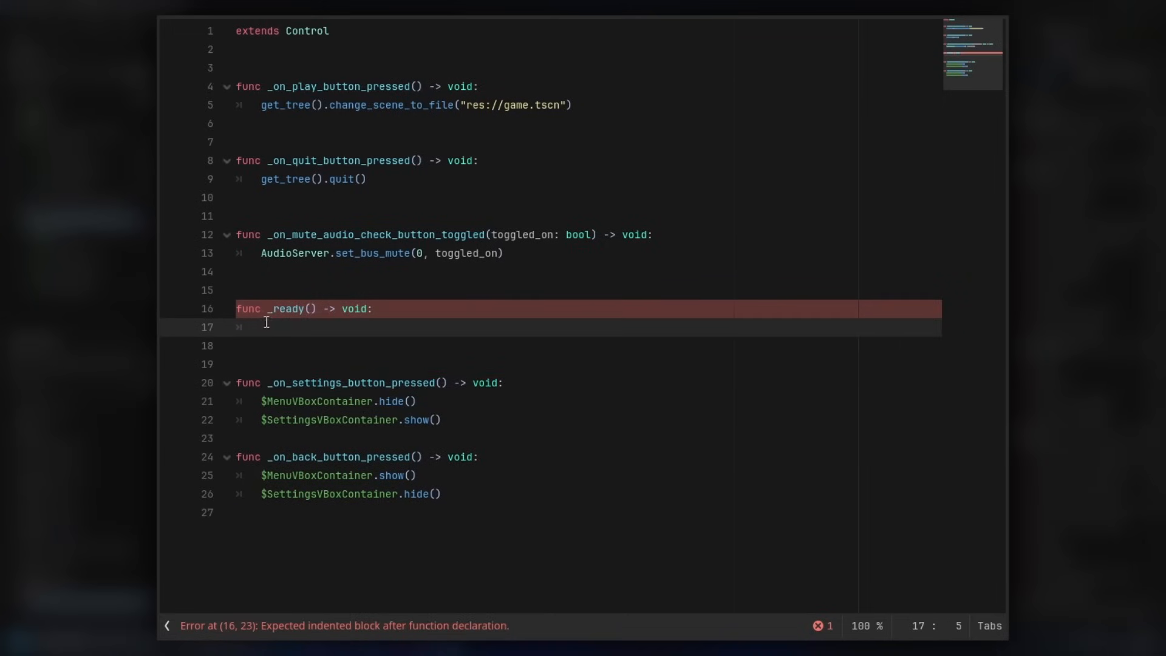
{"action": "mouse_move", "coordinate": [462, 407]}
{"action": "type", "text": "$MenuVBoxContainer.show()"}
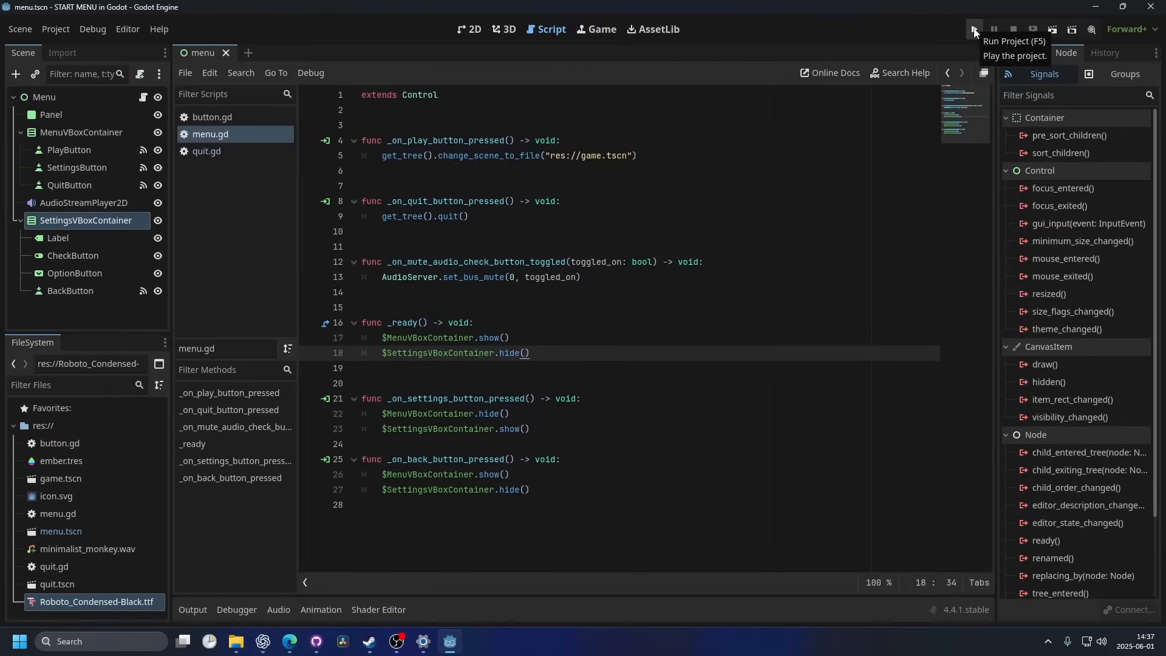
{"action": "left_click", "coordinate": [974, 29]}
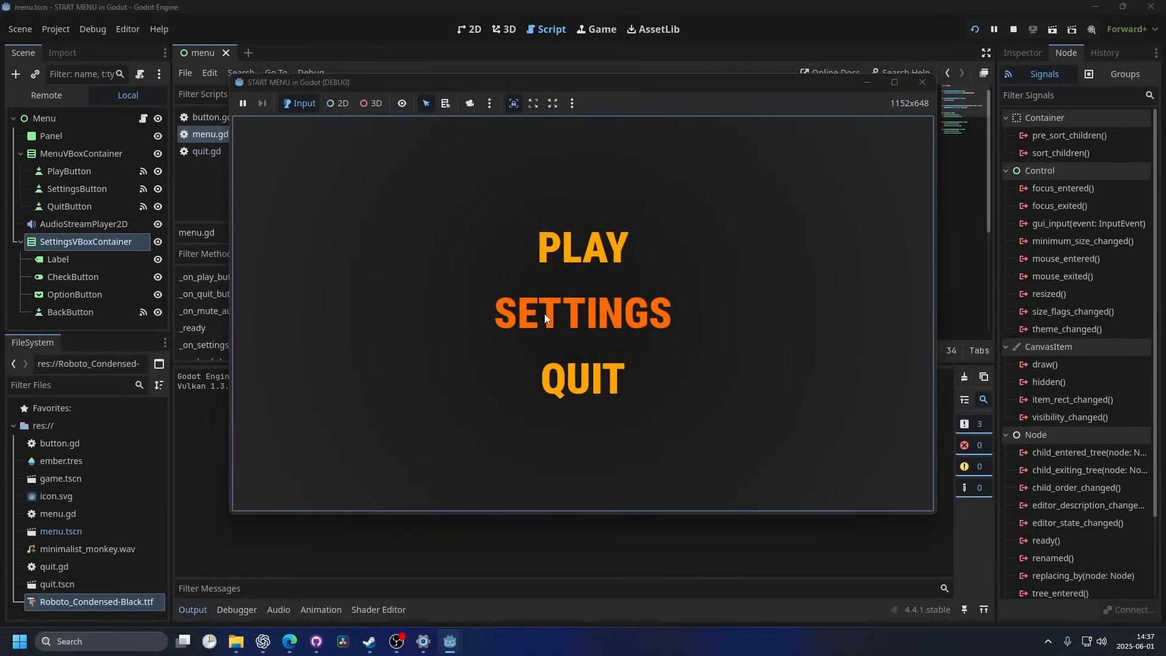
{"action": "left_click", "coordinate": [583, 311]}
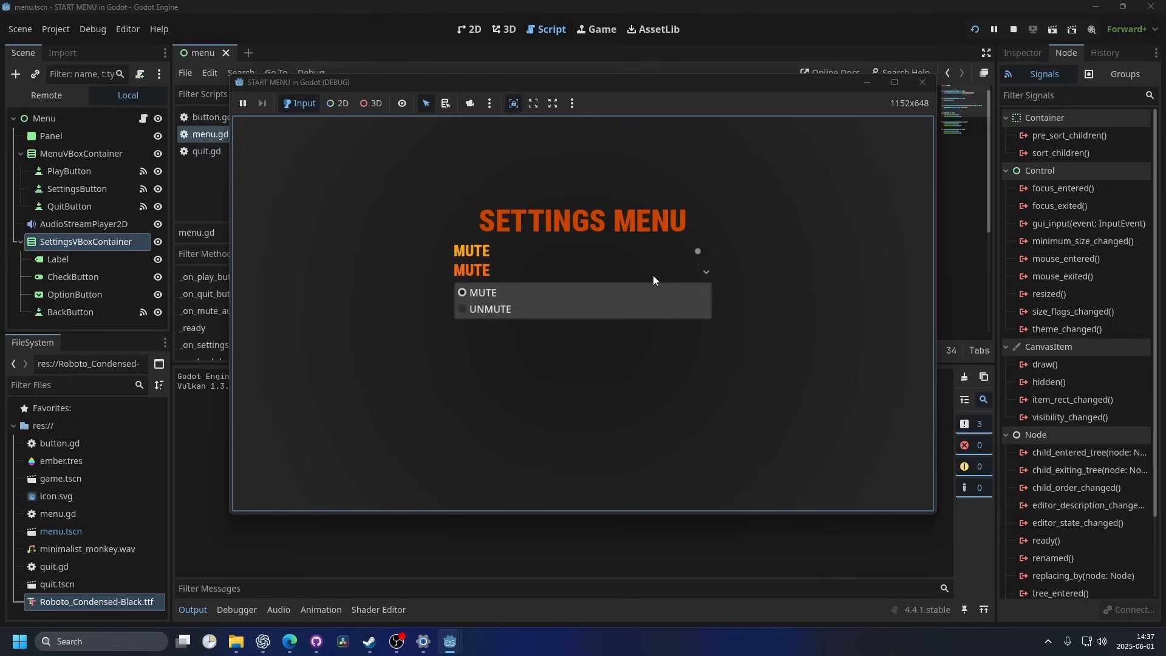
{"action": "left_click", "coordinate": [488, 309]}
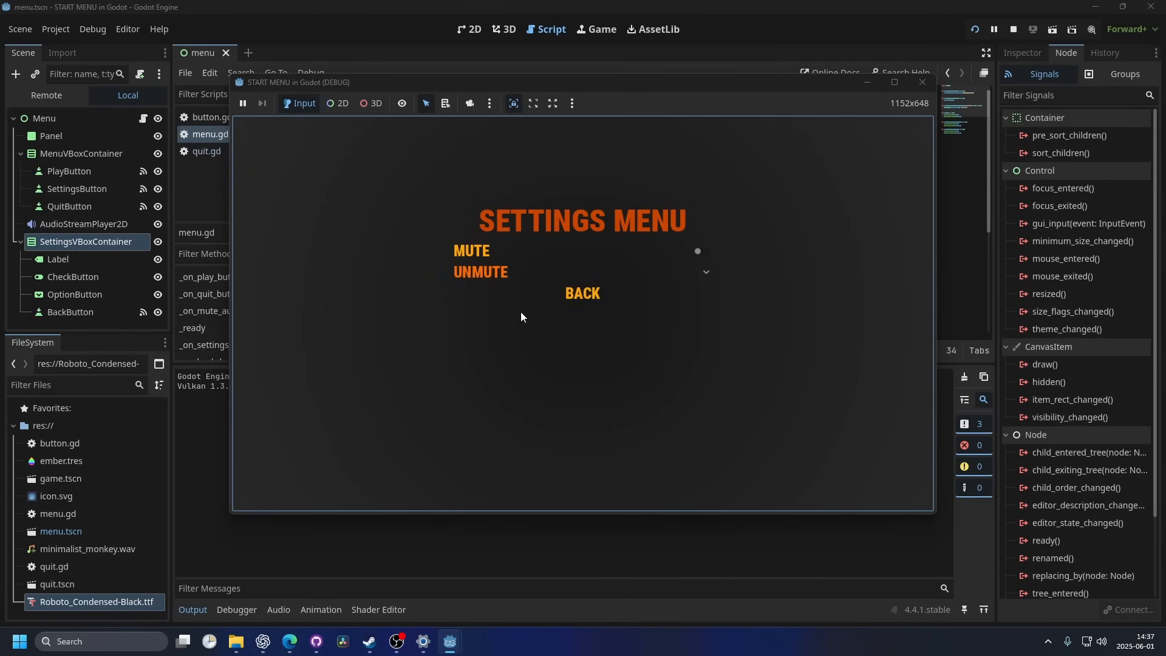
{"action": "left_click", "coordinate": [1012, 29]}
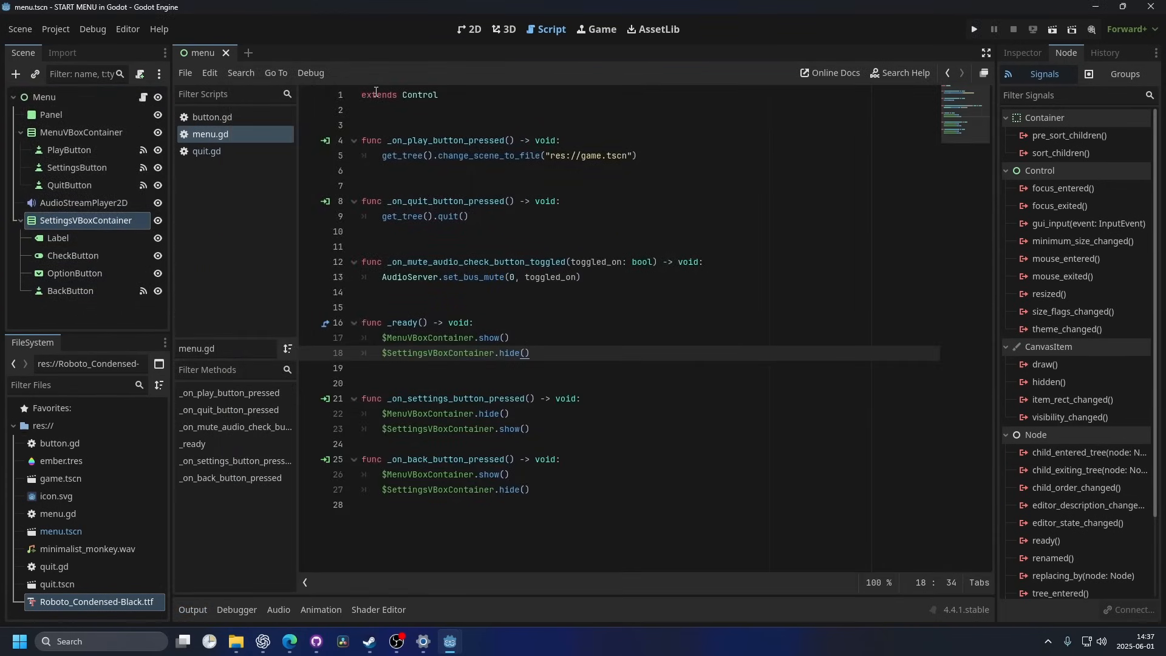
Connect the CheckButton's toggled(toggled_on) signal, generating _on_check_button_toggled in menu.gd.
{"action": "left_click", "coordinate": [468, 30]}
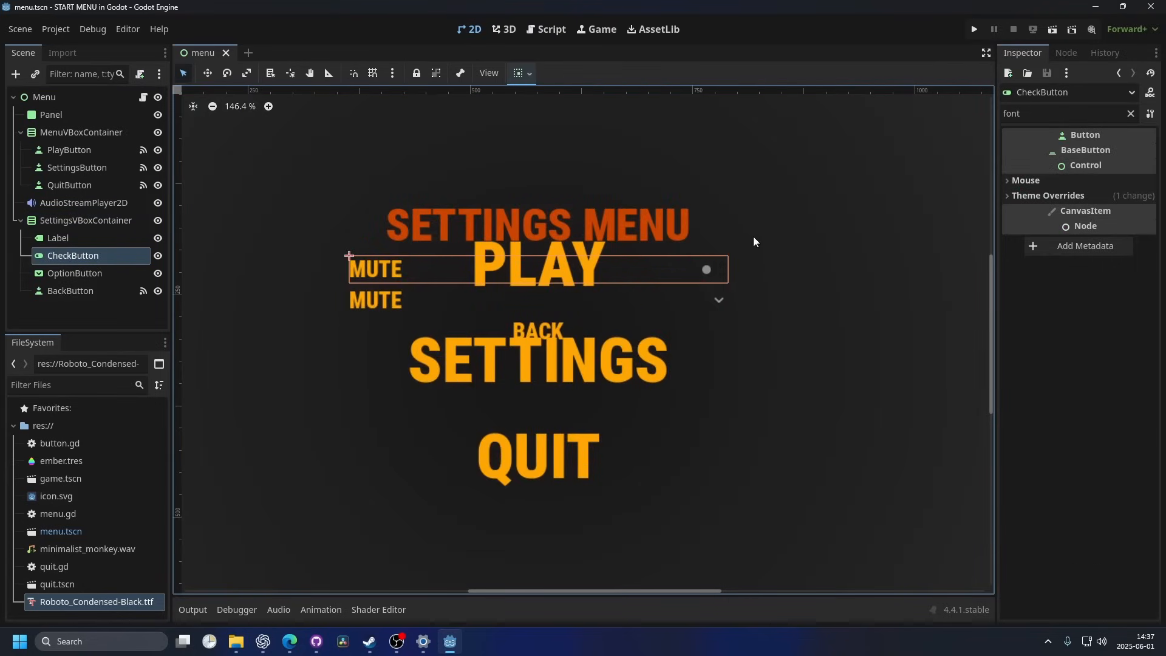
{"action": "scroll", "scroll_direction": "down", "scroll_amount": 3}
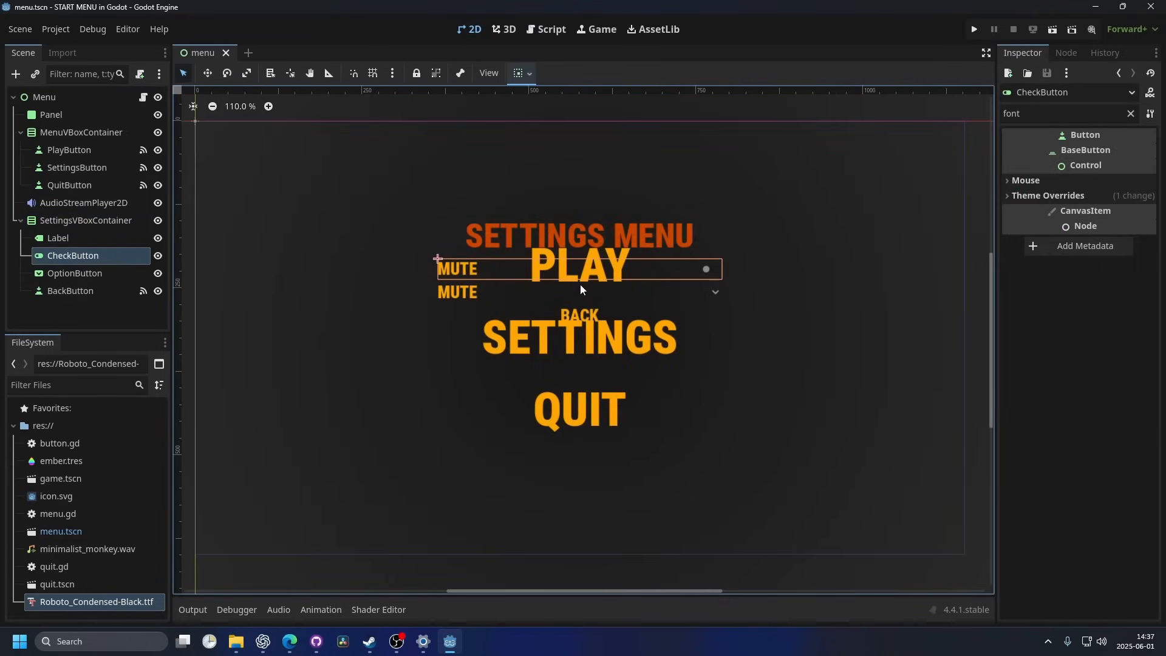
{"action": "left_click", "coordinate": [1064, 52]}
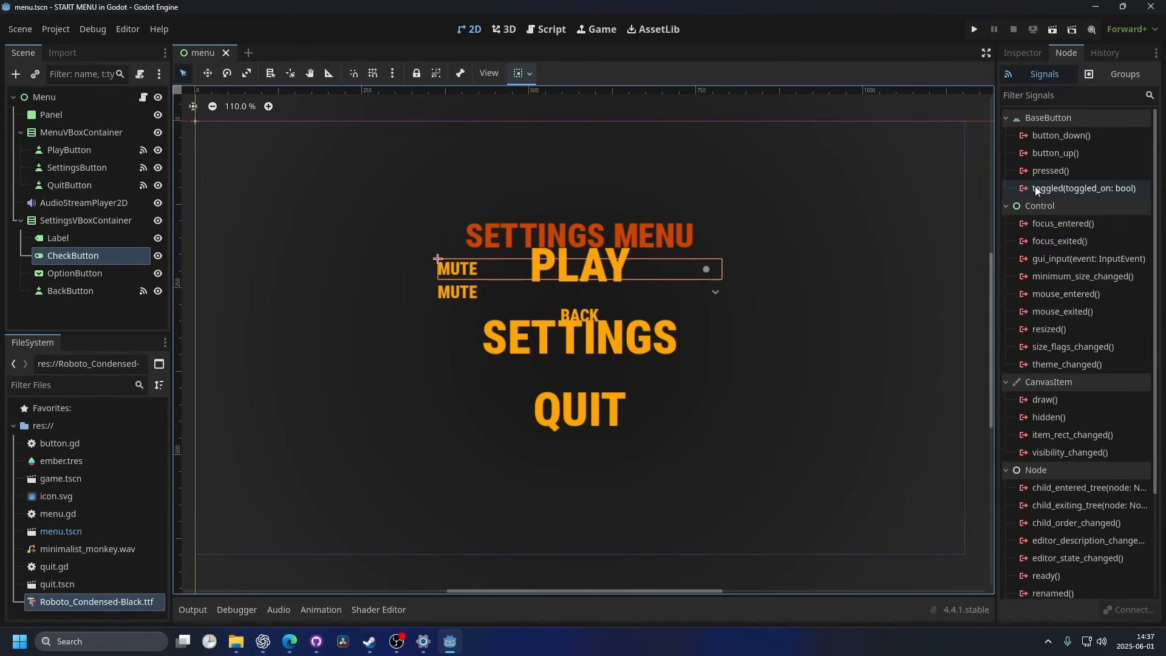
{"action": "double_click", "coordinate": [1083, 188]}
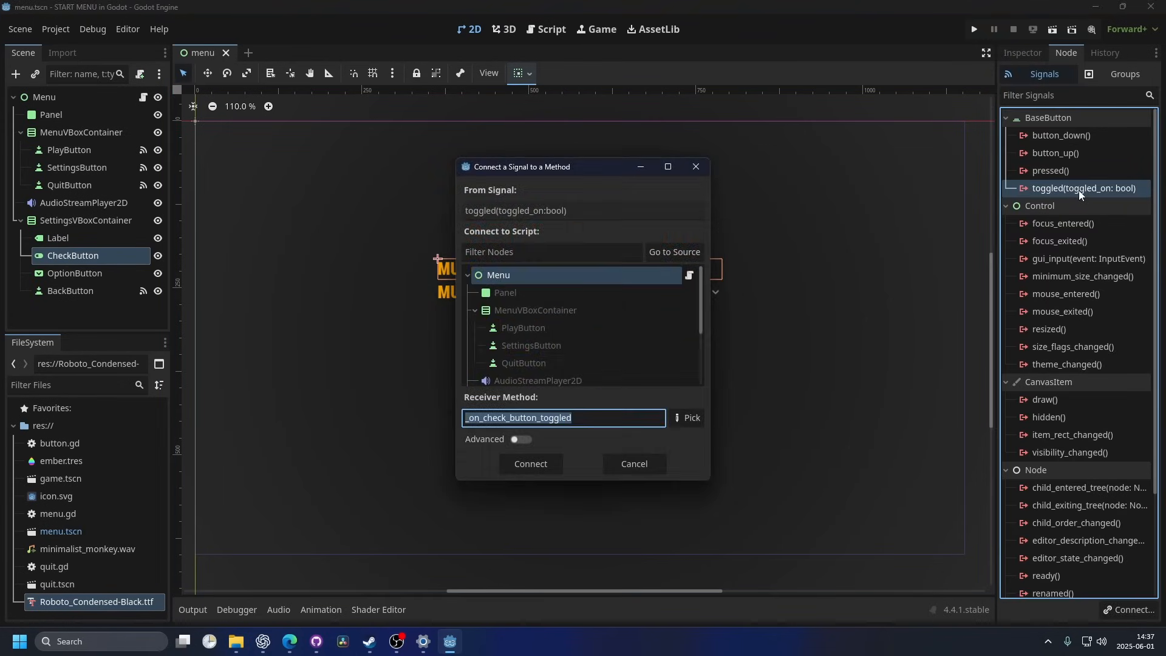
{"action": "left_click", "coordinate": [531, 464]}
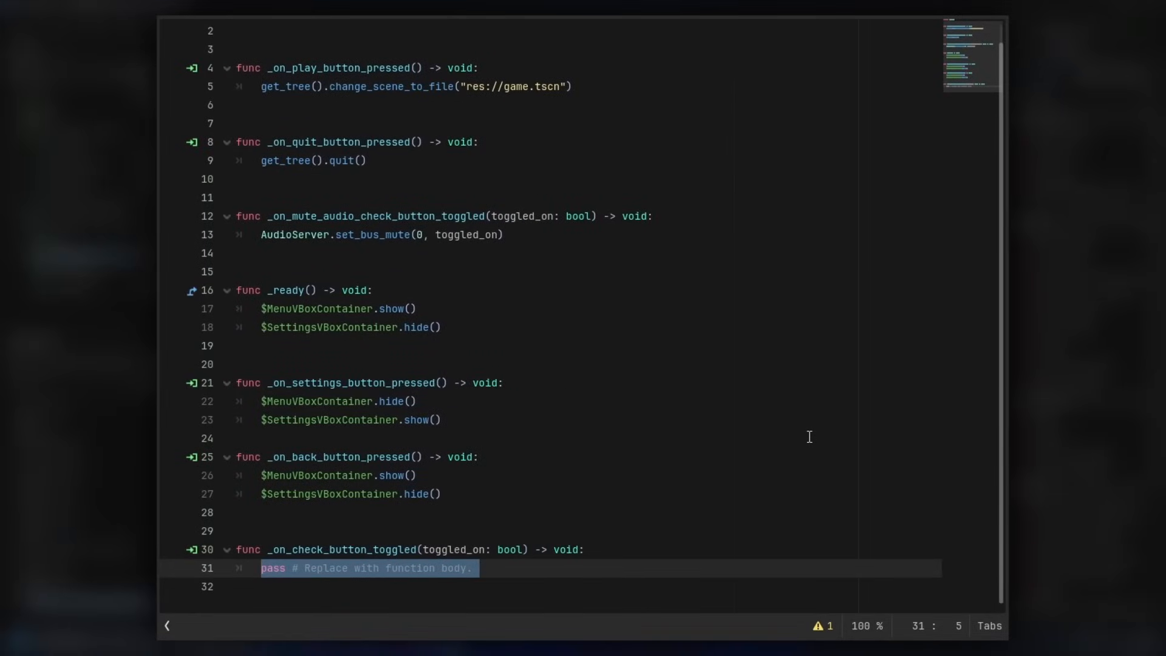
Replace pass with AudioServer.set_bus_mute(0, toggled_on) in _on_check_button_toggled.
{"action": "type", "text": "AudioServer"}
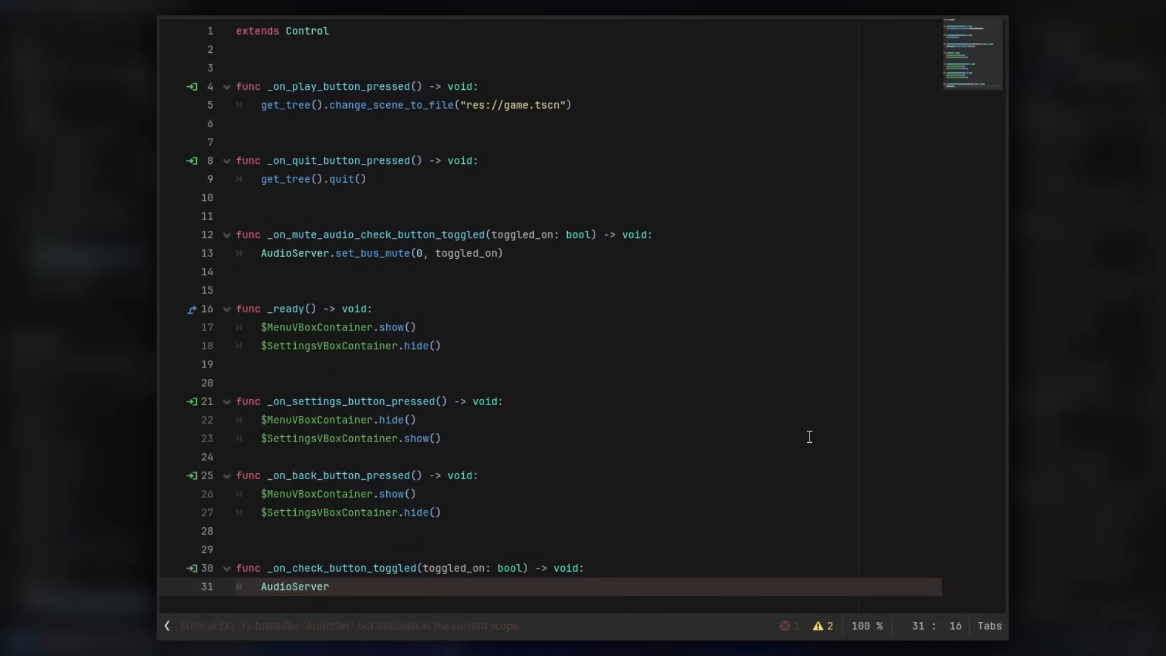
{"action": "type", "text": ".set_bus_mute("}
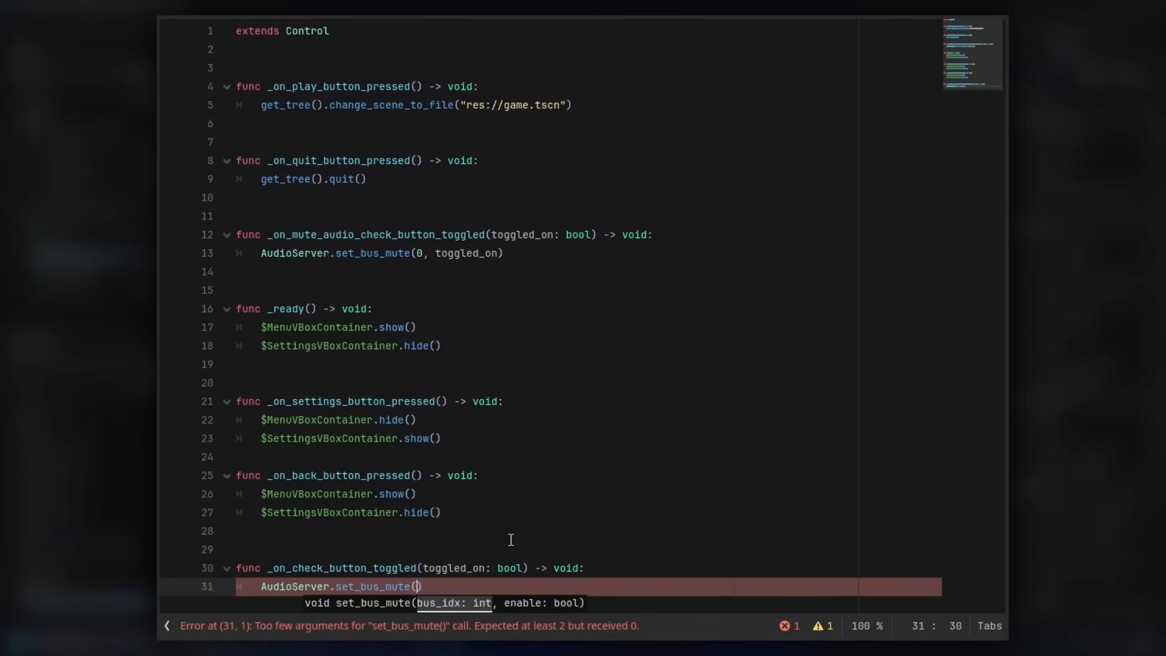
{"action": "type", "text": "0"}
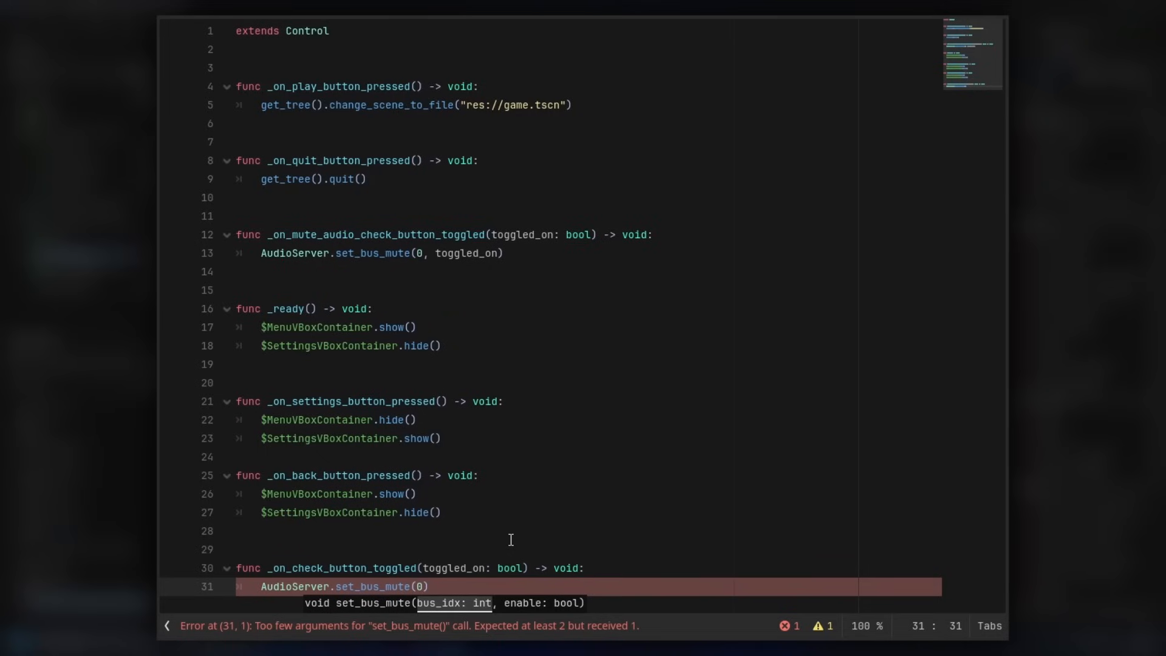
{"action": "type", "text": ","}
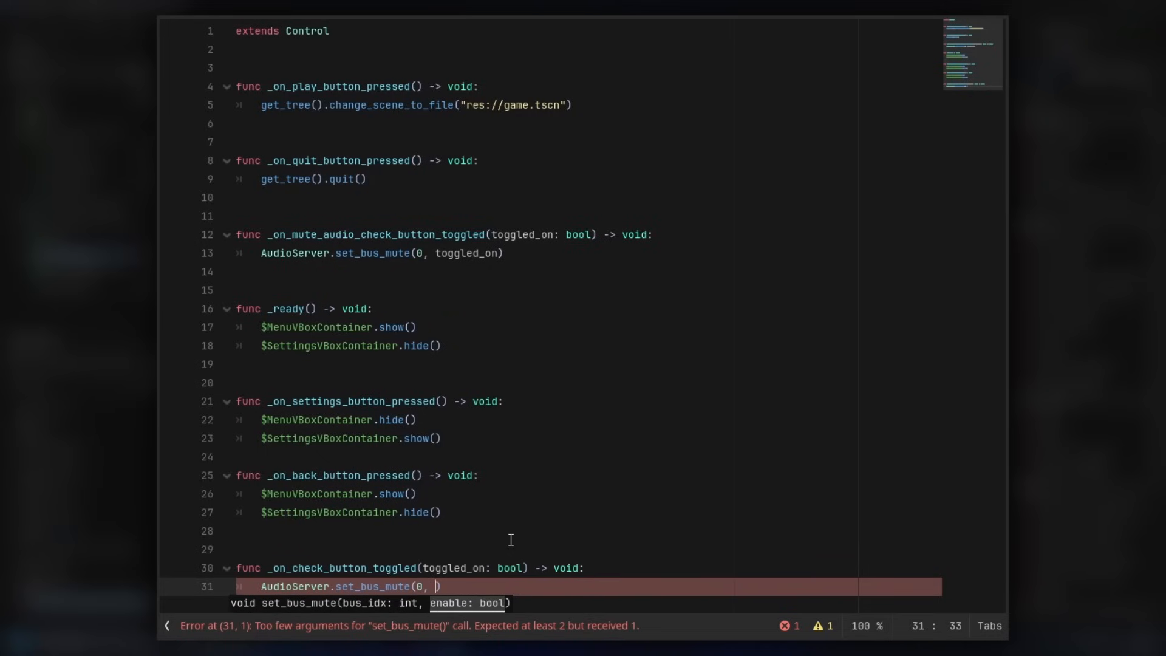
{"action": "mouse_move", "coordinate": [404, 571]}
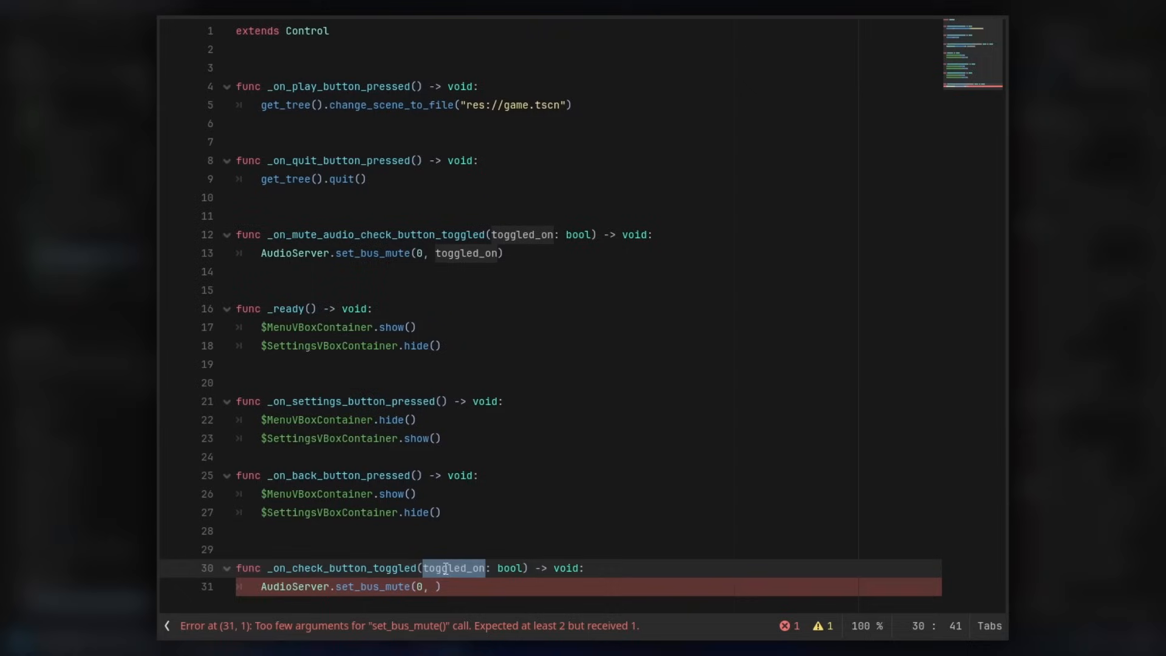
{"action": "left_click", "coordinate": [451, 586]}
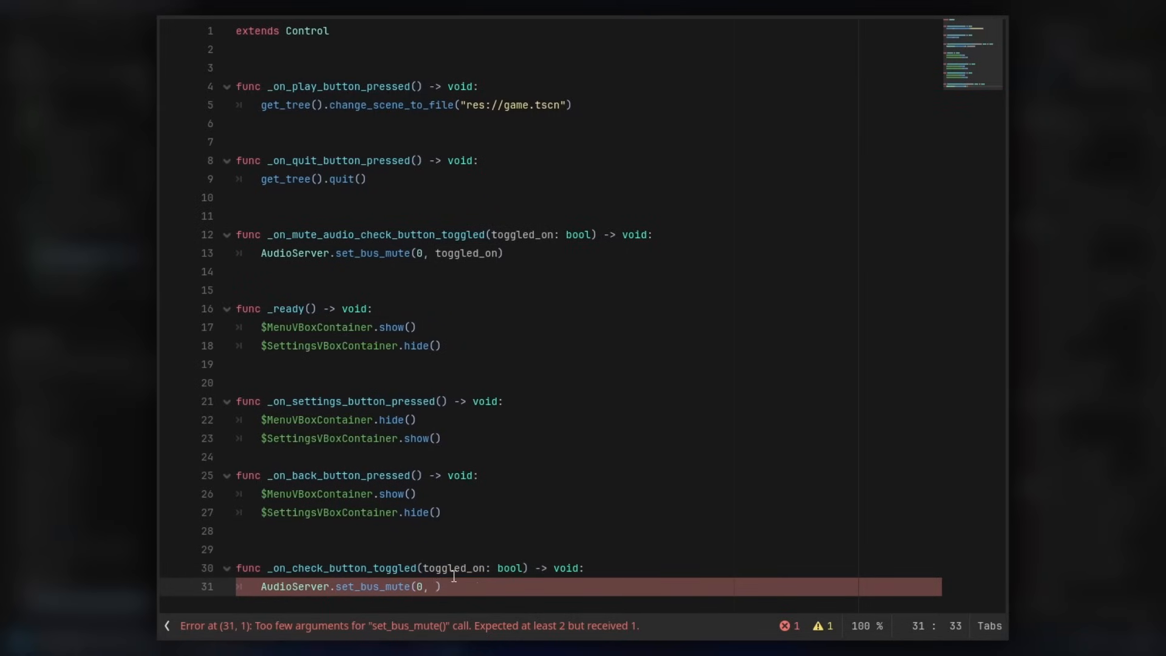
{"action": "type", "text": "toggled_on"}
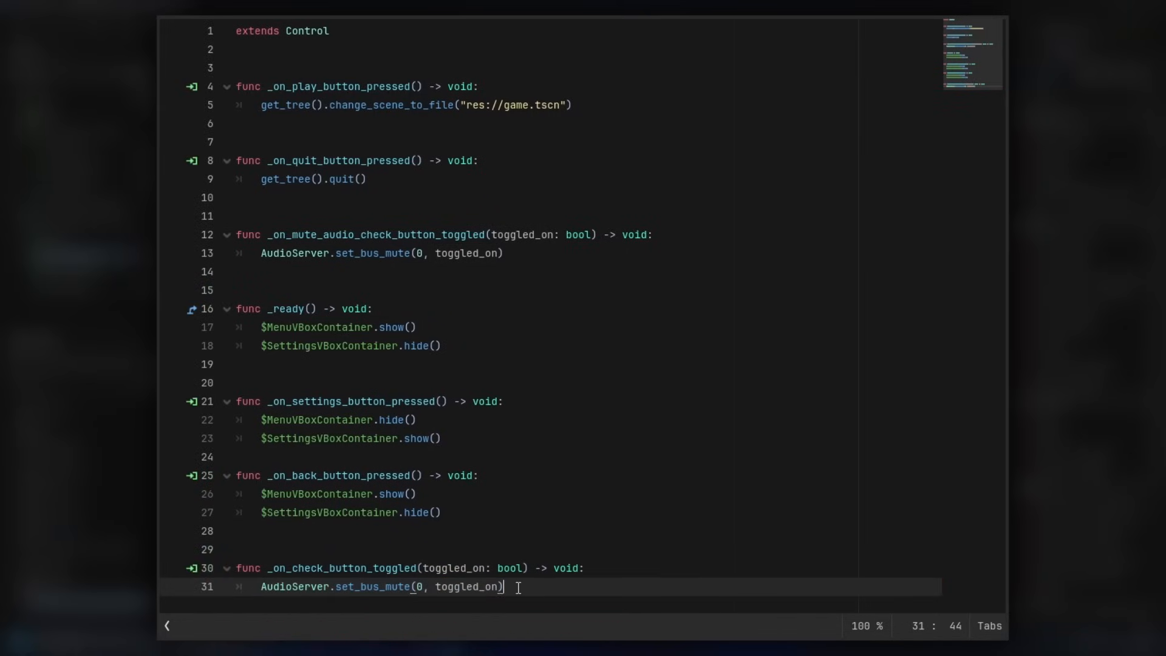
{"action": "left_click", "coordinate": [433, 586]}
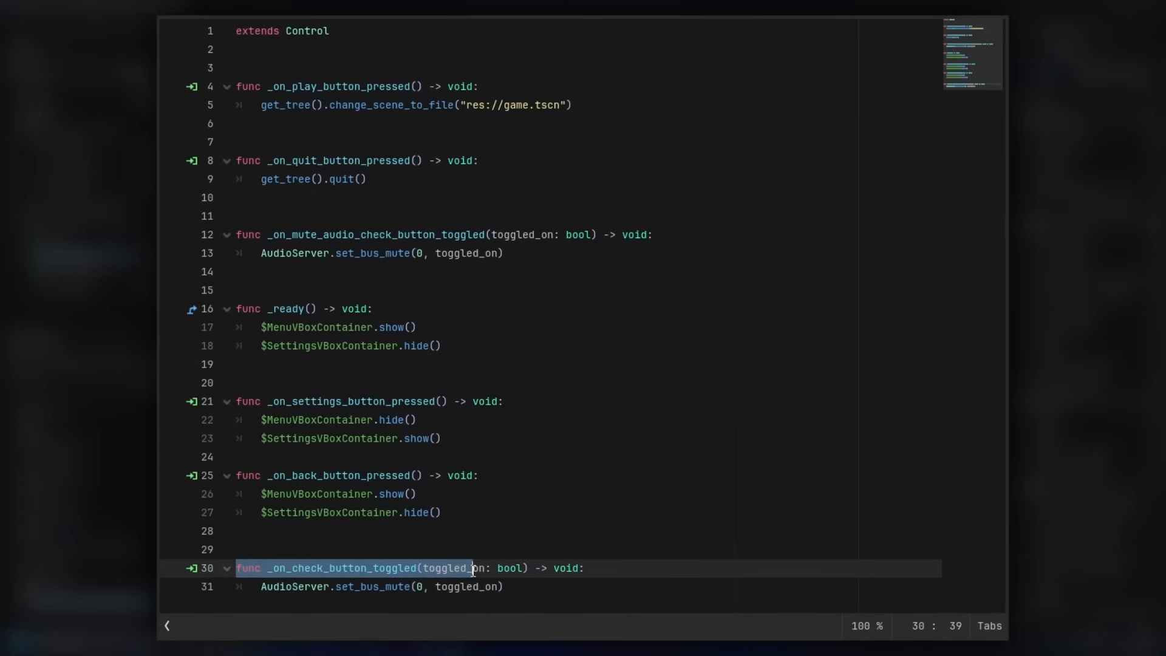
{"action": "left_click", "coordinate": [586, 568]}
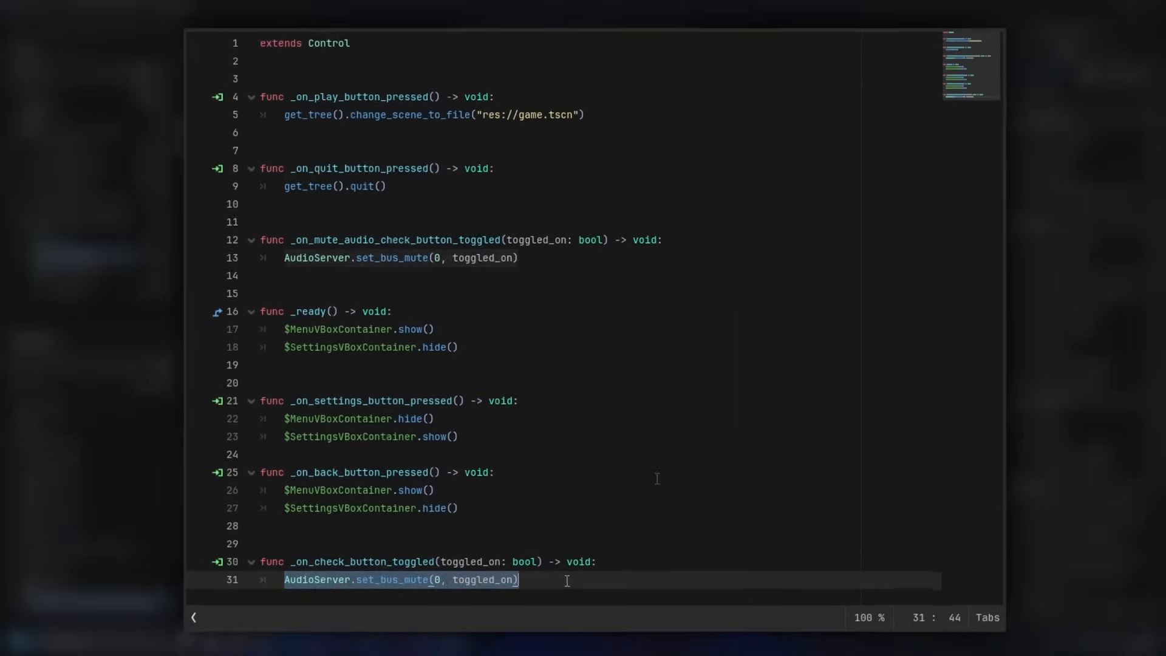
Run the game, open SETTINGS, switch the MUTE check button on, then stop the run.
{"action": "left_click", "coordinate": [975, 29]}
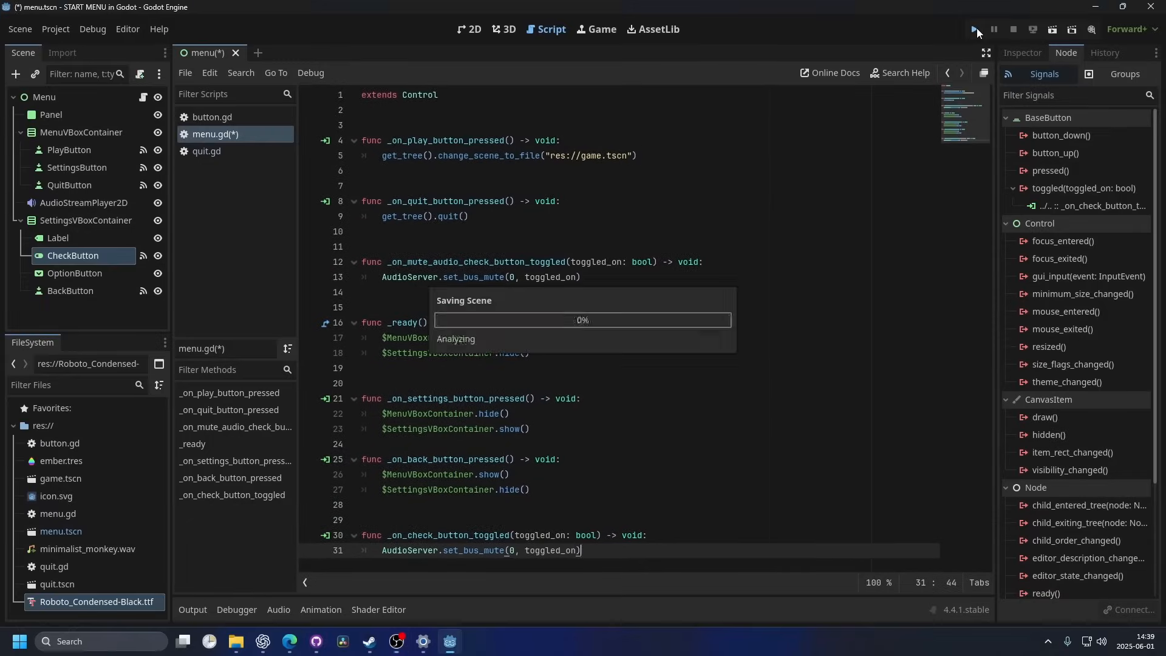
{"action": "left_click", "coordinate": [973, 29]}
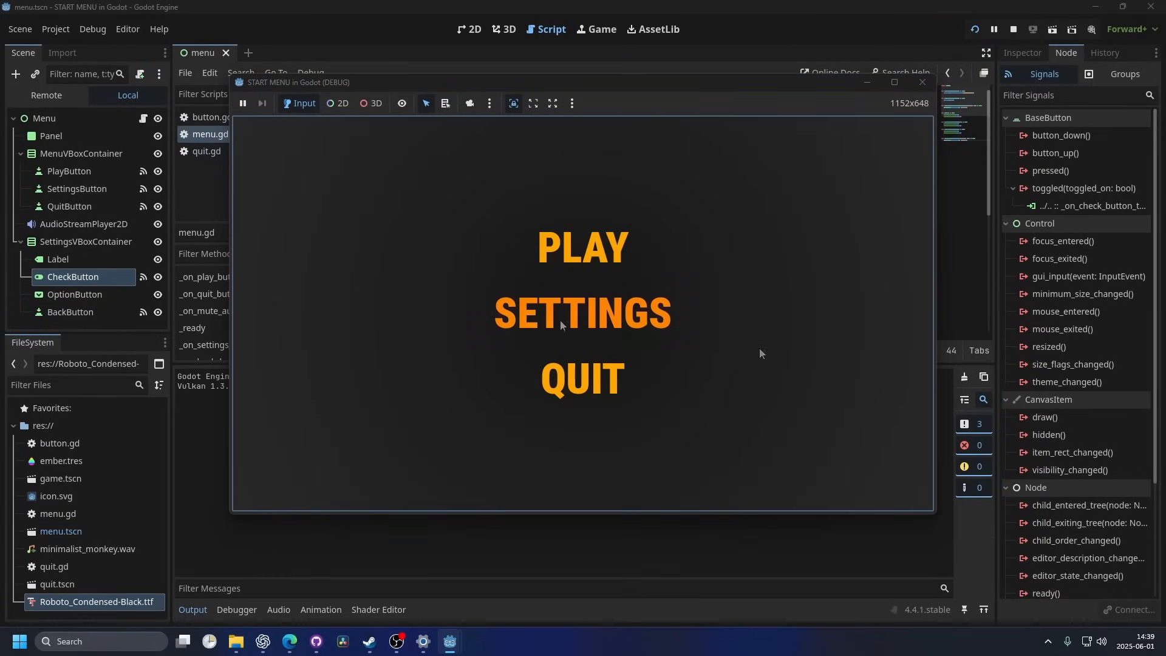
{"action": "left_click", "coordinate": [582, 312]}
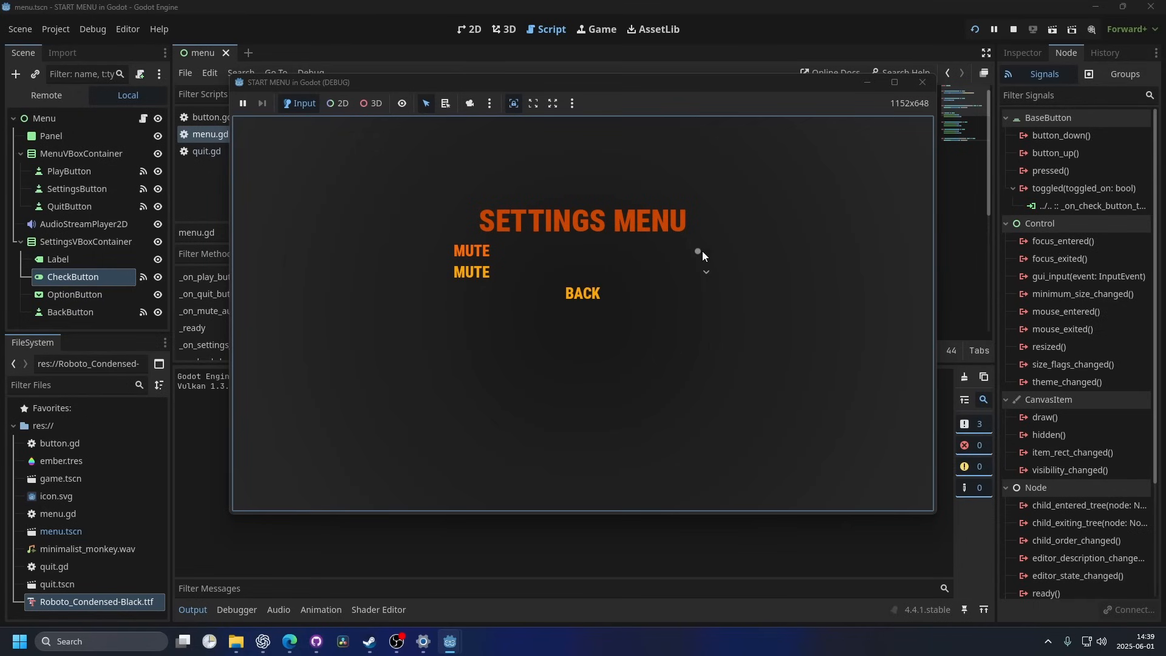
{"action": "left_click", "coordinate": [702, 251]}
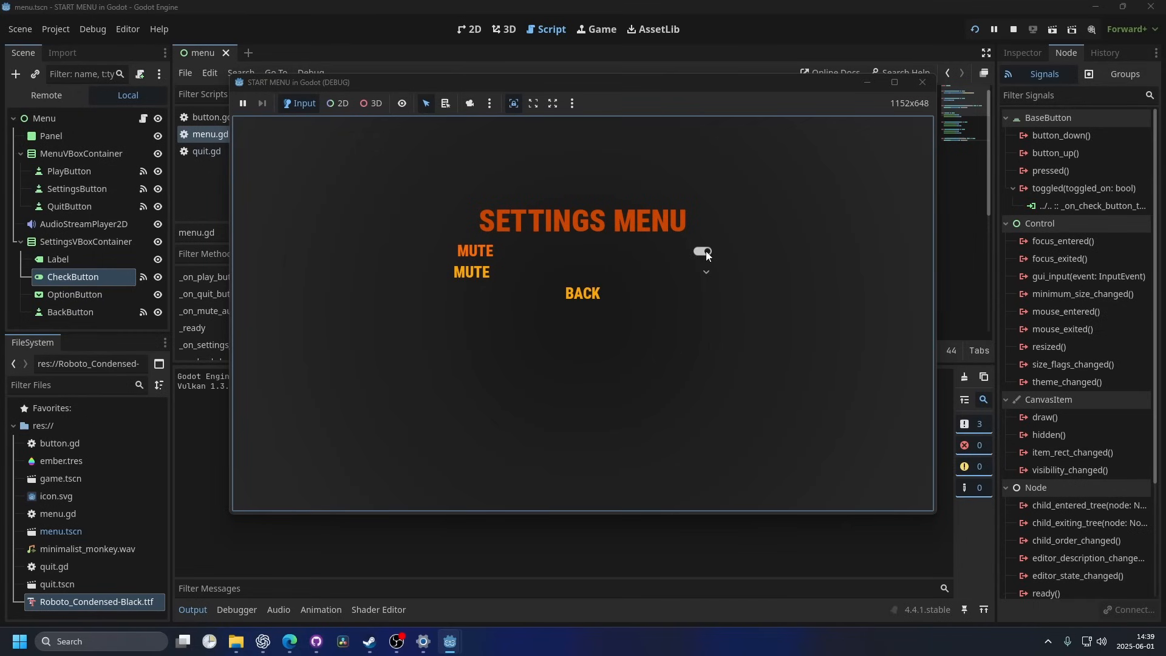
{"action": "left_click", "coordinate": [1013, 29]}
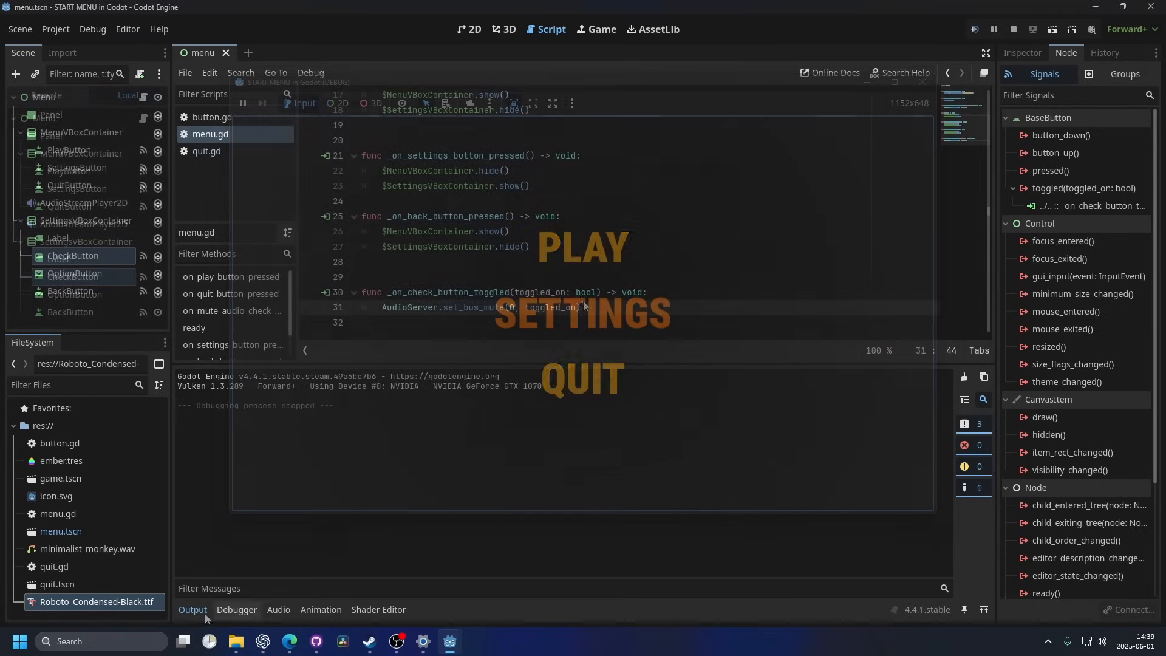
Open the Audio bottom panel to view the Master bus layout.
{"action": "left_click", "coordinate": [1013, 29]}
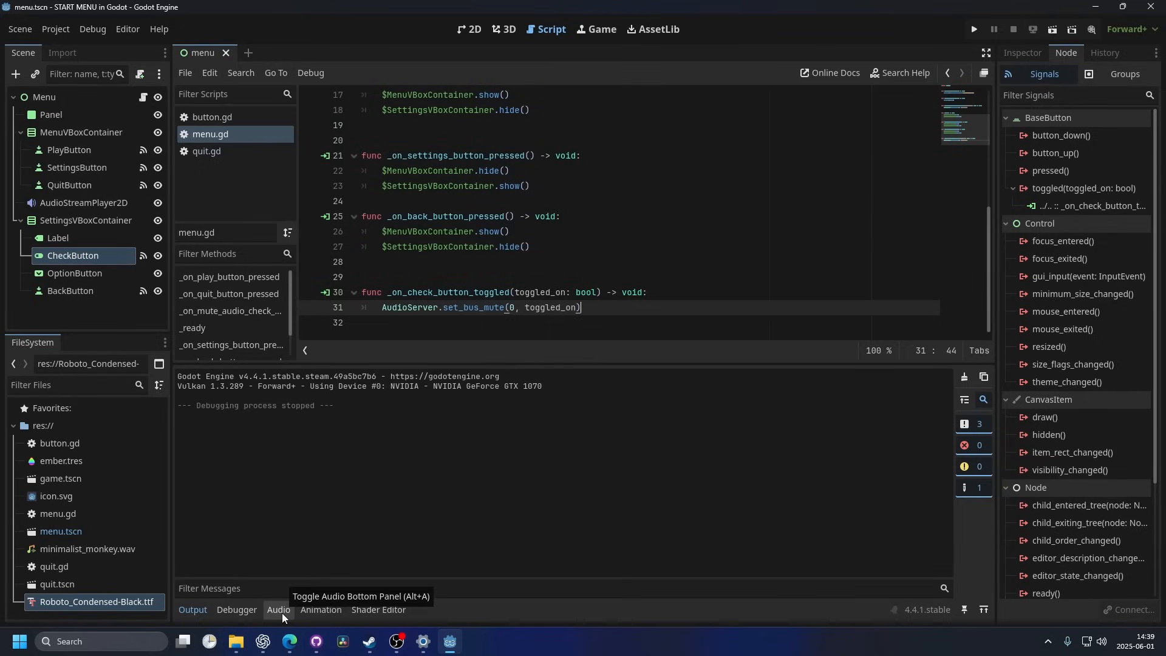
{"action": "mouse_move", "coordinate": [279, 610]}
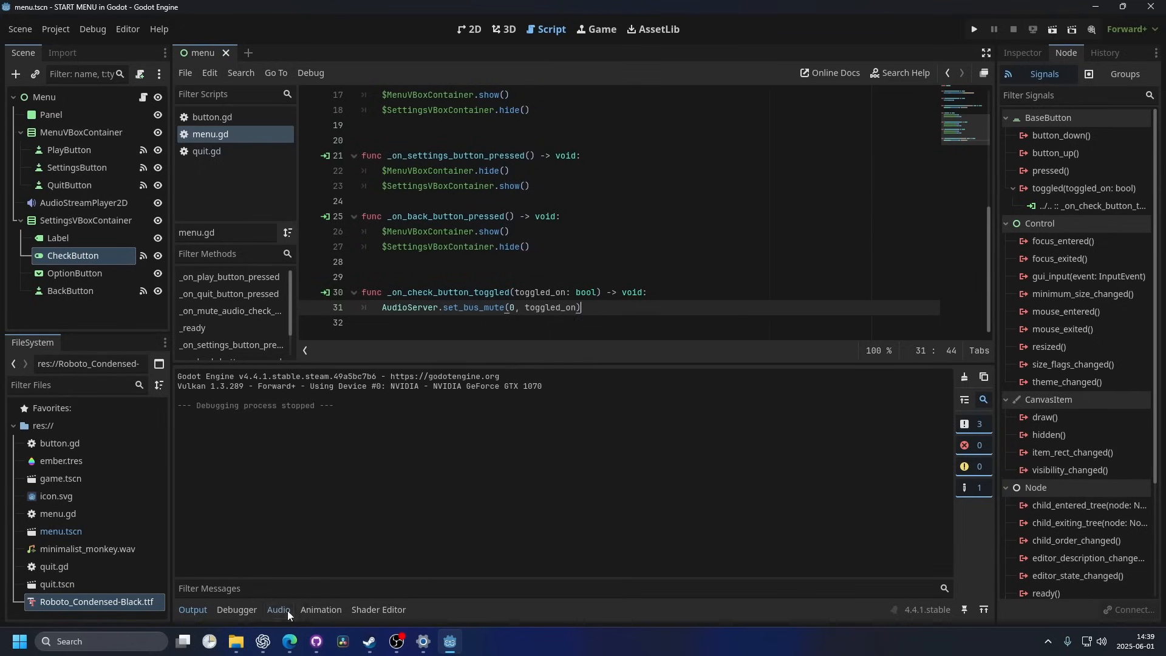
{"action": "left_click", "coordinate": [278, 609]}
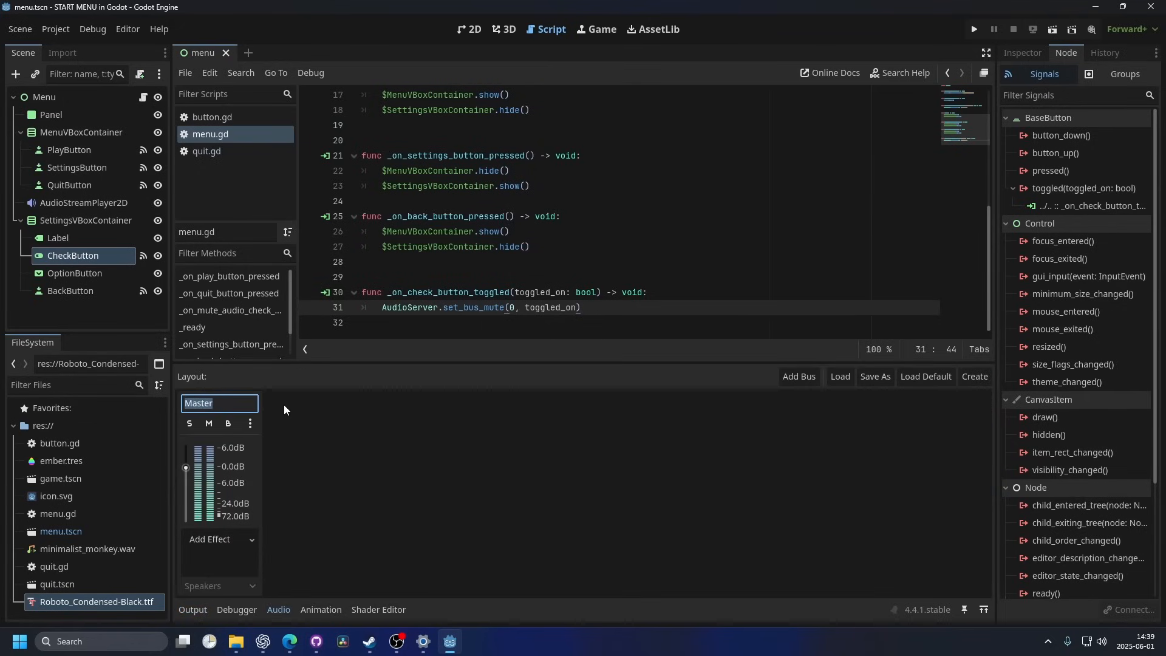
{"action": "mouse_move", "coordinate": [600, 354]}
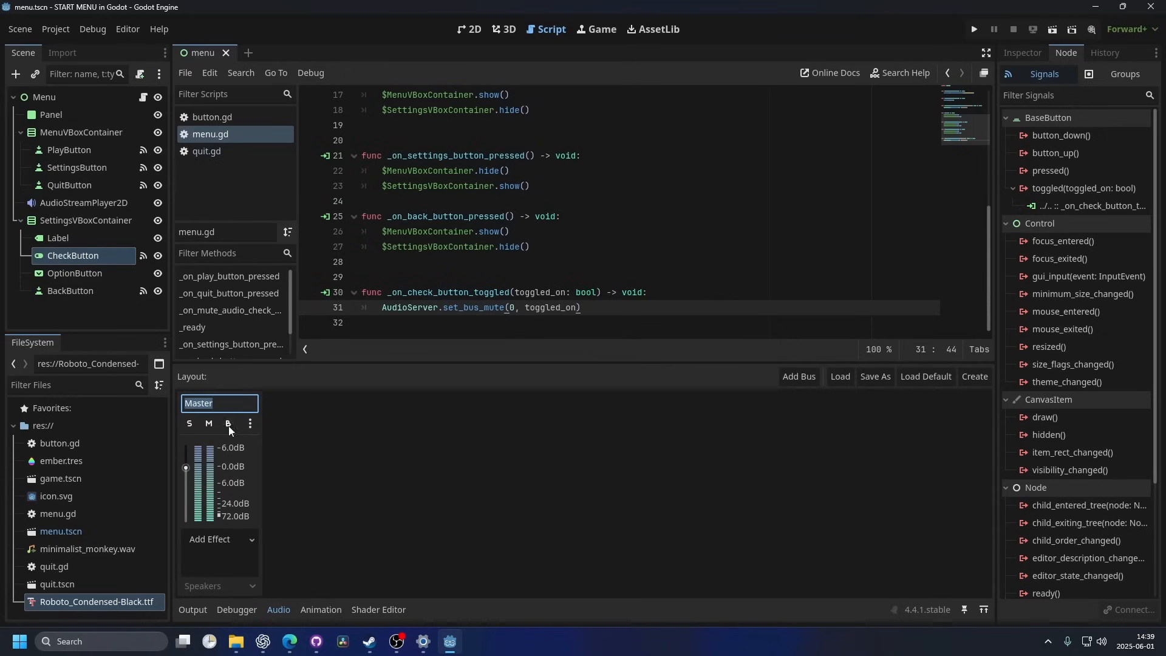
{"action": "mouse_move", "coordinate": [208, 440]}
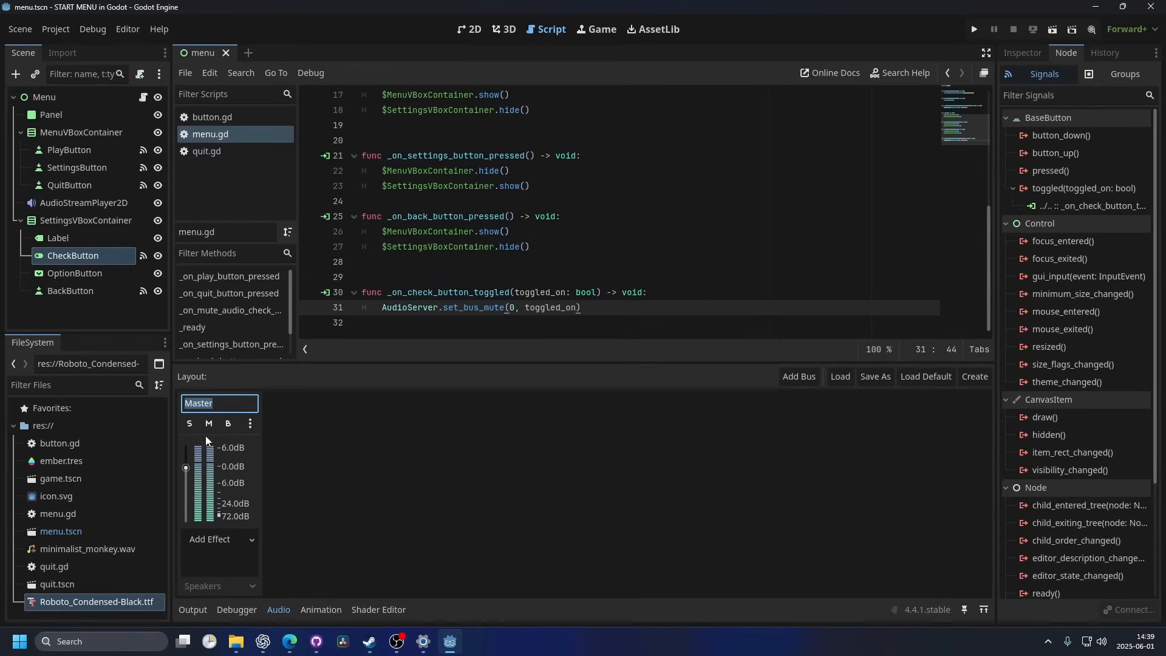
{"action": "mouse_move", "coordinate": [305, 451]}
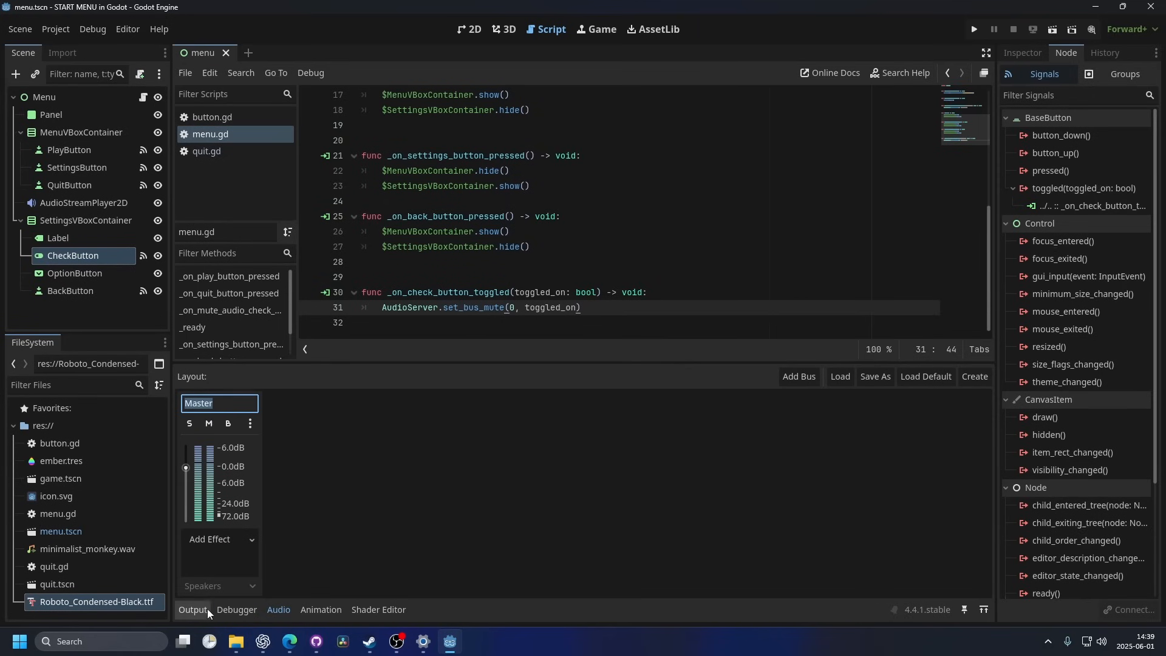
Select OptionButton and switch to the 2D view to list its signals.
{"action": "left_click", "coordinate": [74, 273]}
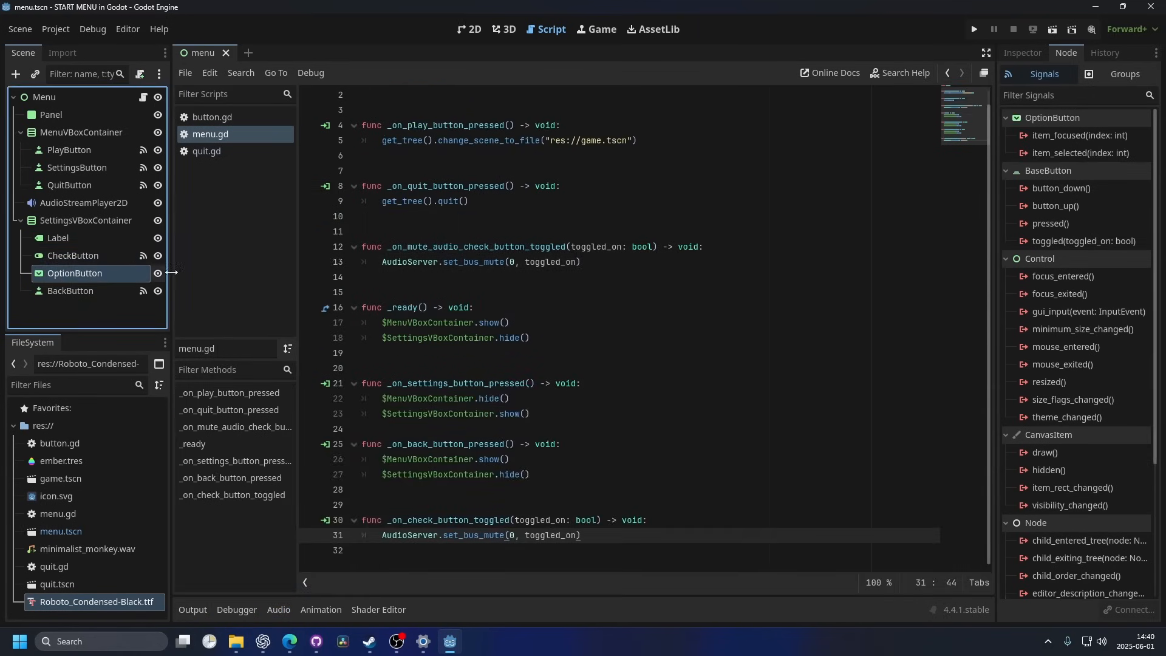
{"action": "left_click", "coordinate": [468, 29]}
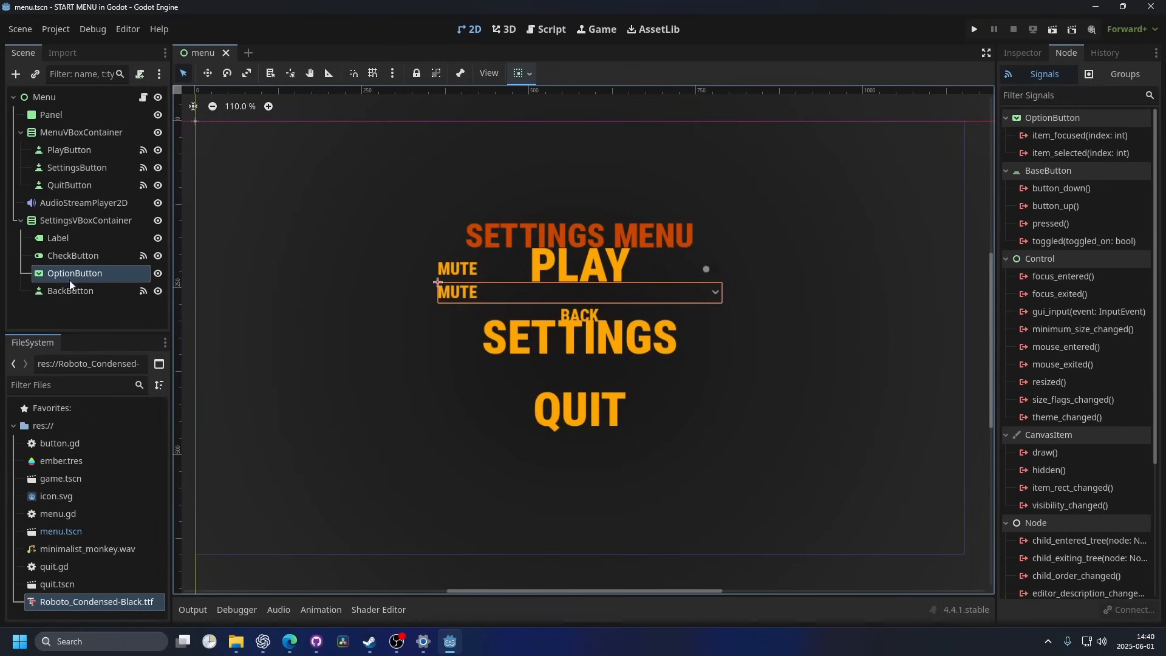
{"action": "mouse_move", "coordinate": [74, 279]}
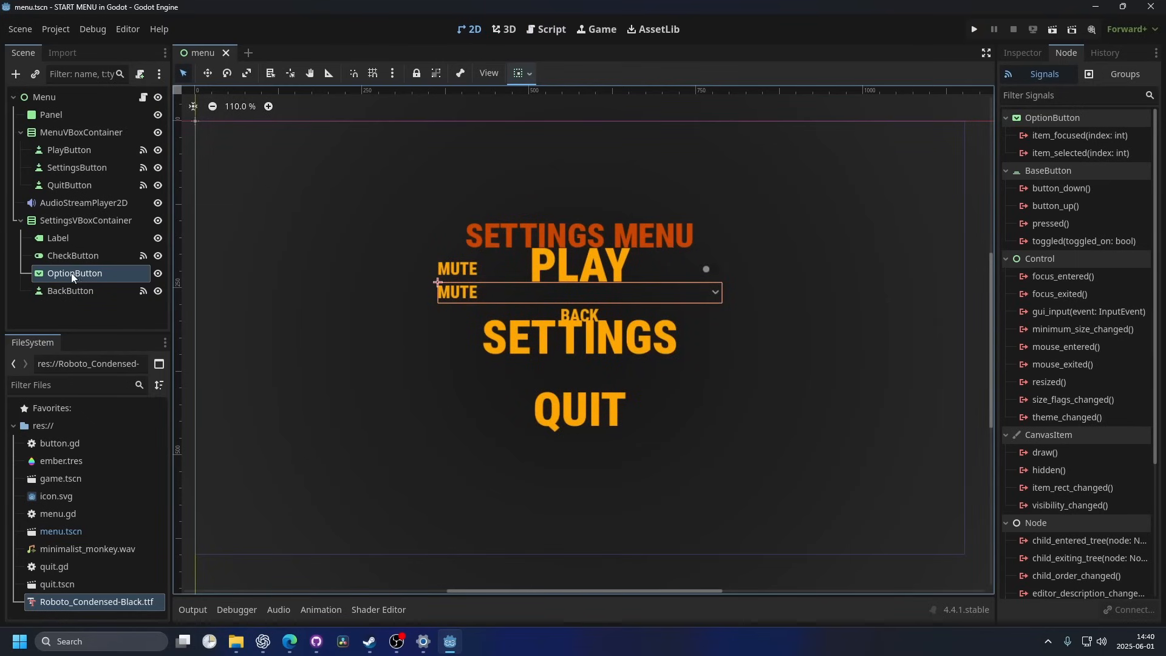
{"action": "mouse_move", "coordinate": [586, 321]}
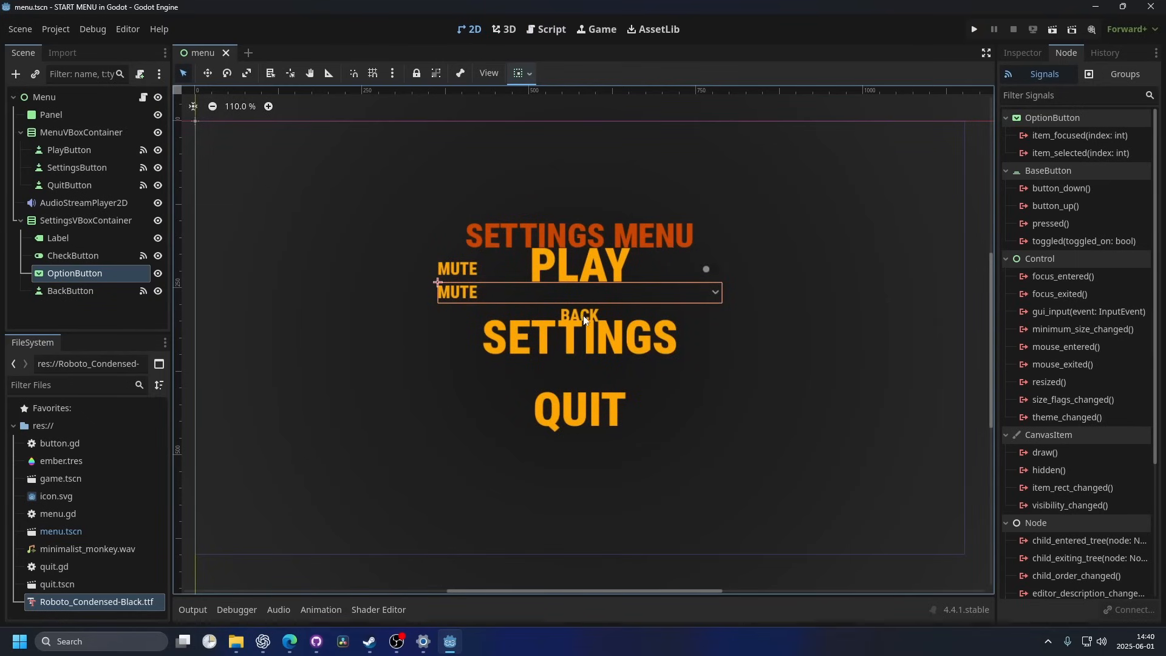
{"action": "mouse_move", "coordinate": [1080, 152]}
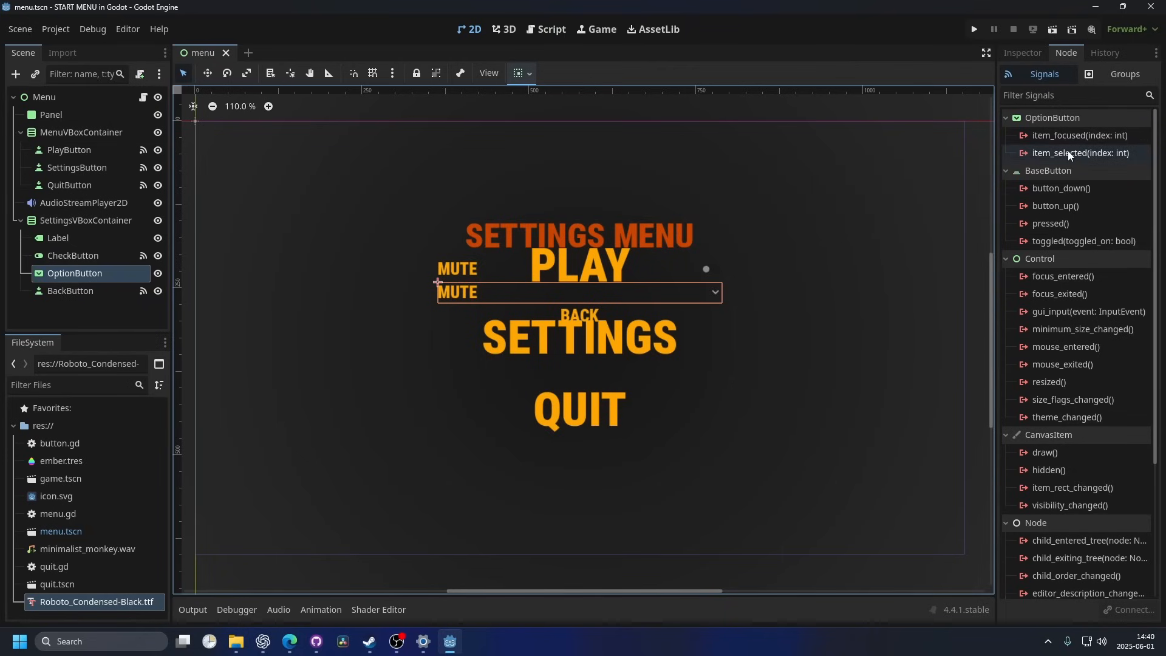
Connect OptionButton's item_selected signal to menu.gd and replace the handler's pass with 'match'.
{"action": "double_click", "coordinate": [1080, 153]}
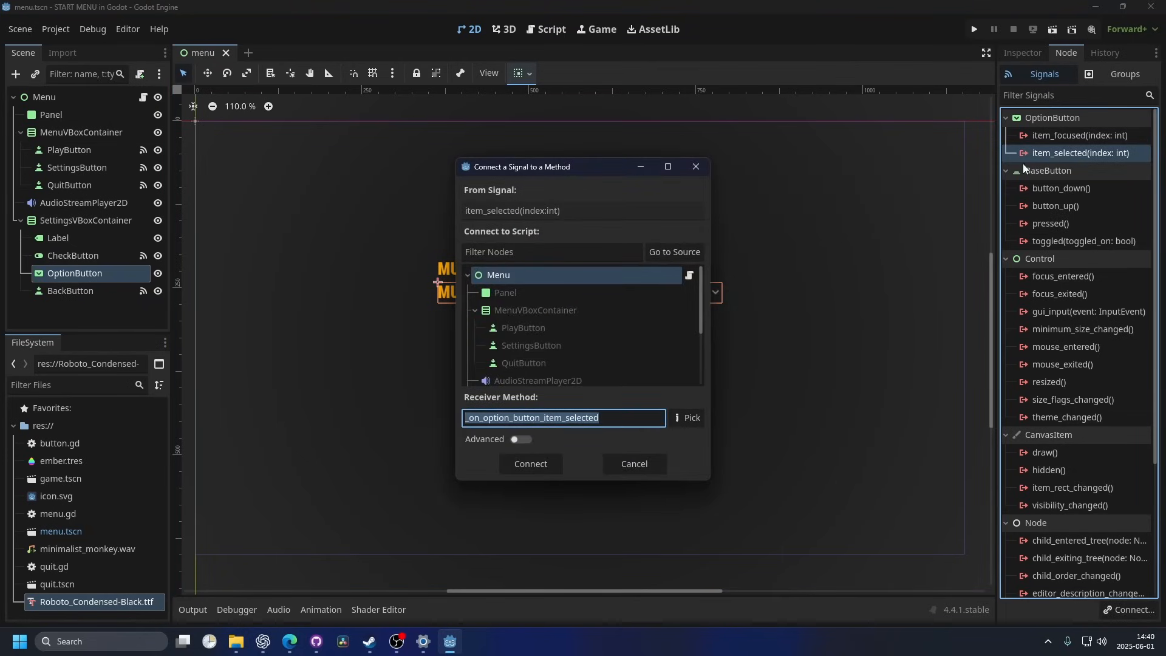
{"action": "left_click", "coordinate": [529, 463]}
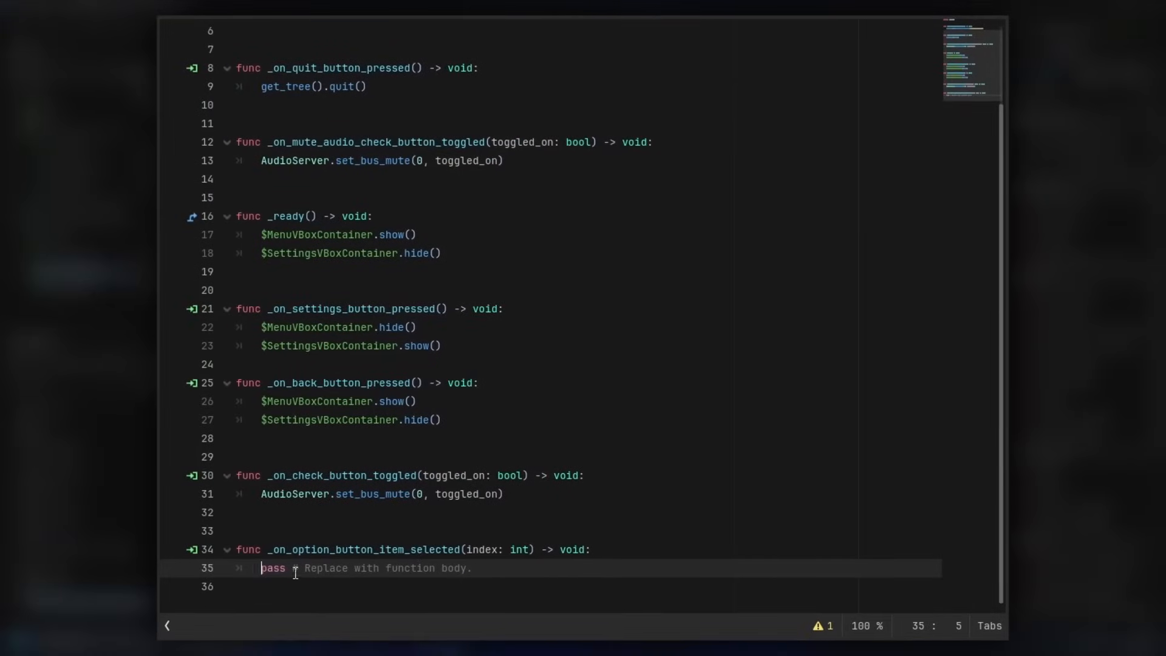
{"action": "double_click", "coordinate": [273, 569]}
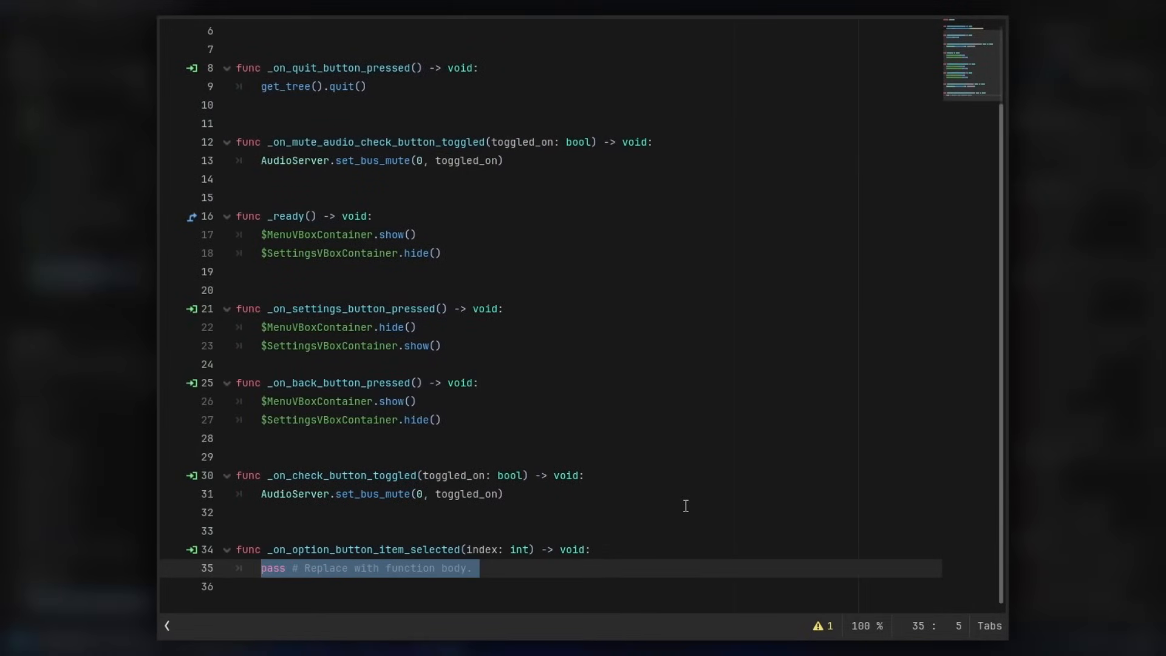
{"action": "type", "text": "match index:"}
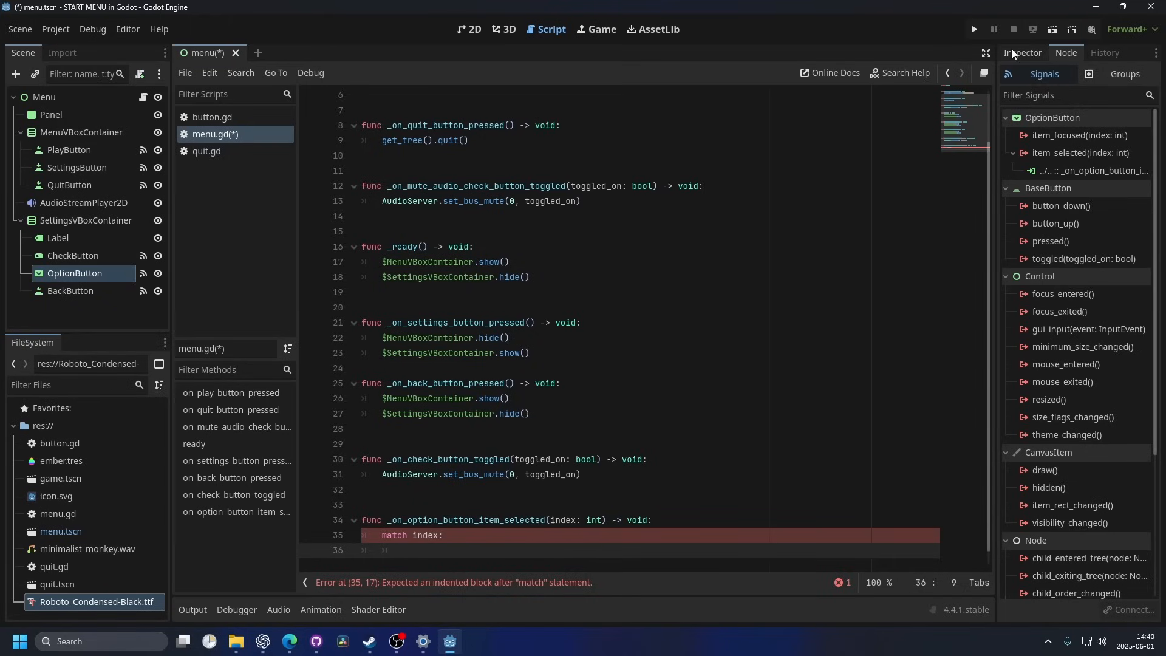
Show the OptionButton's Inspector with the filter cleared, revealing MUTE (ID 0) and UNMUTE (ID 1).
{"action": "left_click", "coordinate": [1021, 53]}
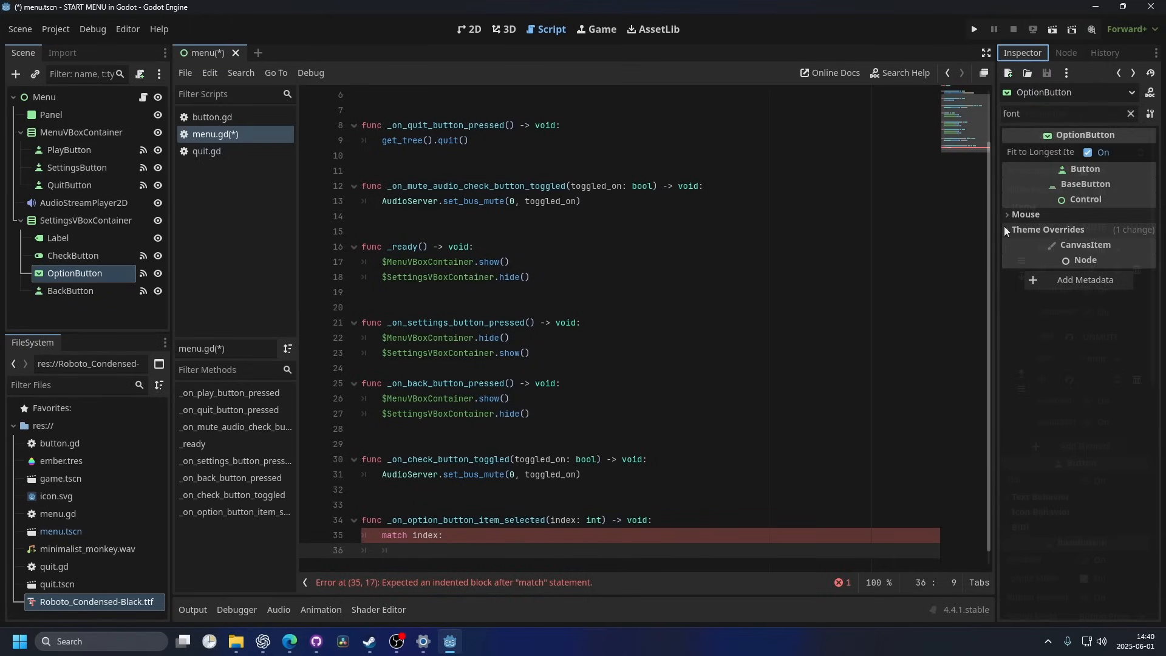
{"action": "left_click", "coordinate": [1130, 114]}
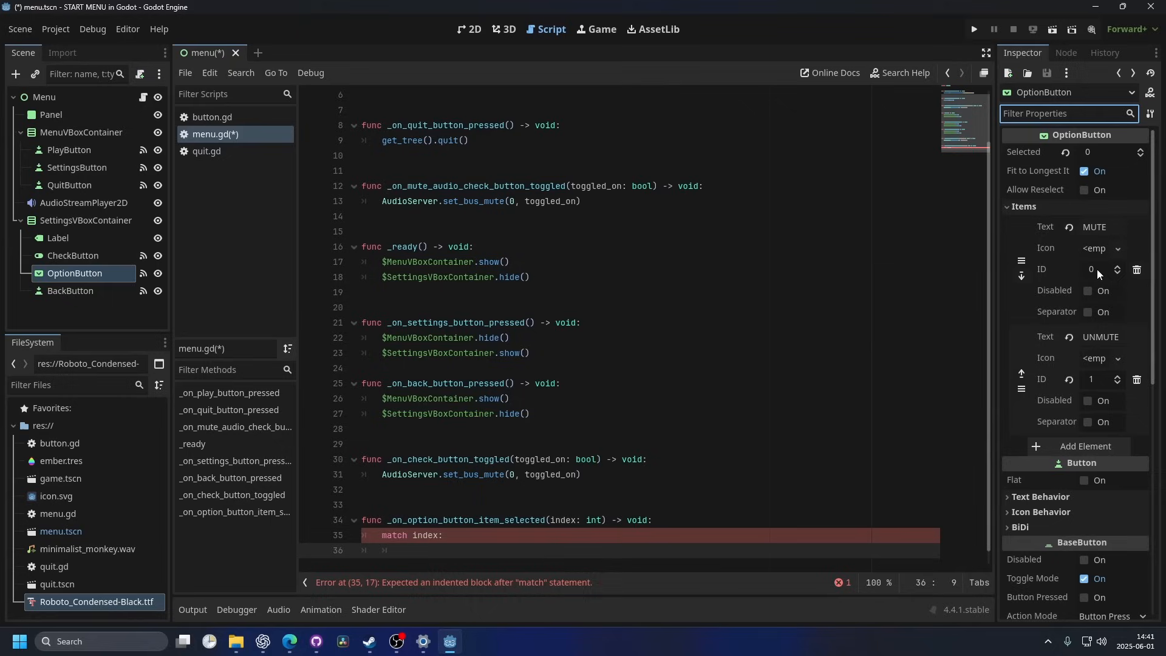
{"action": "mouse_move", "coordinate": [1097, 390]}
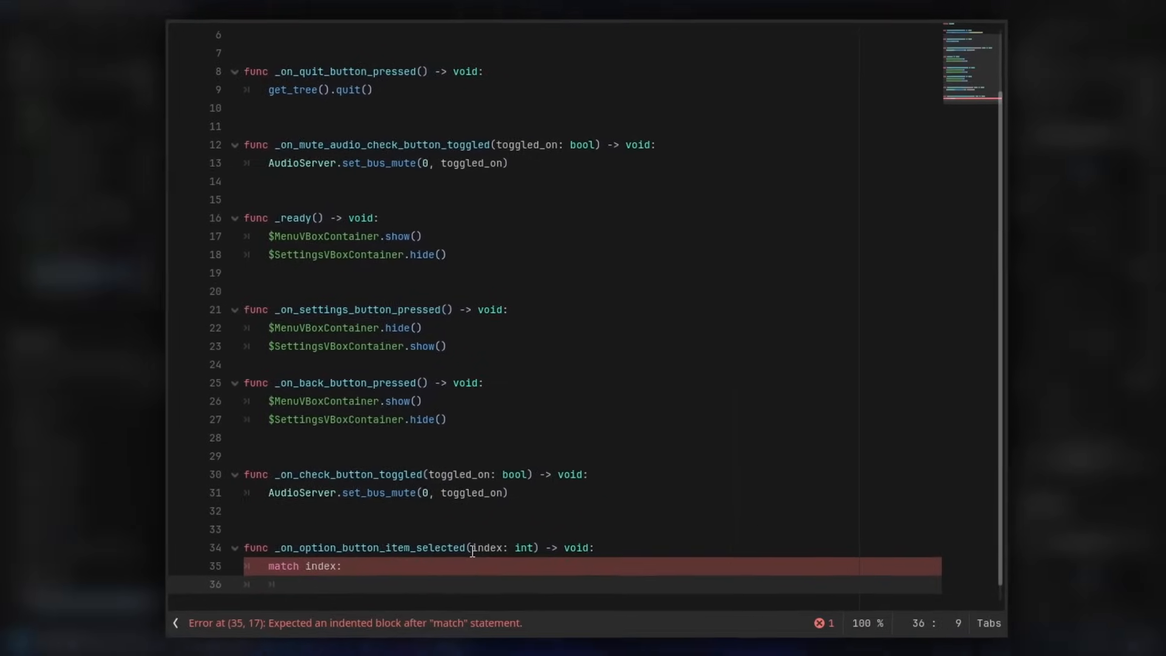
Add match case 0 (#MUTE) calling AudioServer.set_bus_mute(0, true).
{"action": "type", "text": "0:"}
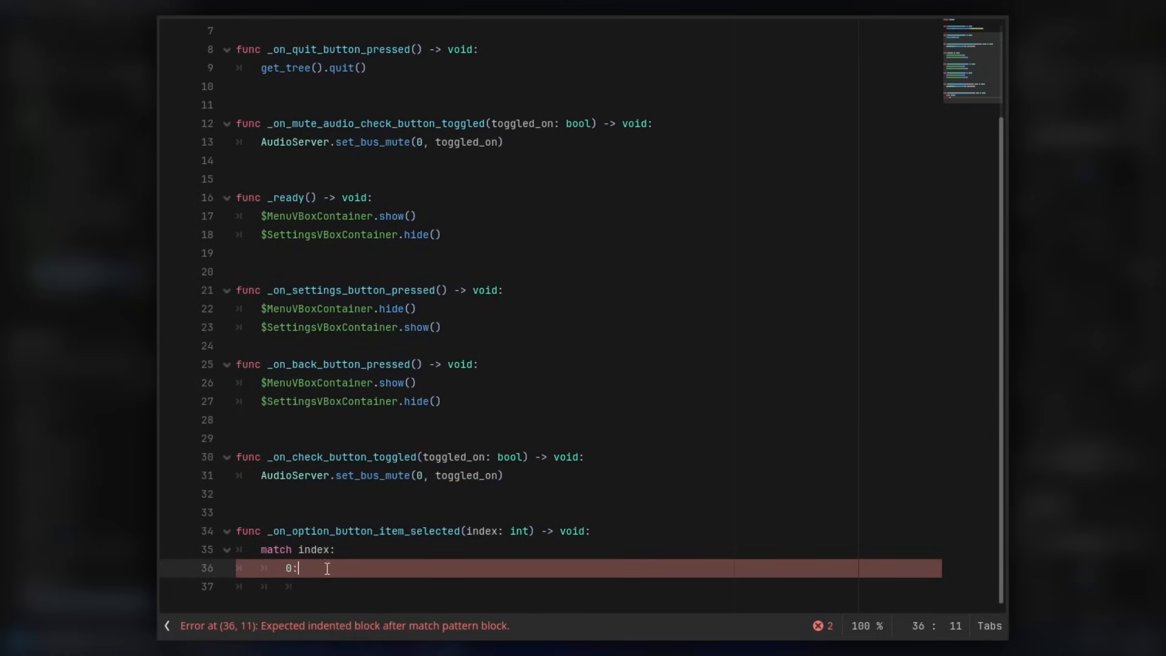
{"action": "mouse_move", "coordinate": [468, 569]}
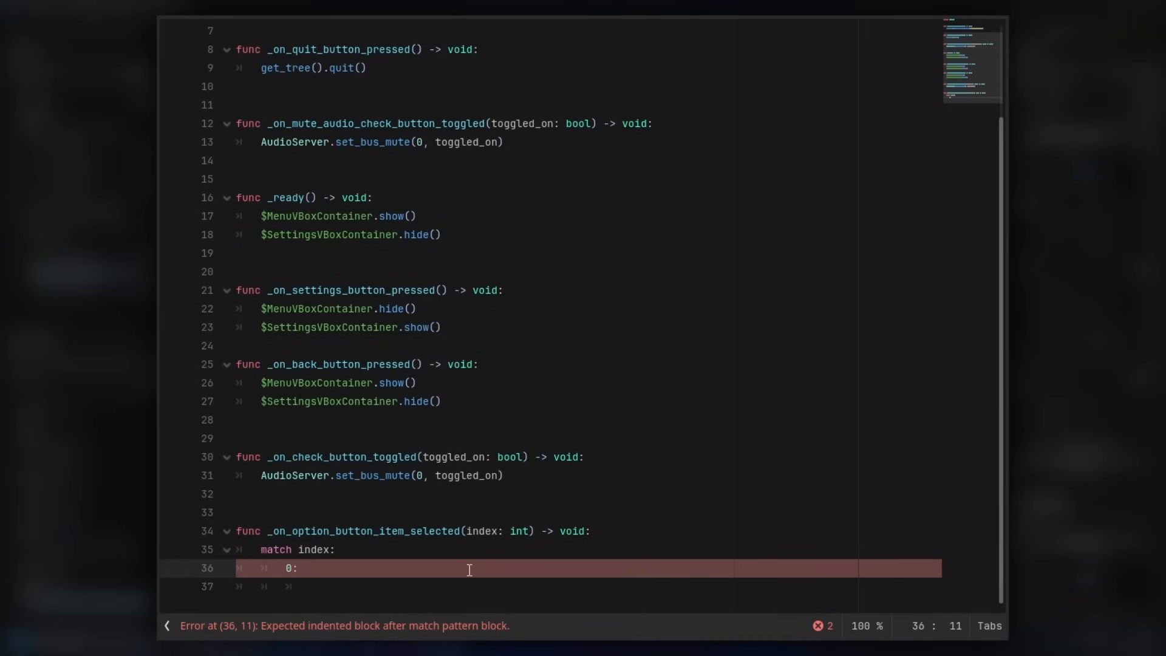
{"action": "type", "text": "#MUTE"}
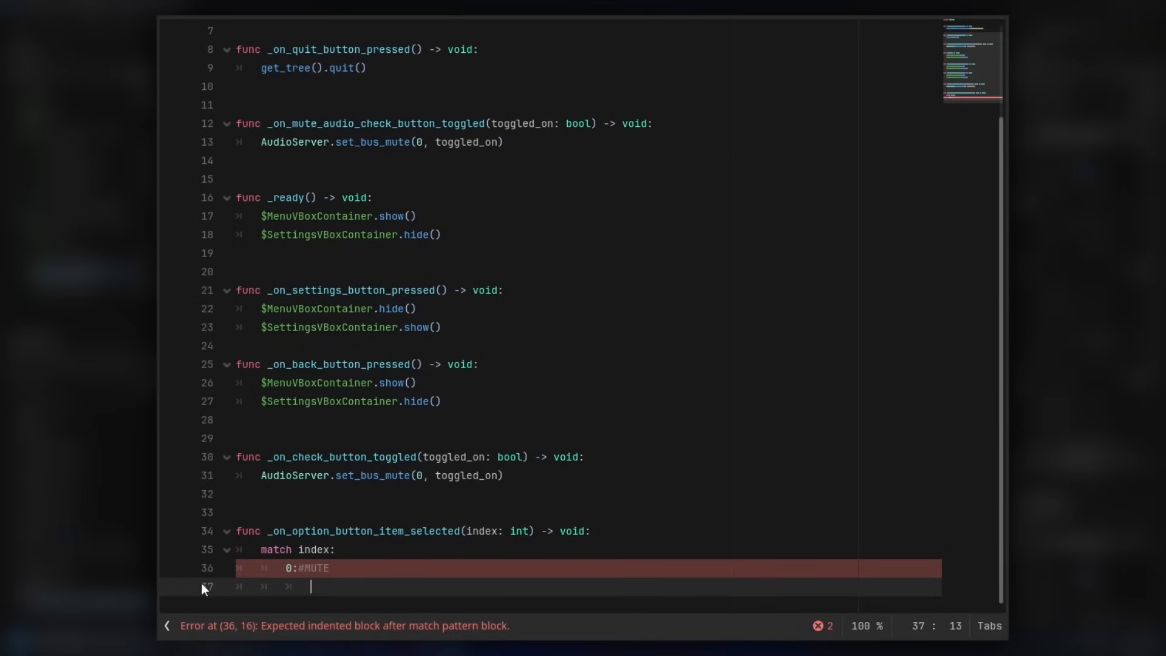
{"action": "mouse_move", "coordinate": [338, 606]}
{"action": "type", "text": "AudioServer.set_bus_mute(0, toggled_on)"}
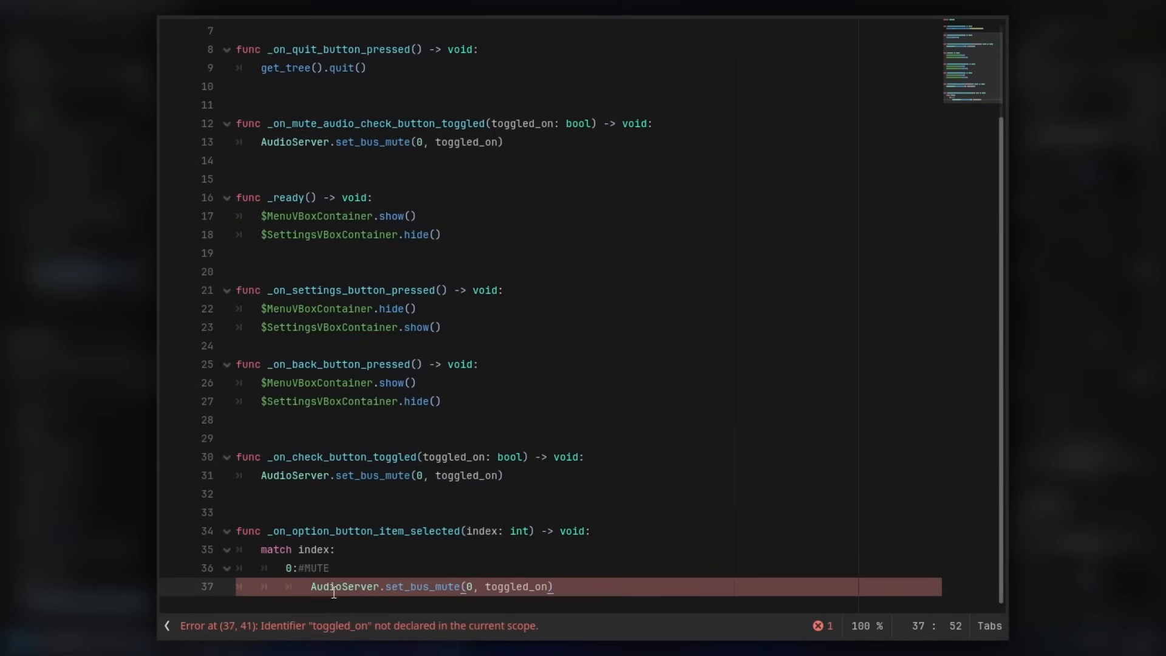
{"action": "mouse_move", "coordinate": [467, 587]}
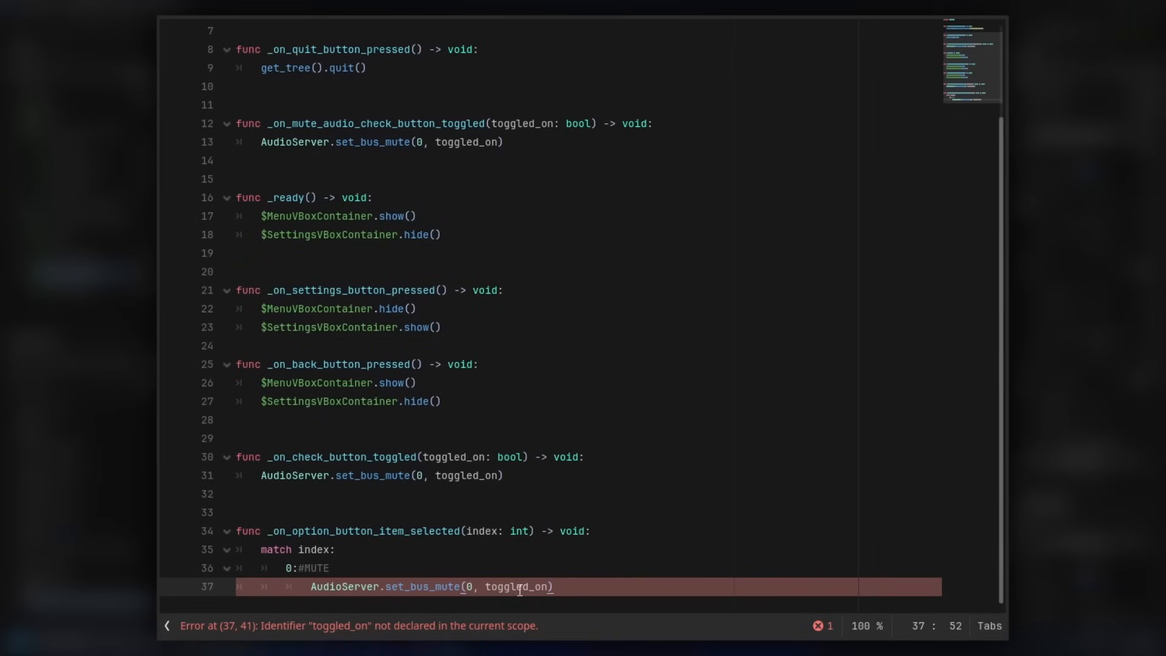
{"action": "type", "text": "true"}
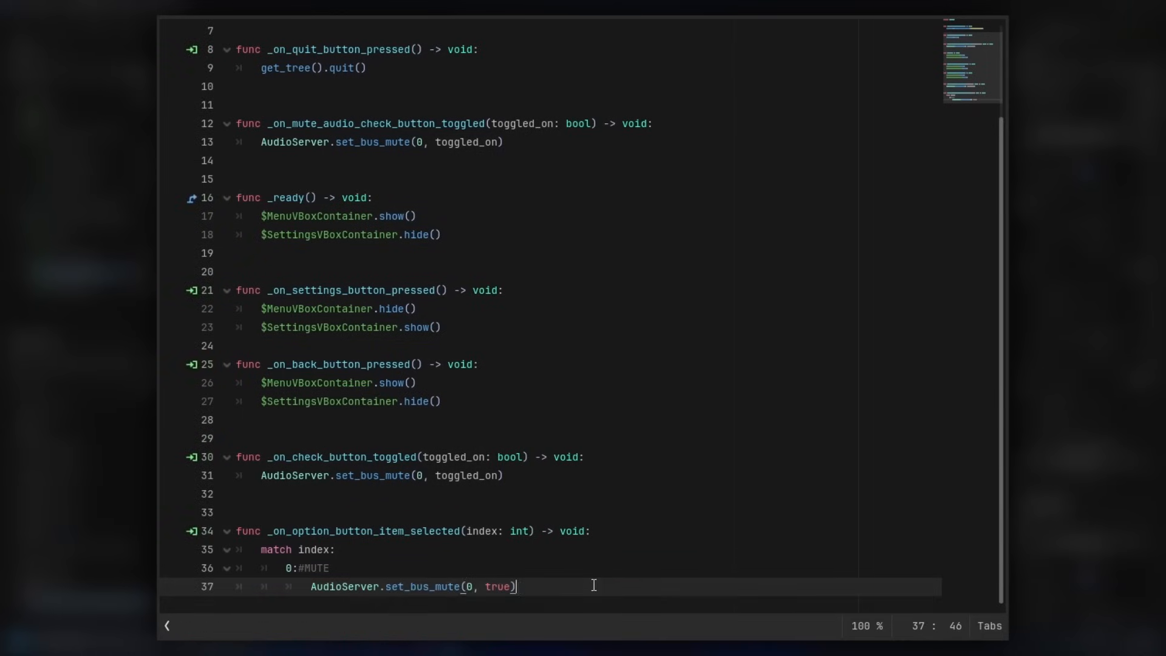
{"action": "key", "text": "Return"}
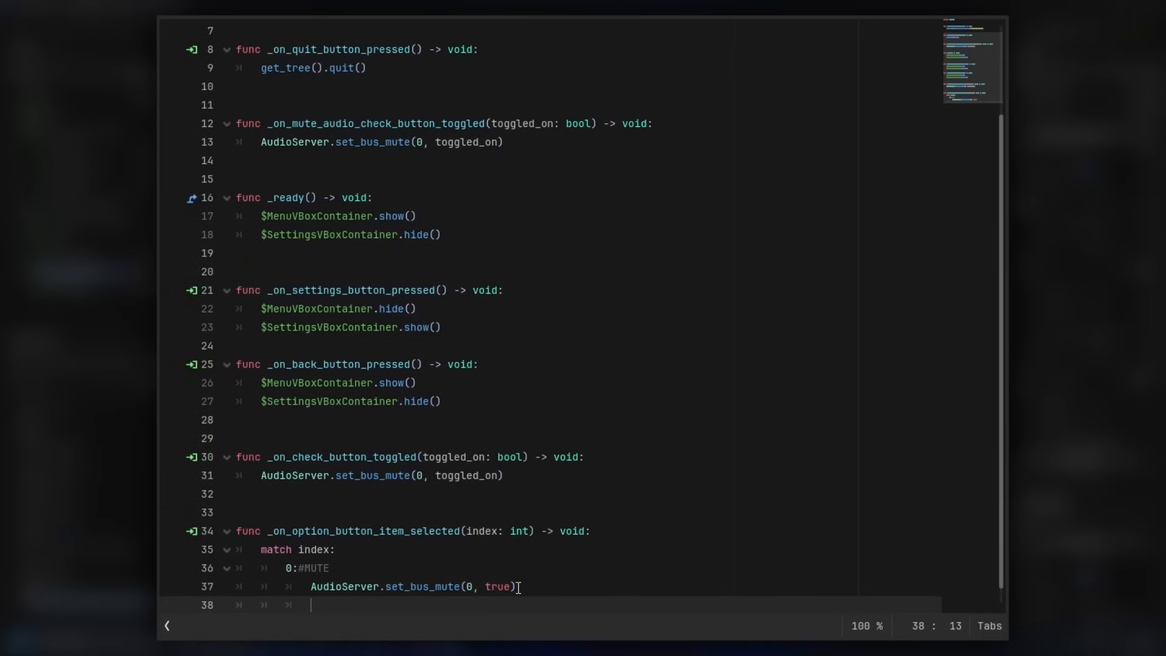
Add match case 1 (#UNMUTE) calling AudioServer.set_bus_mute(0, false).
{"action": "left_click", "coordinate": [283, 557]}
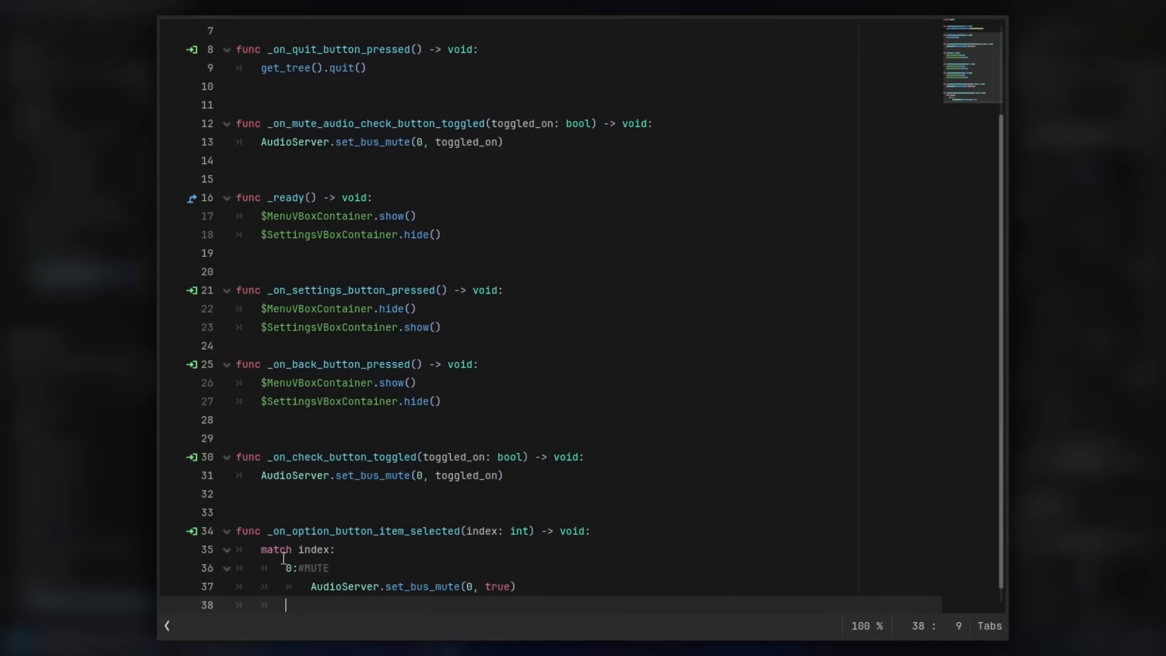
{"action": "mouse_move", "coordinate": [346, 586]}
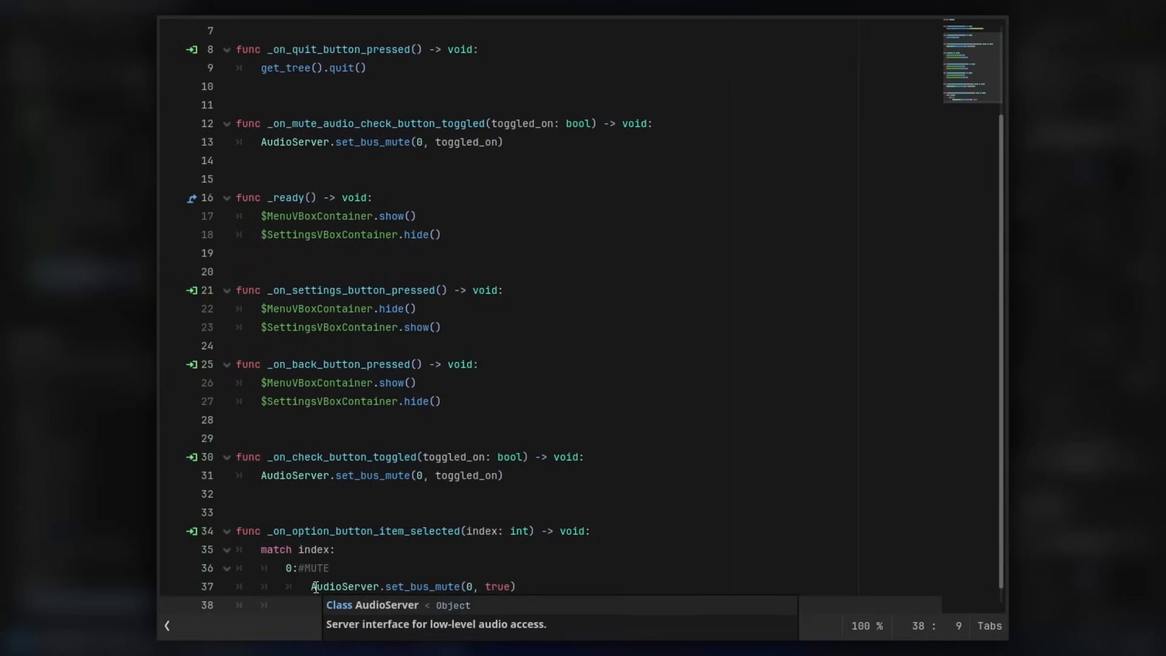
{"action": "mouse_move", "coordinate": [783, 546]}
{"action": "type", "text": "1:"}
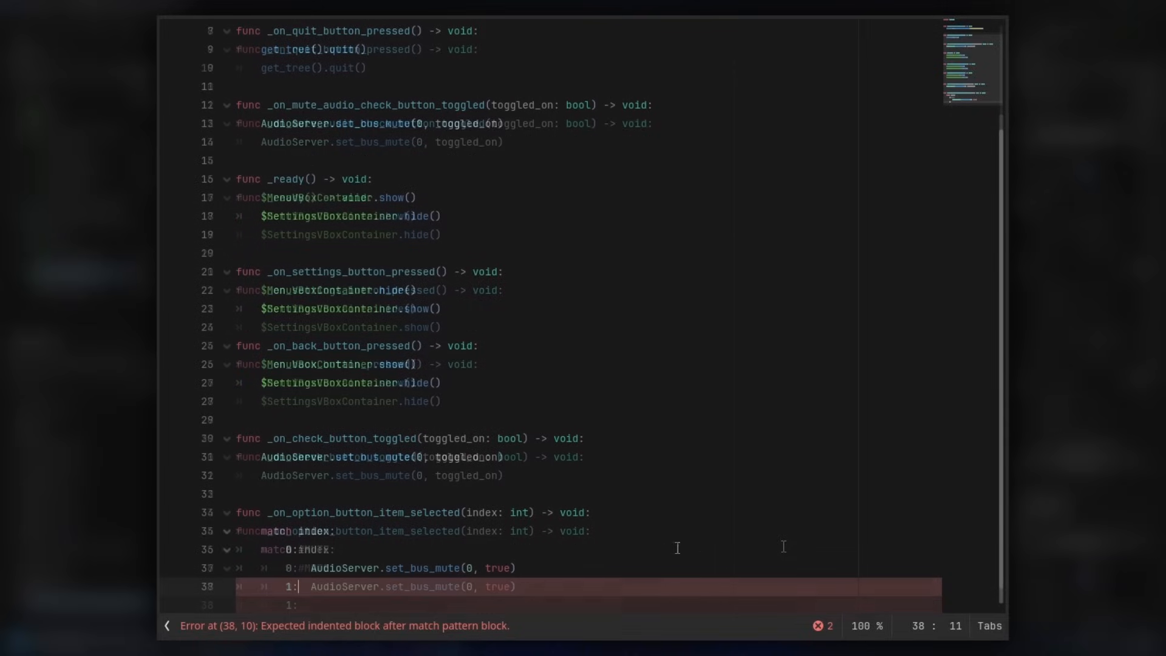
{"action": "type", "text": "#"}
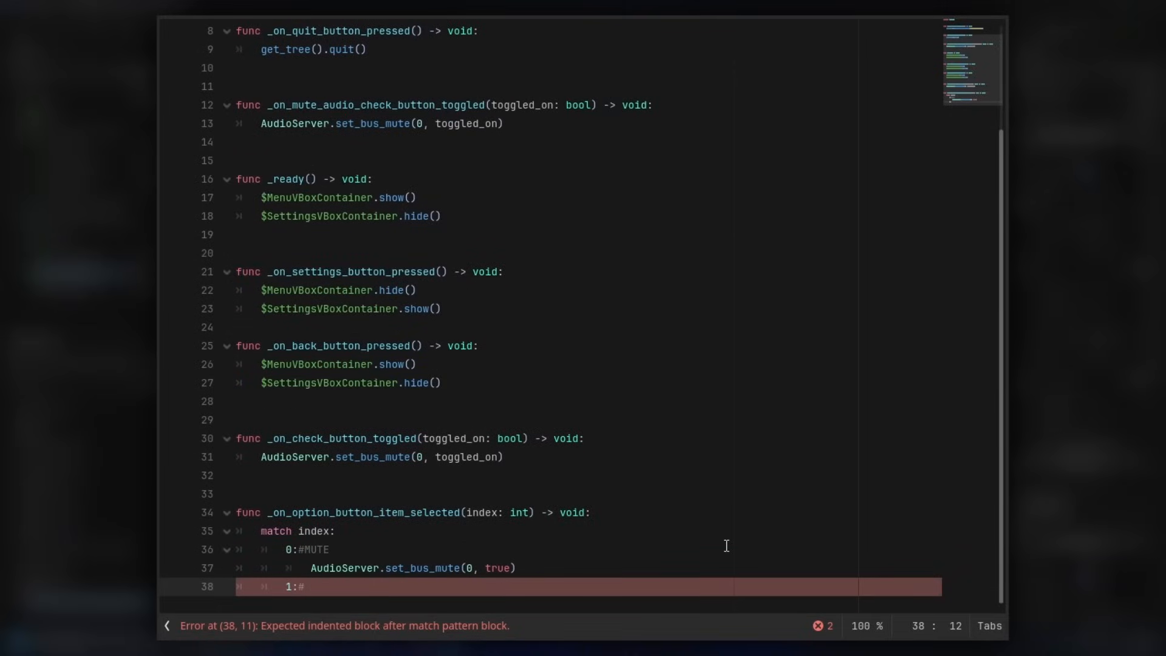
{"action": "type", "text": "UNMUTE"}
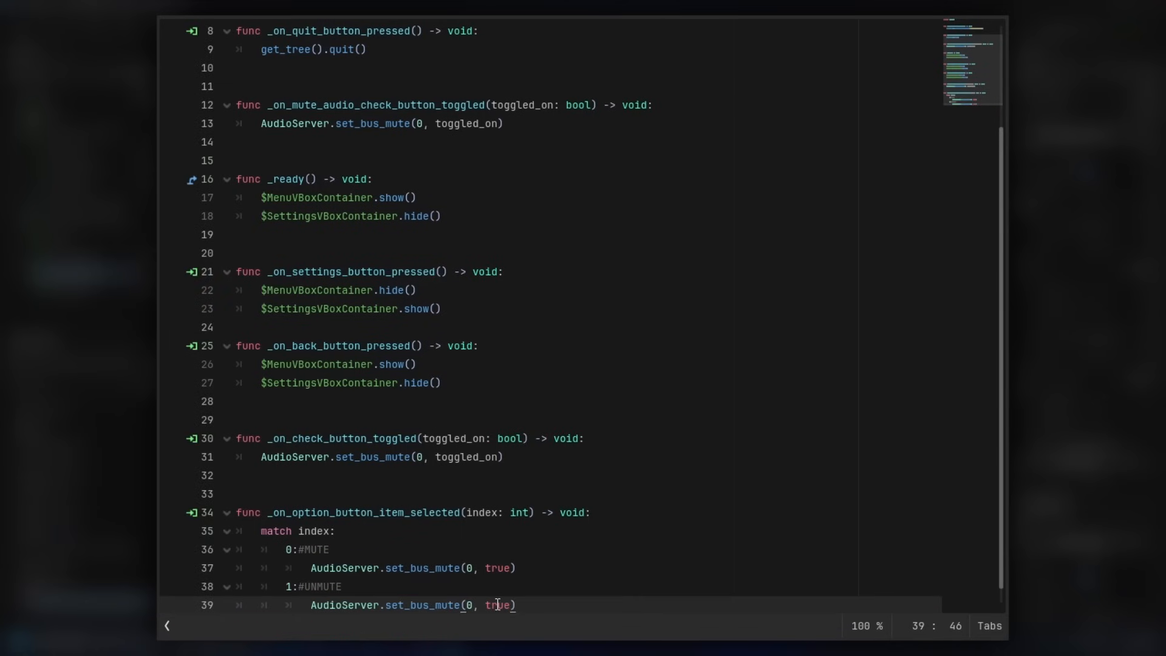
{"action": "type", "text": "false"}
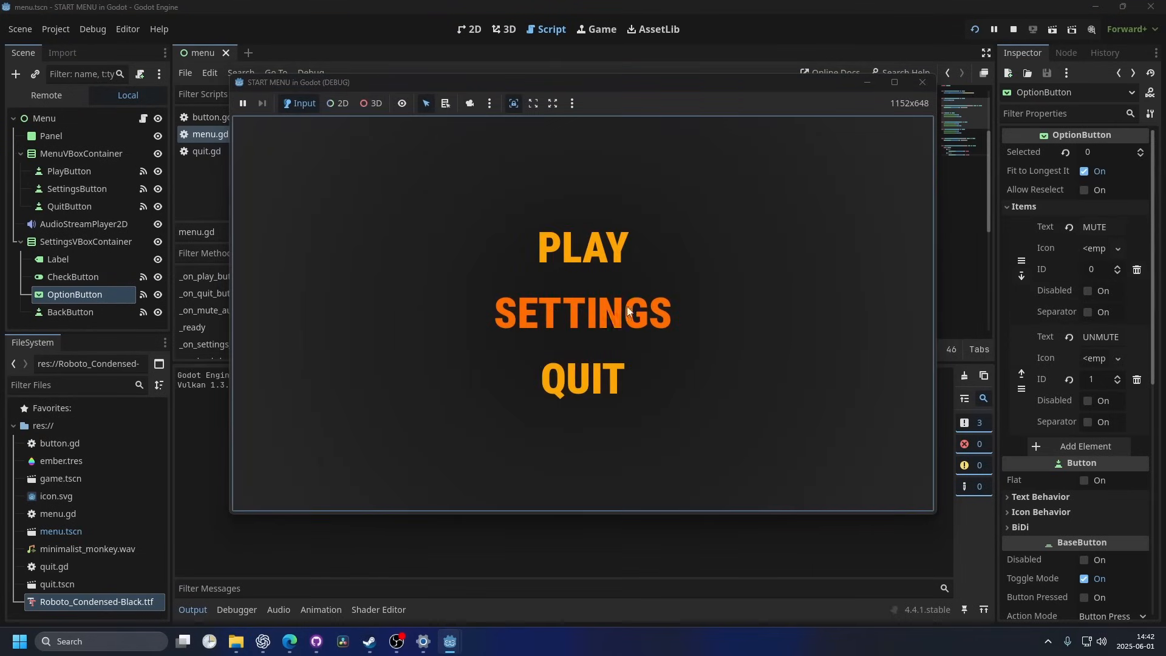
In the running game, open SETTINGS and switch the option button to UNMUTE, then back to MUTE.
{"action": "left_click", "coordinate": [582, 312]}
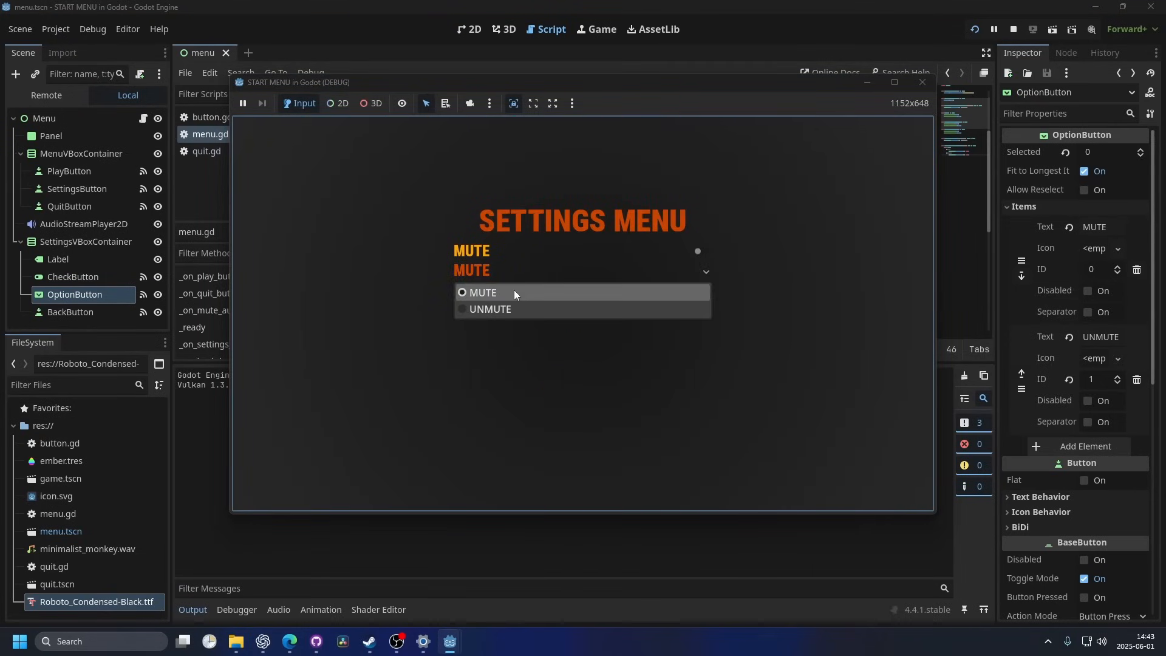
{"action": "mouse_move", "coordinate": [546, 305]}
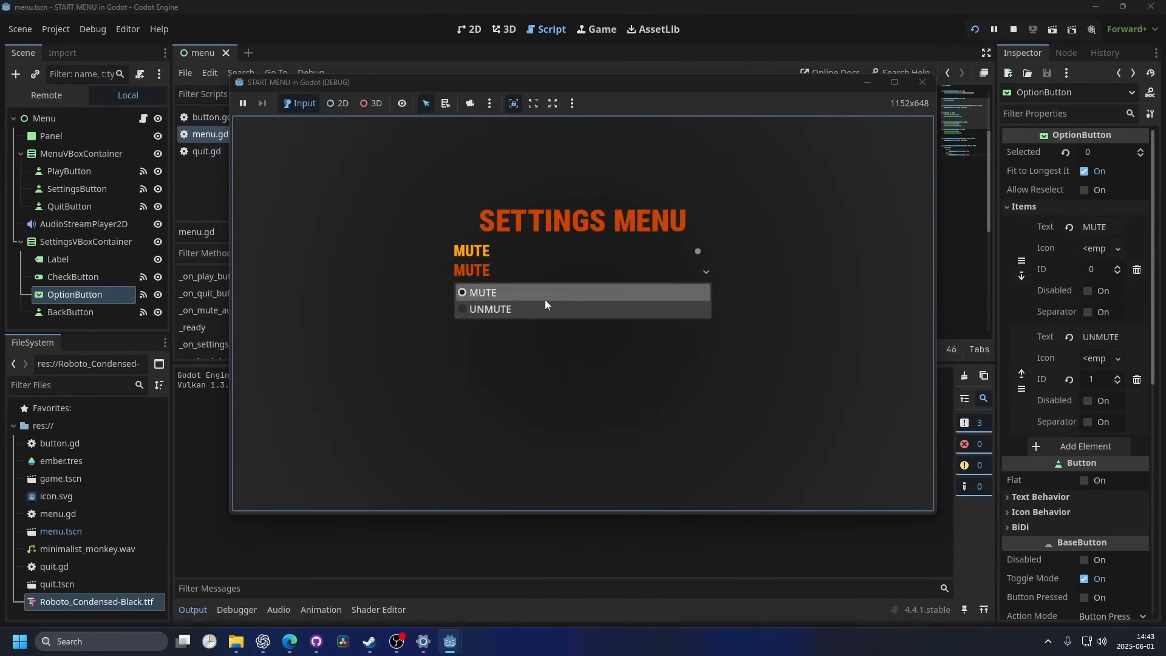
{"action": "left_click", "coordinate": [490, 309]}
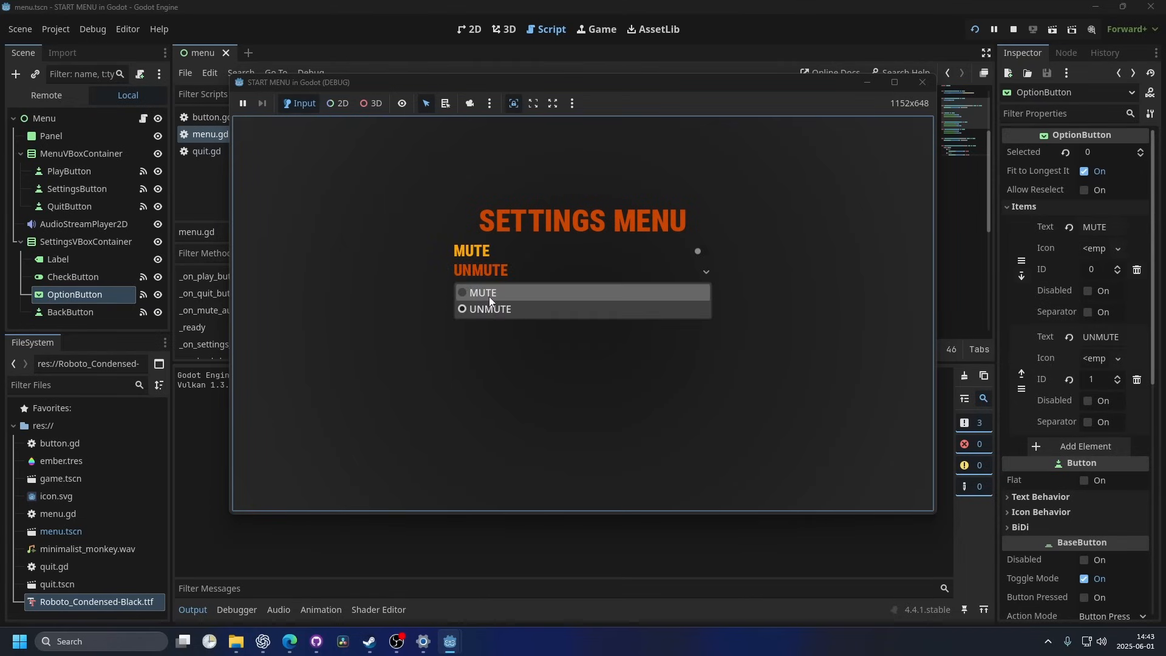
{"action": "left_click", "coordinate": [992, 29]}
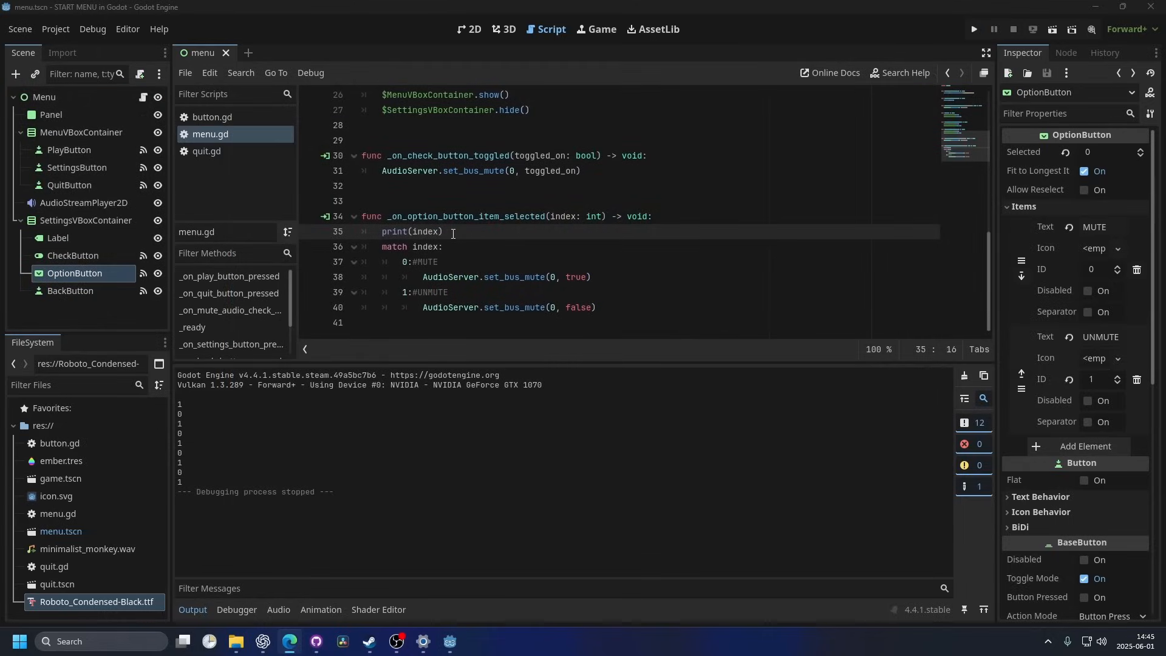
{"action": "mouse_move", "coordinate": [481, 245]}
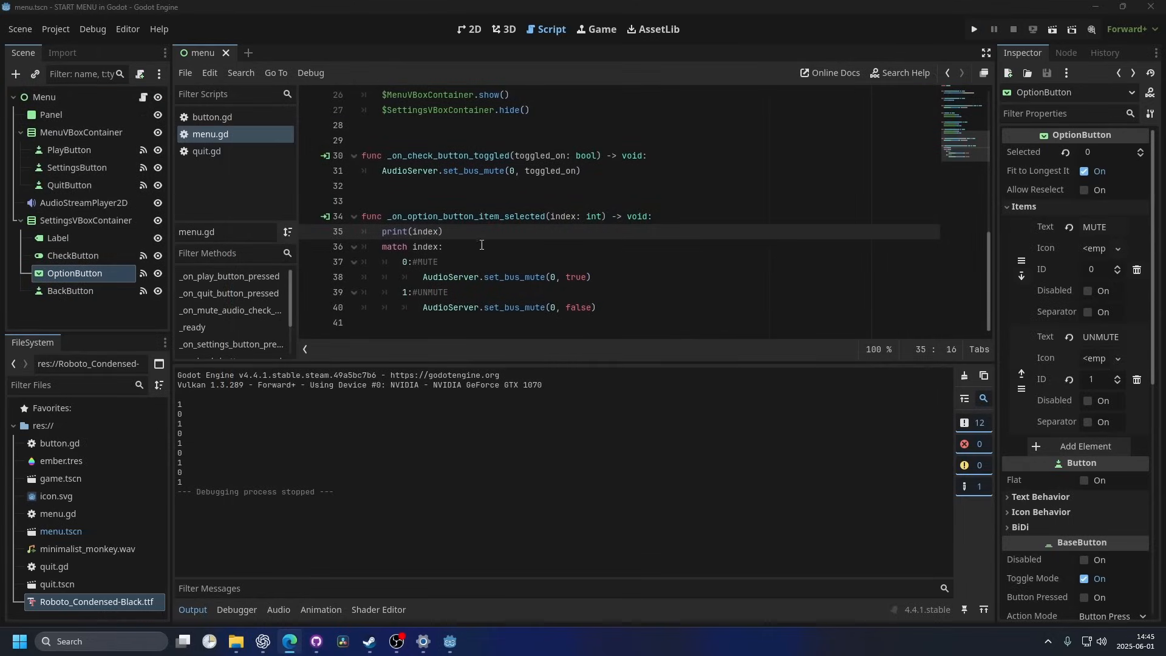
{"action": "mouse_move", "coordinate": [543, 242]}
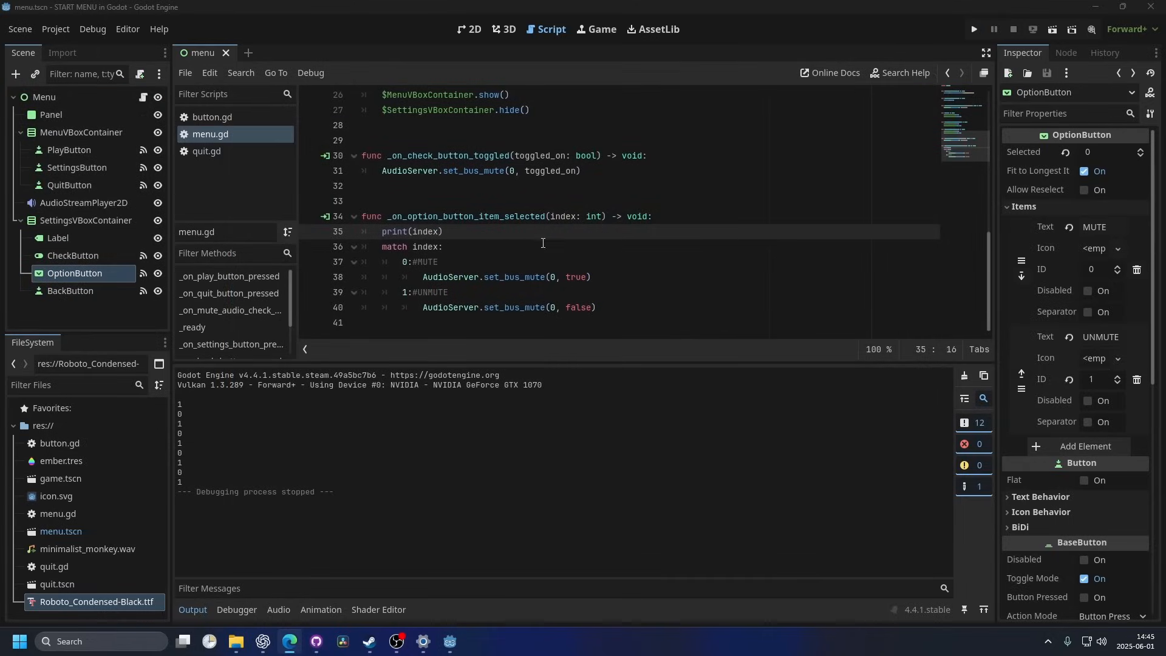
Switch to the menu scene's 2D workspace and zoom out of the canvas.
{"action": "left_click", "coordinate": [469, 29]}
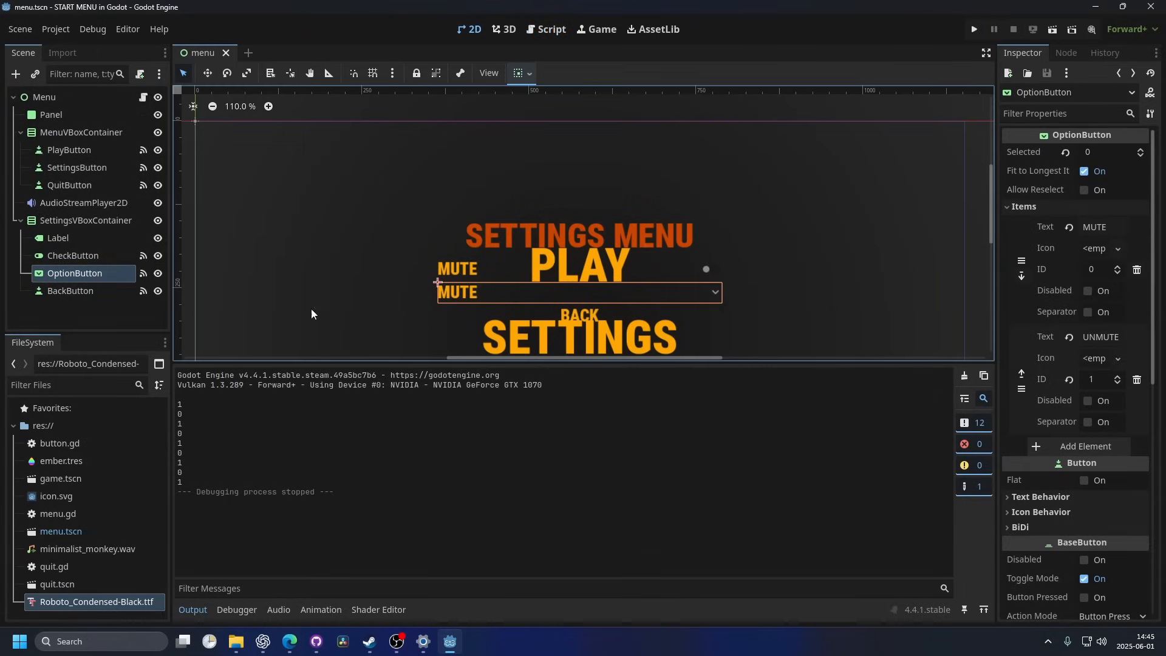
{"action": "mouse_move", "coordinate": [541, 288]}
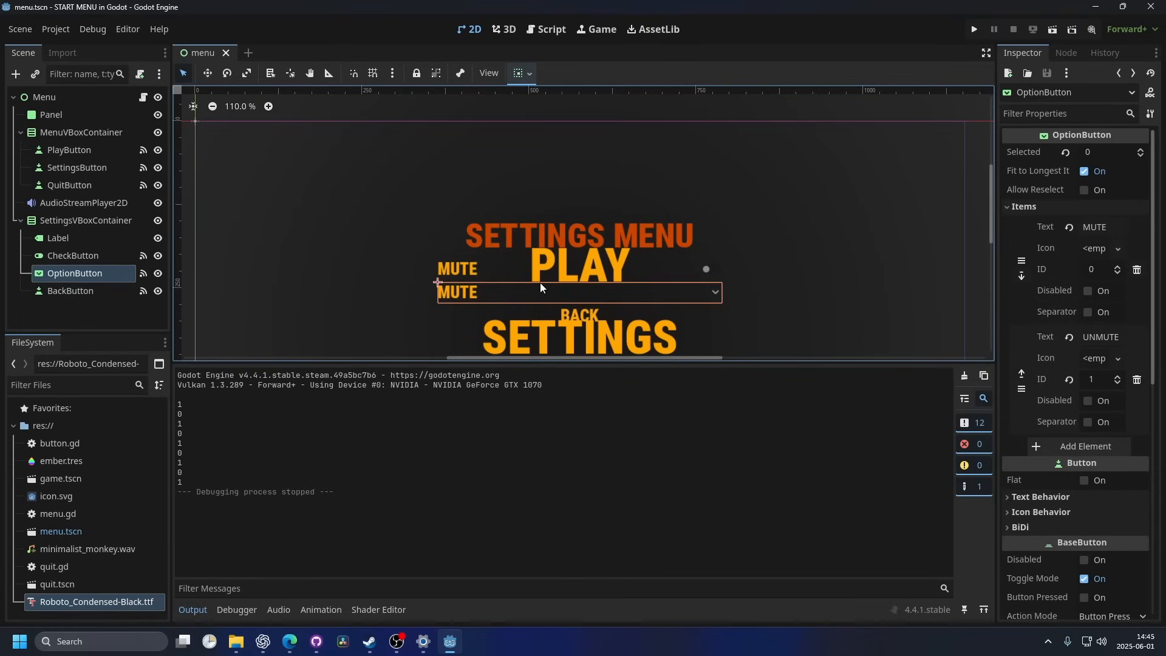
{"action": "scroll", "scroll_direction": "down", "scroll_amount": 3}
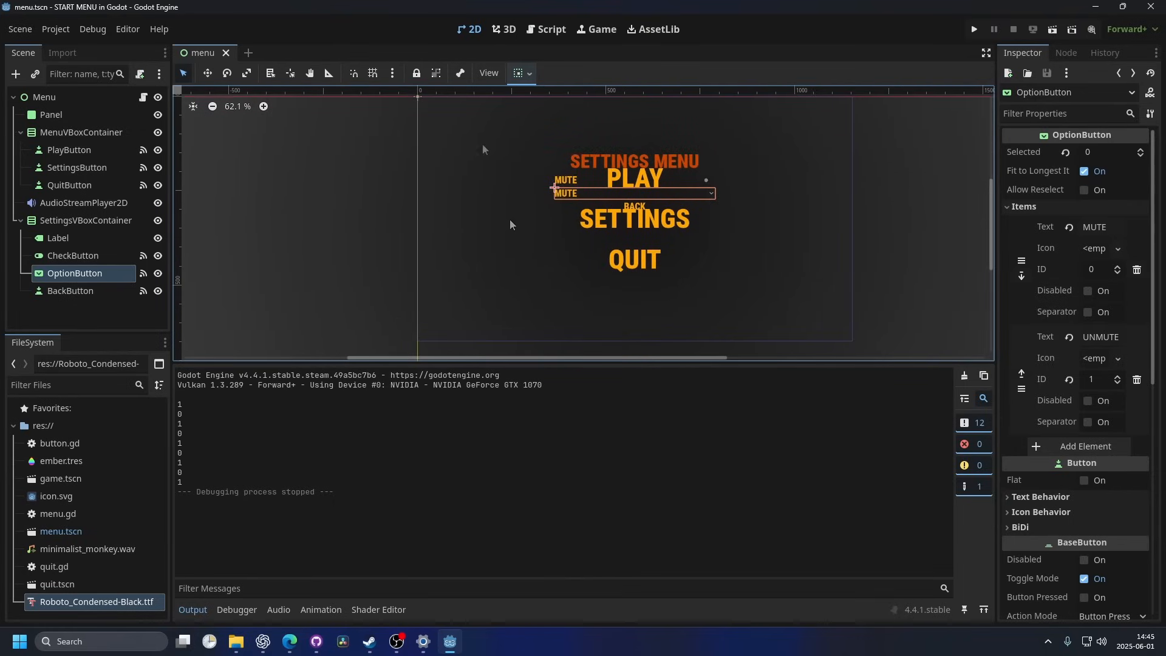
{"action": "mouse_move", "coordinate": [458, 242]}
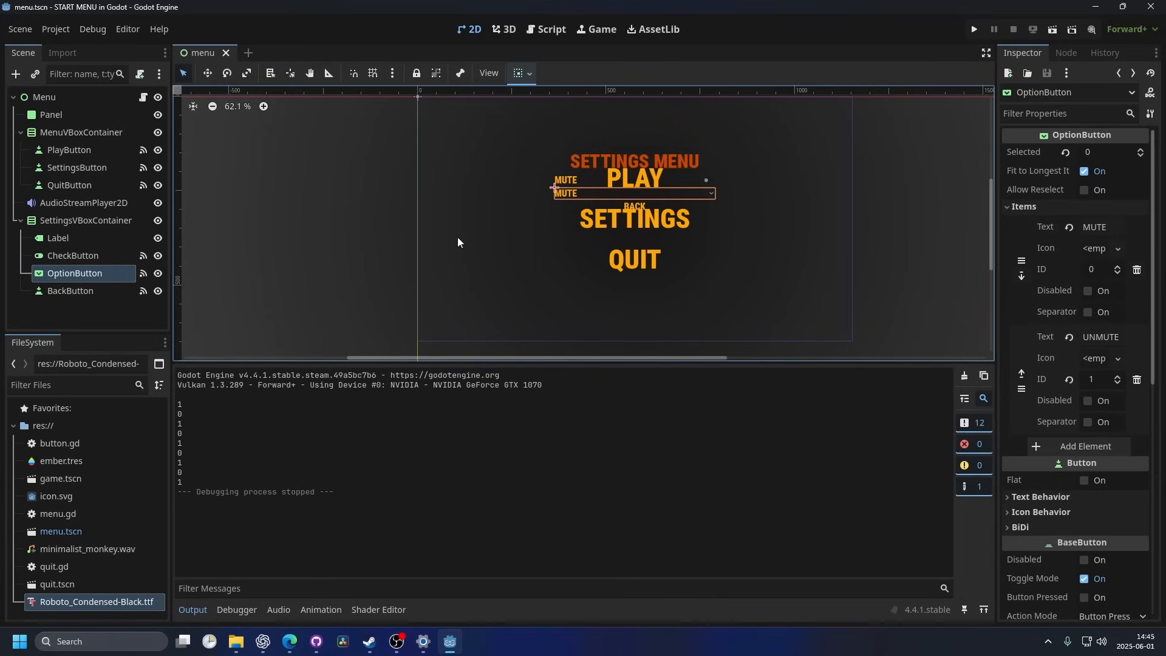
{"action": "mouse_move", "coordinate": [766, 300]}
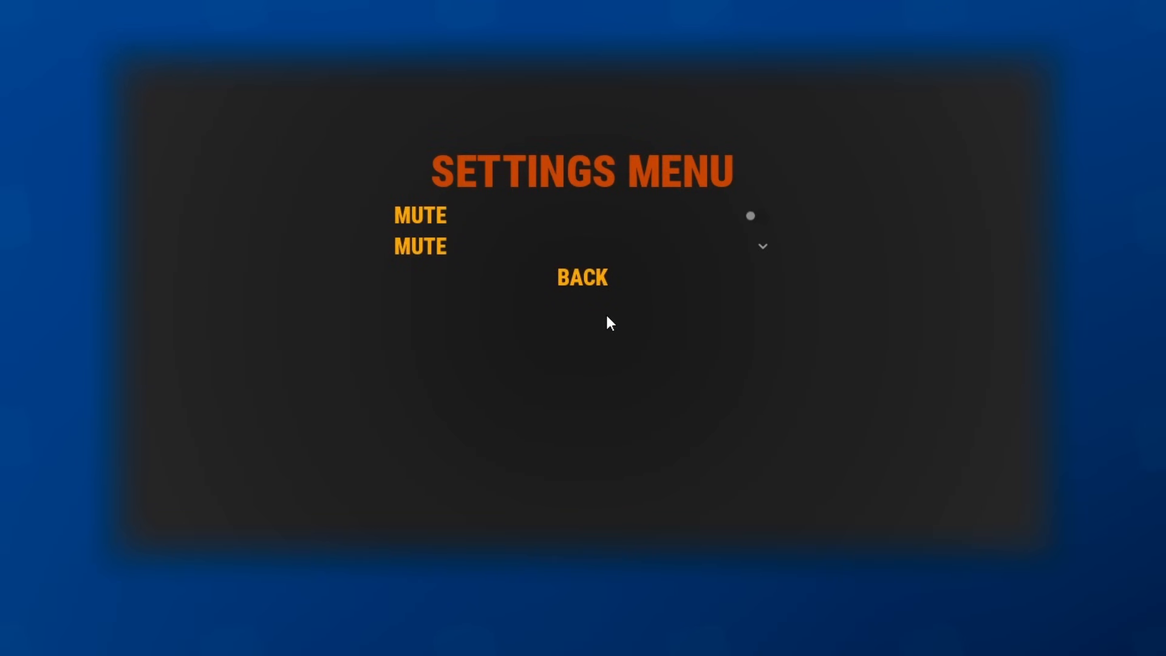
{"action": "mouse_move", "coordinate": [721, 257]}
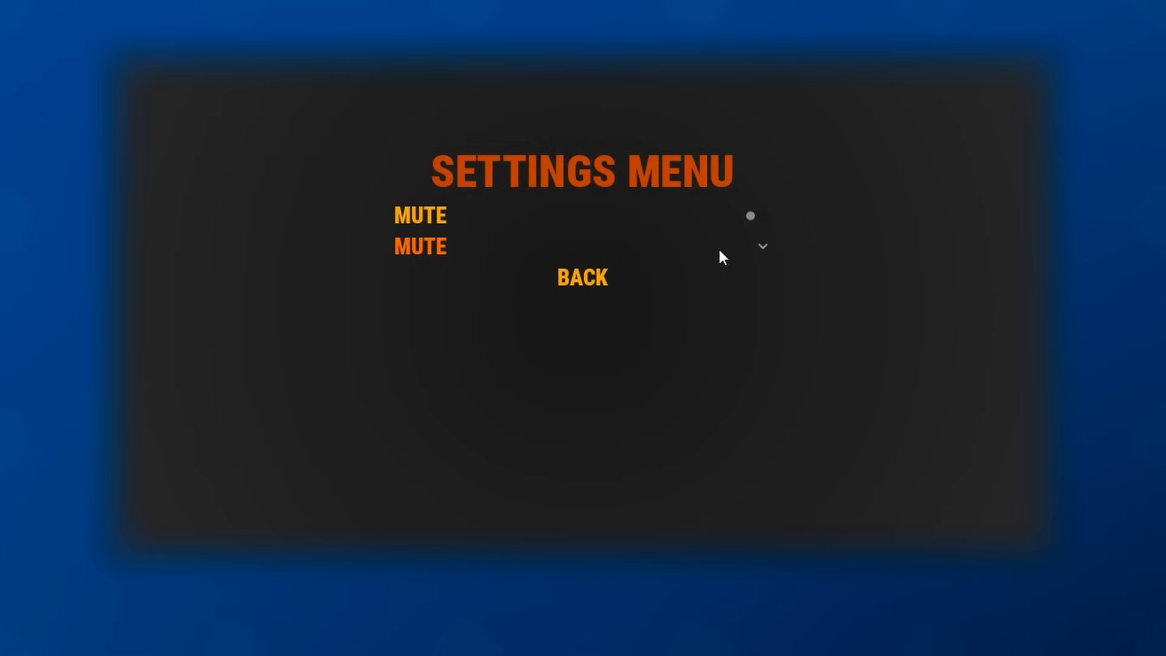
{"action": "mouse_move", "coordinate": [734, 249]}
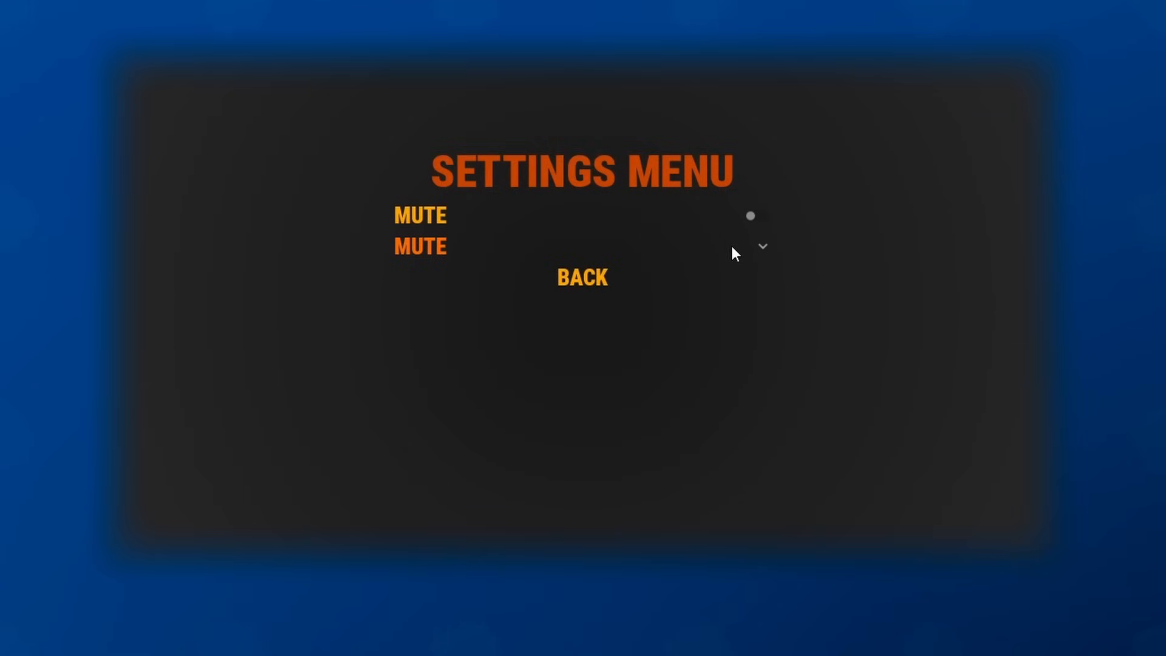
{"action": "mouse_move", "coordinate": [758, 248]}
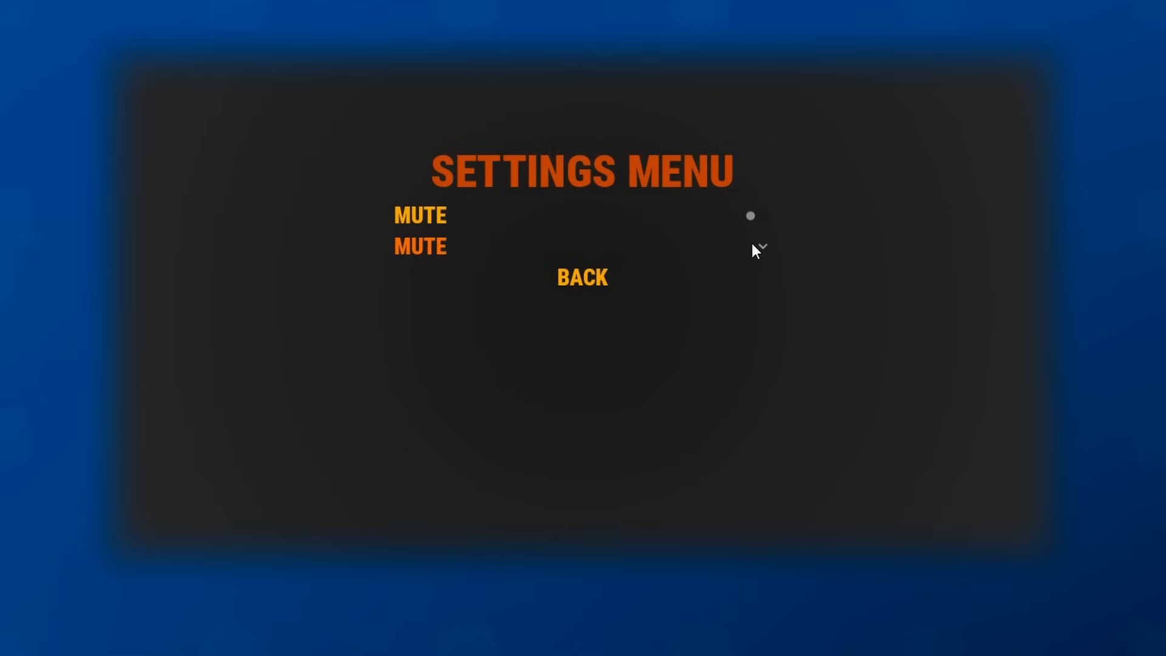